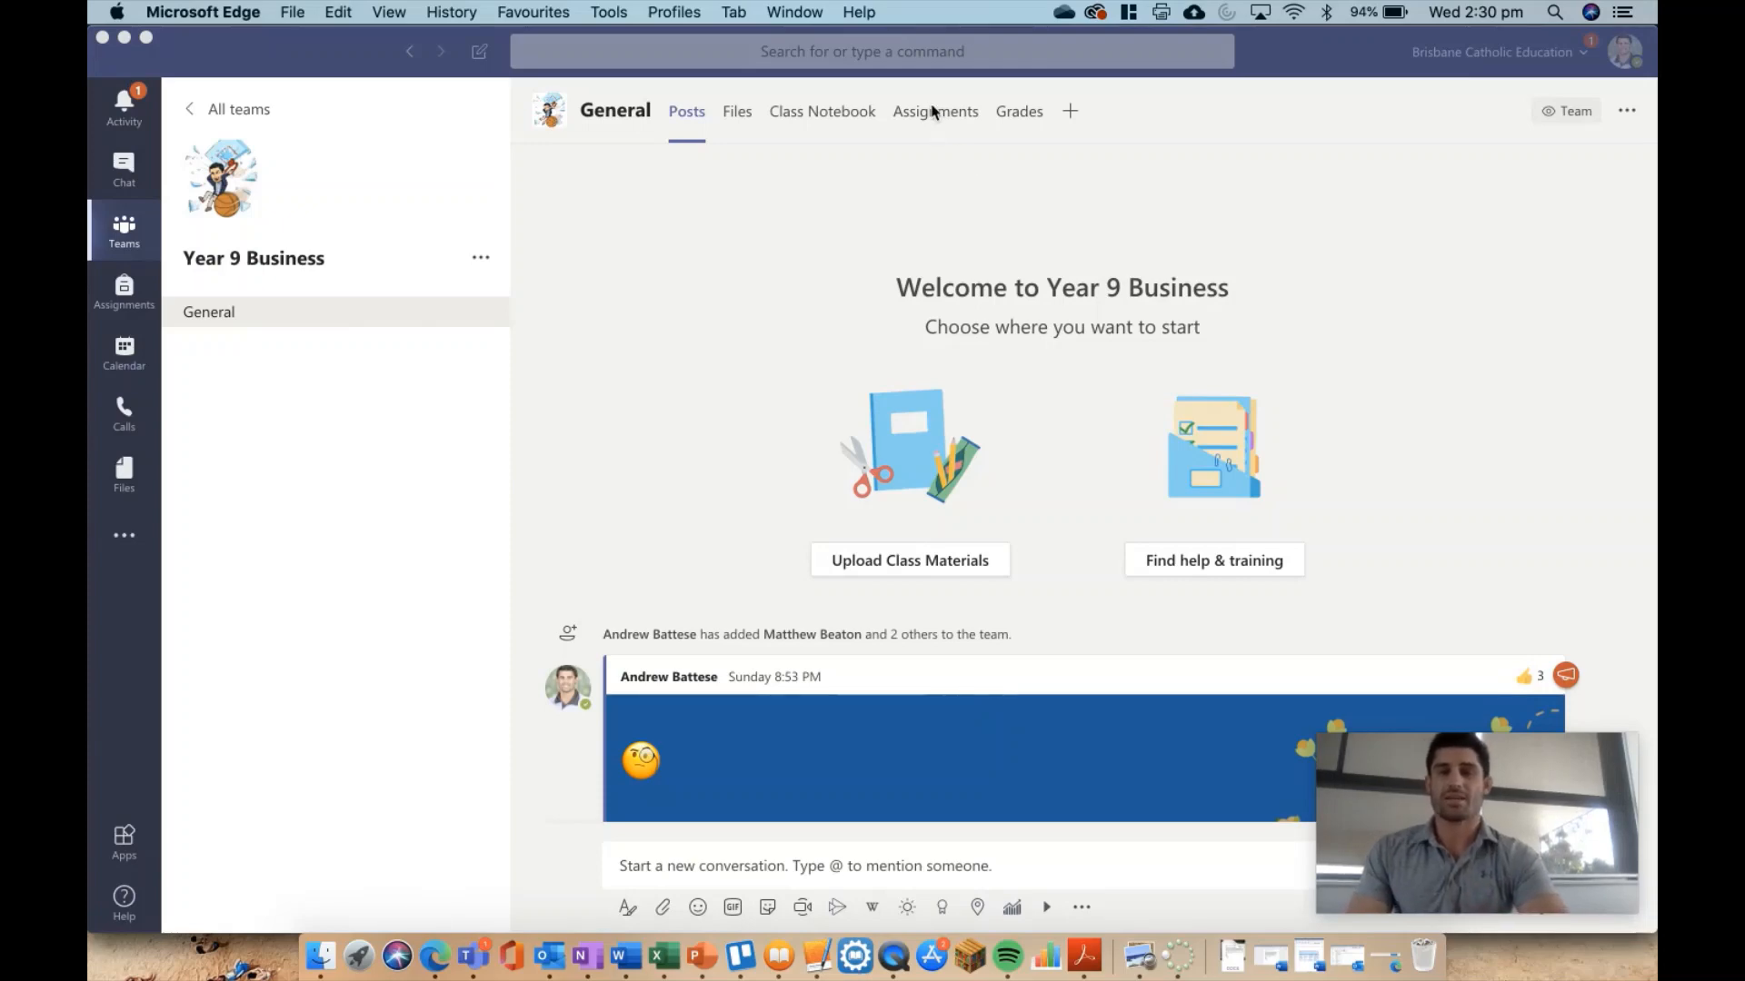
- Show the Year 9 Business Assignments list with the Assigned section expanded
{"action": "left_click", "coordinate": [936, 111]}
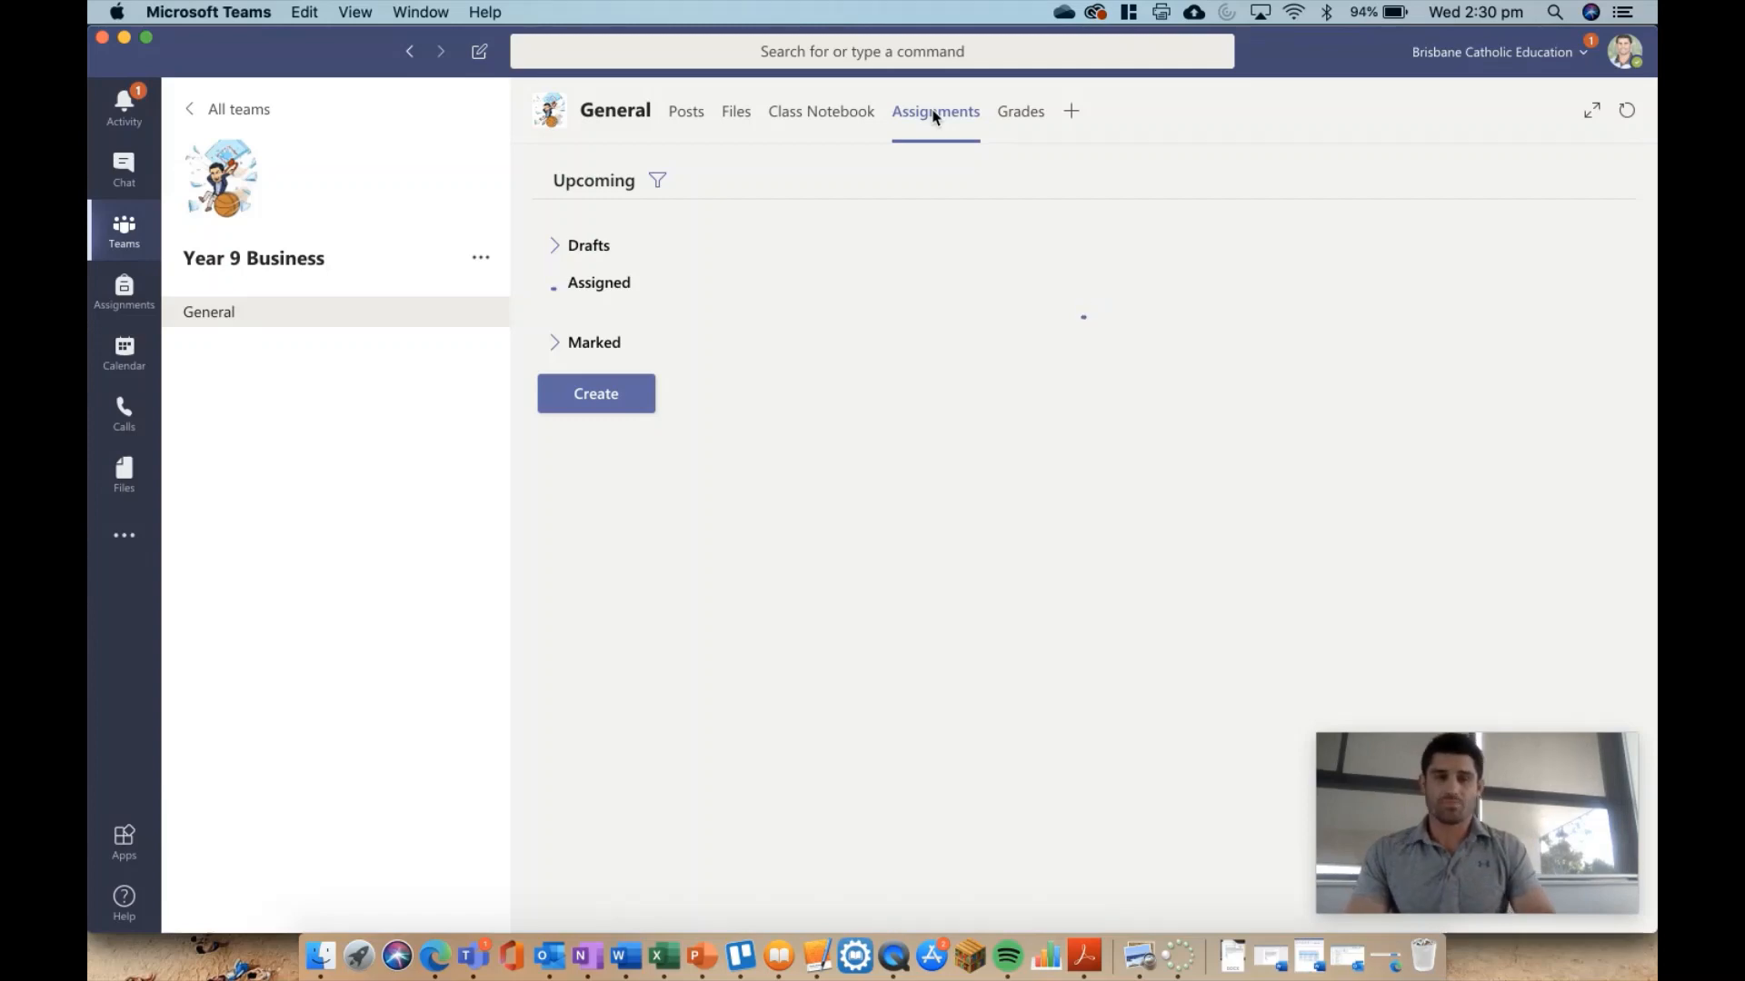
{"action": "left_click", "coordinate": [600, 282]}
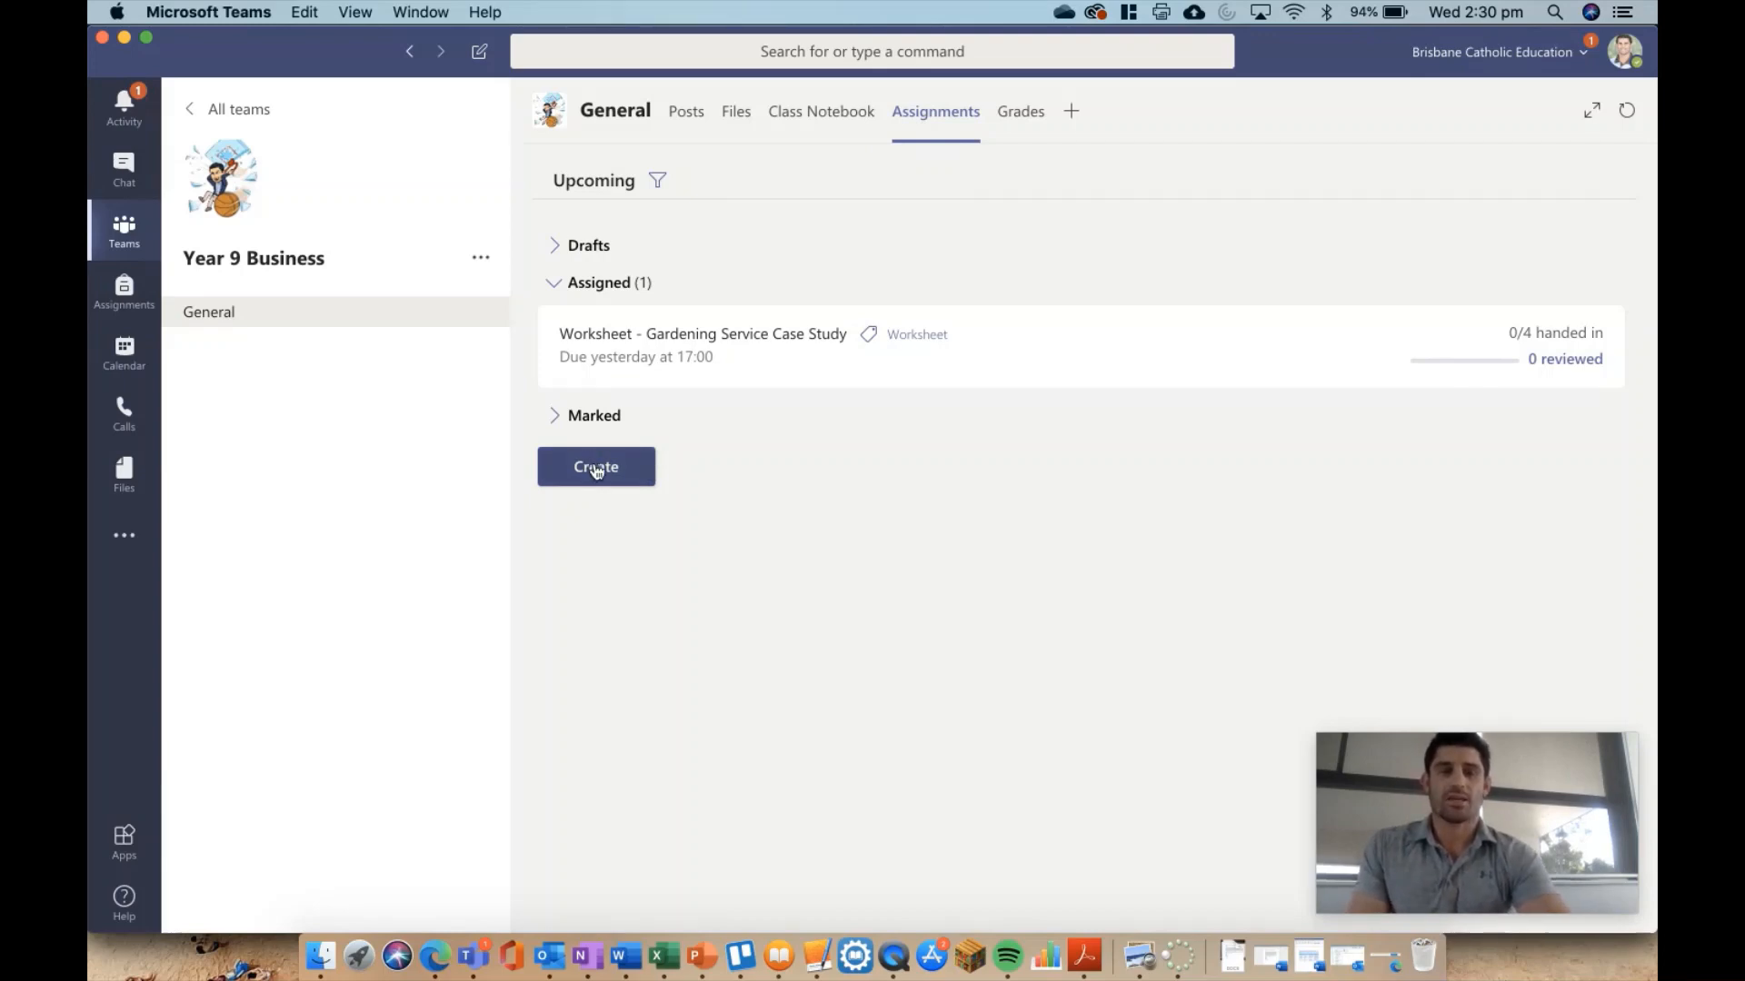
{"action": "mouse_move", "coordinate": [618, 294]}
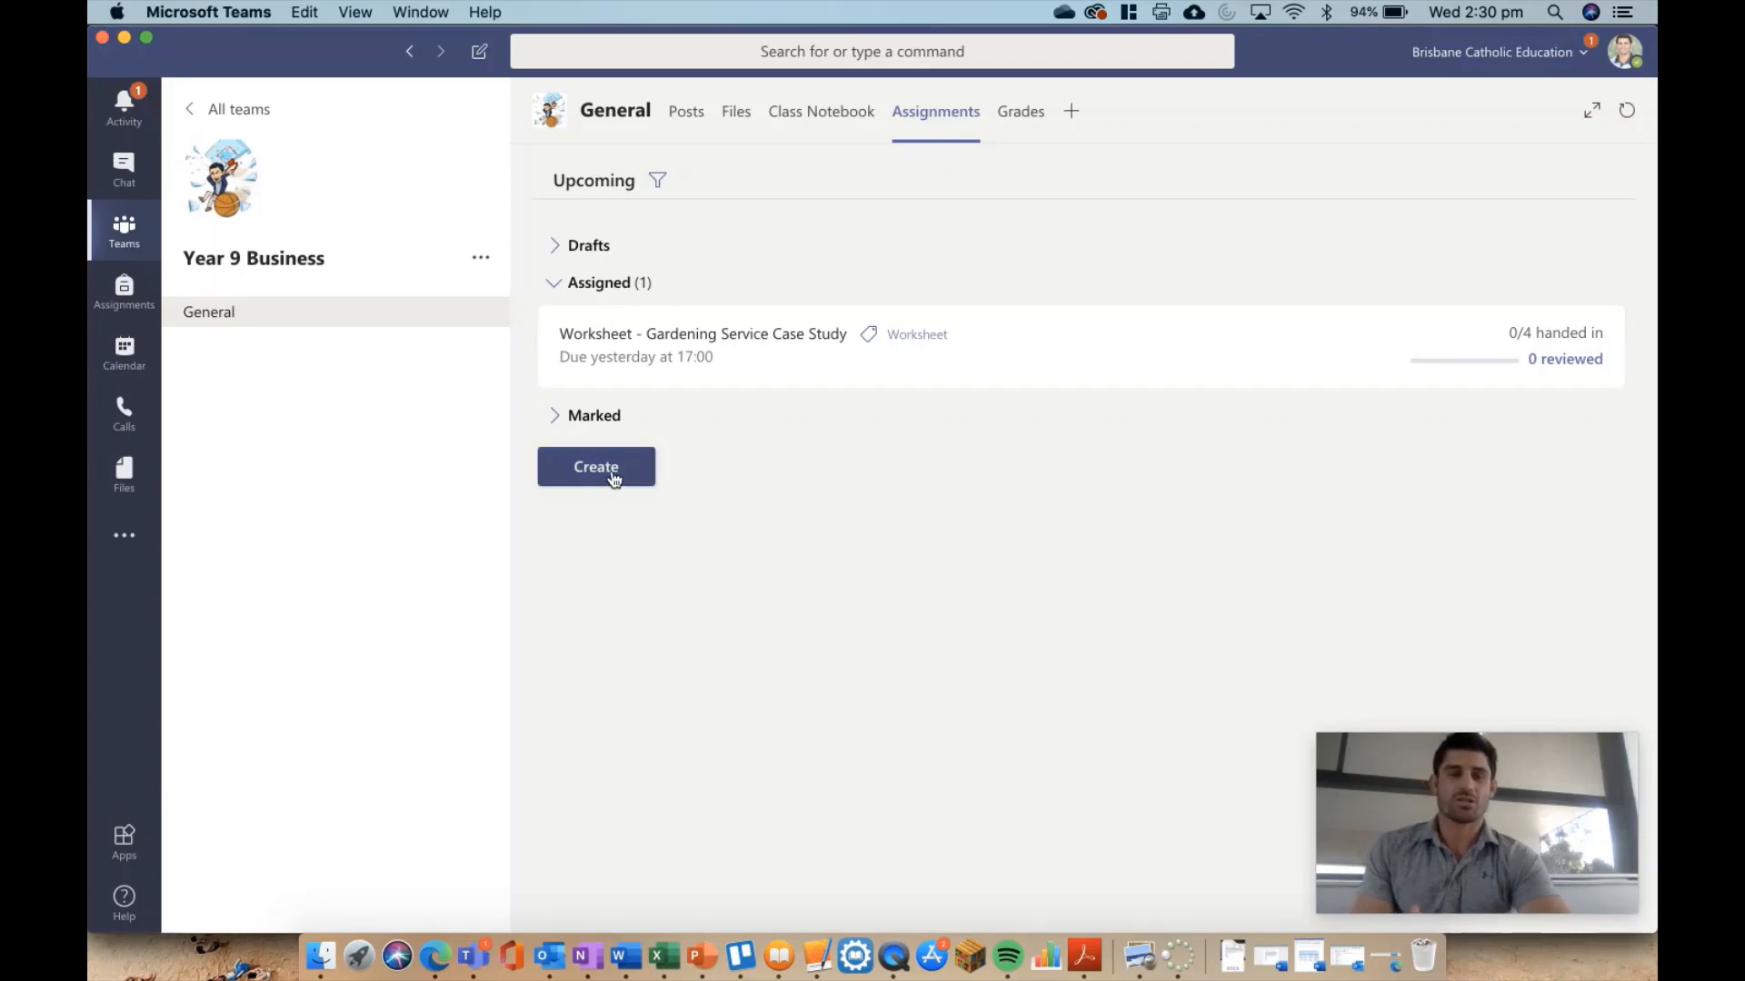
- Bring up the Create choices for new classwork — assignment, quiz, or from existing
{"action": "left_click", "coordinate": [596, 467]}
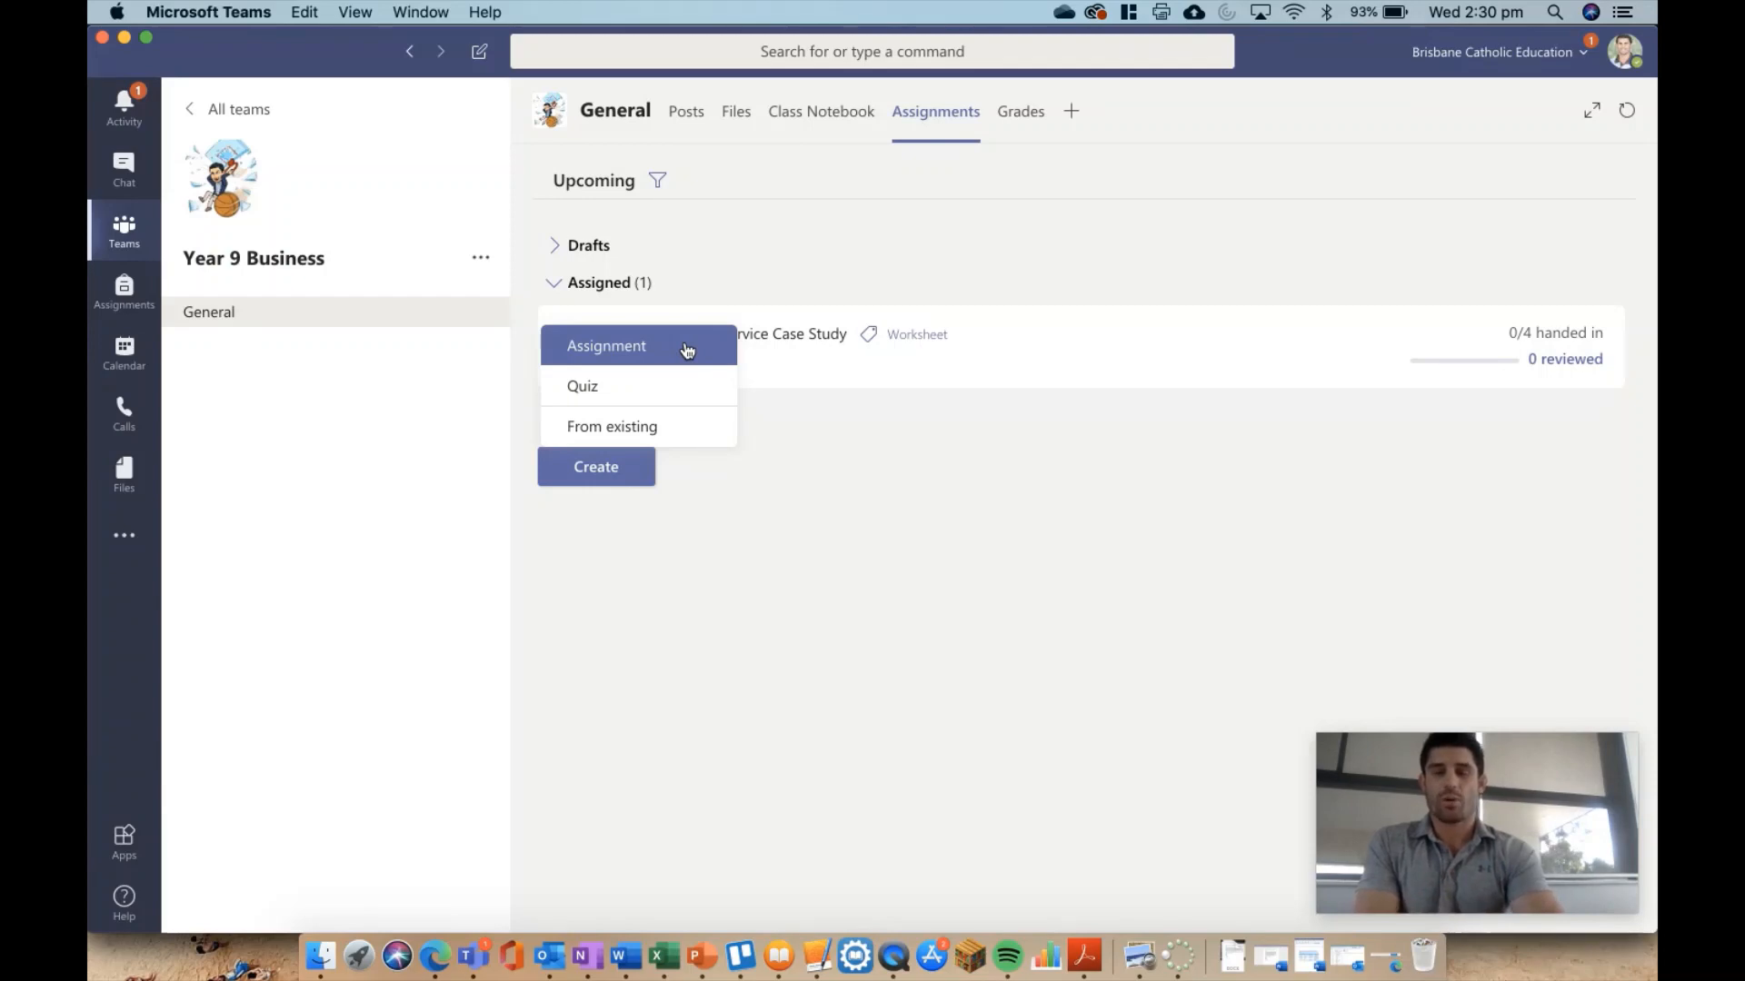
{"action": "mouse_move", "coordinate": [671, 385]}
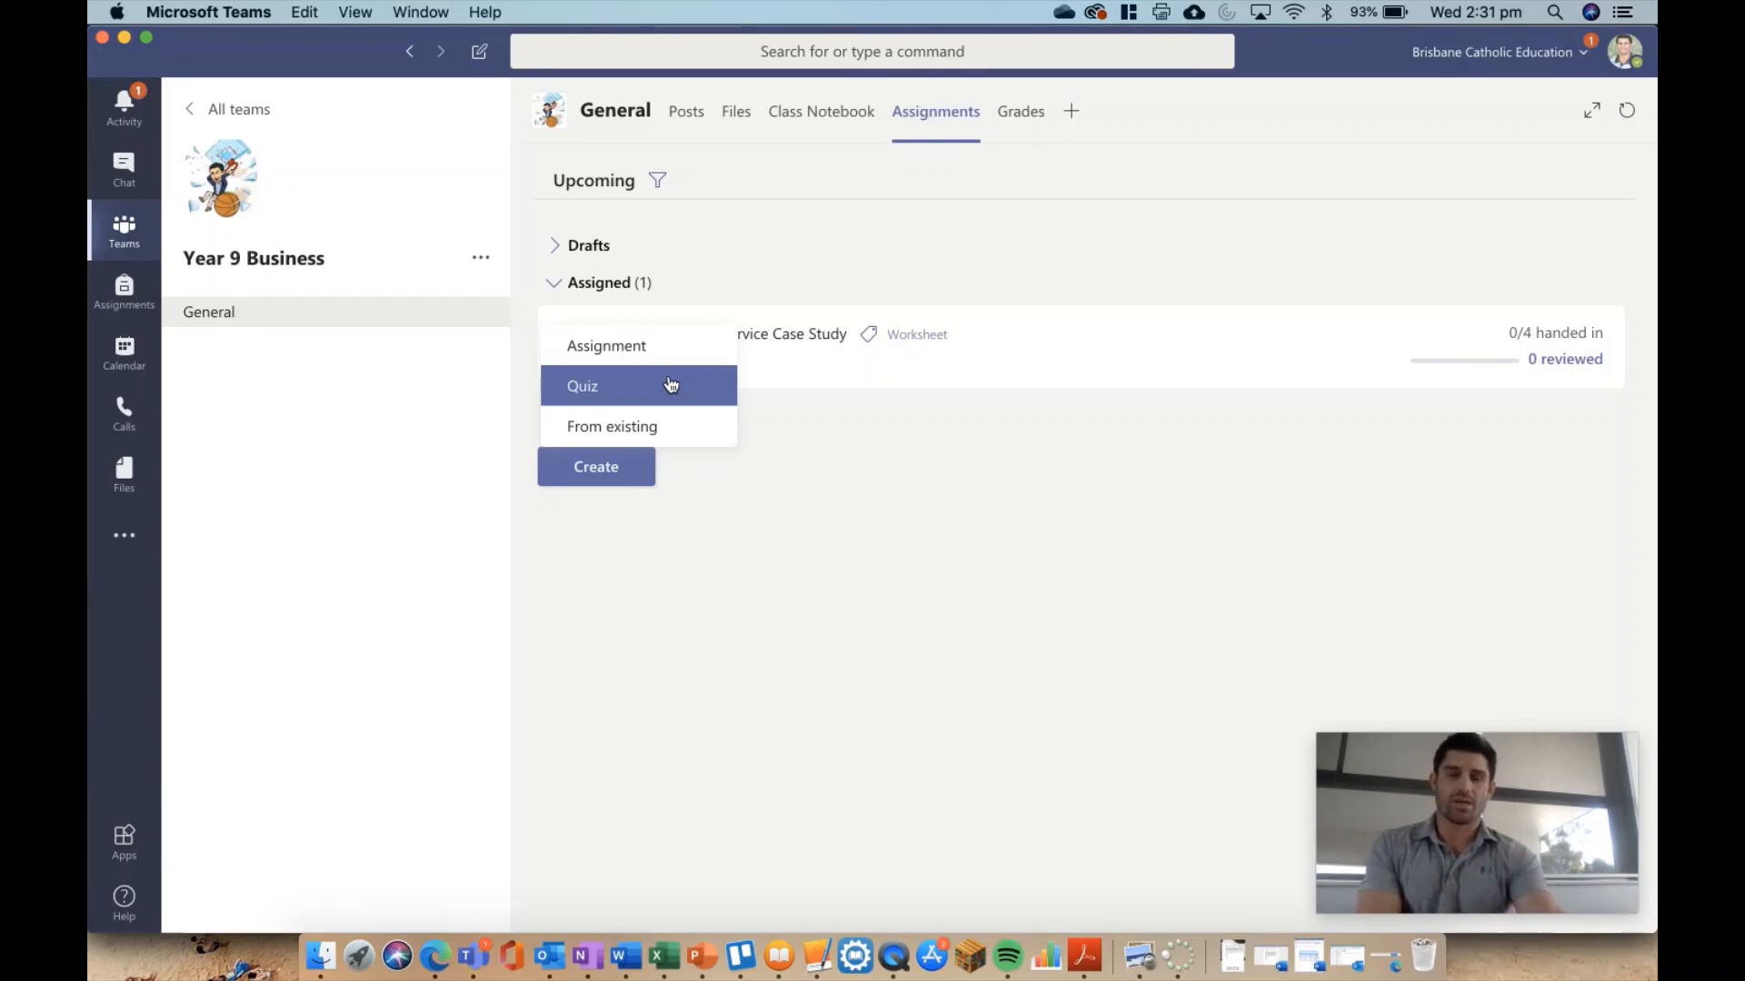
{"action": "mouse_move", "coordinate": [654, 429]}
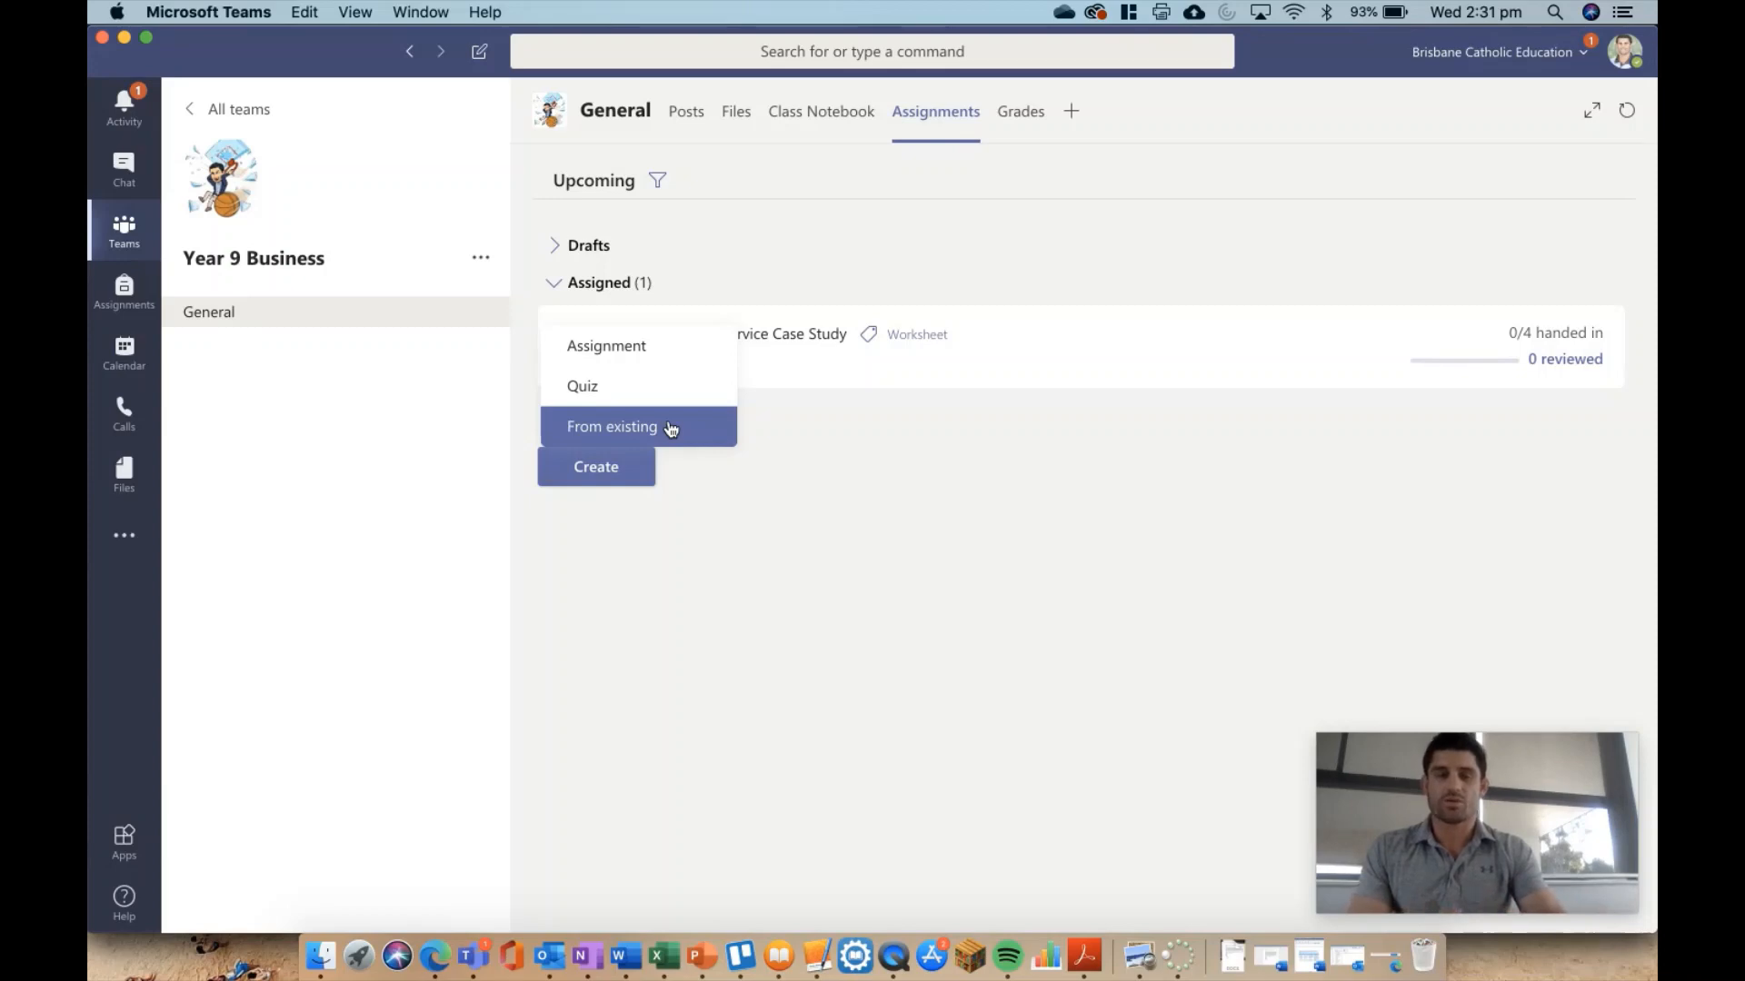
{"action": "mouse_move", "coordinate": [638, 353]}
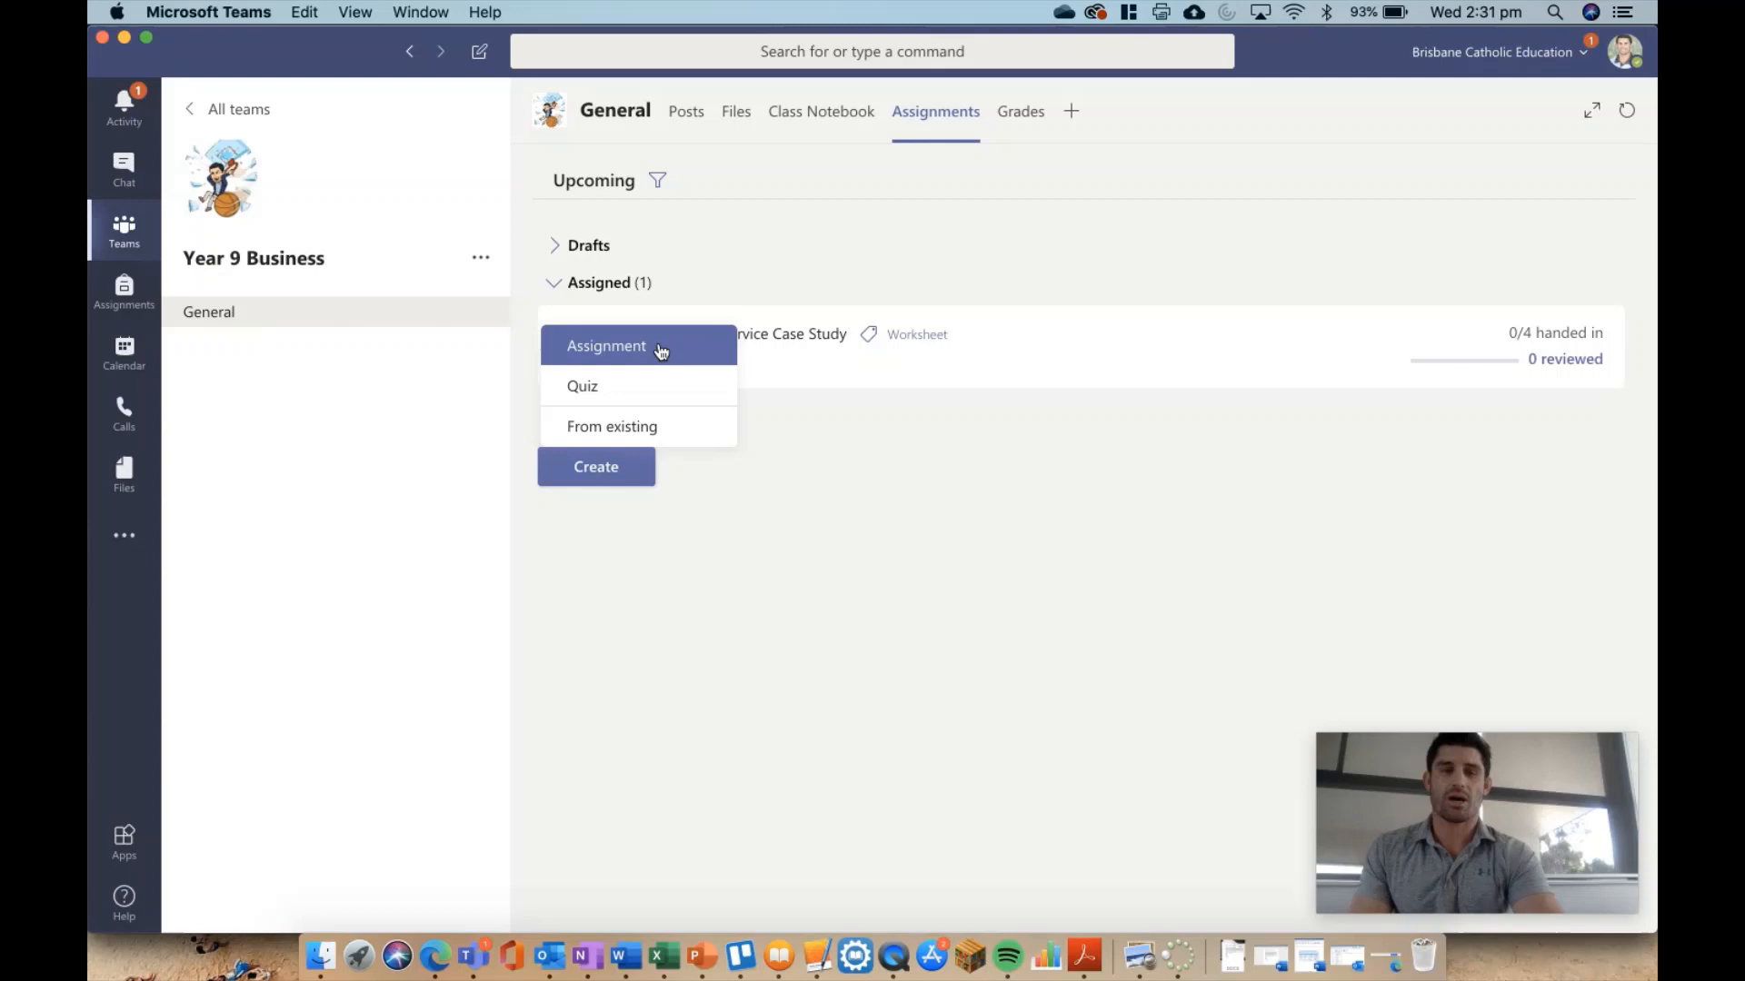
{"action": "mouse_move", "coordinate": [622, 334]}
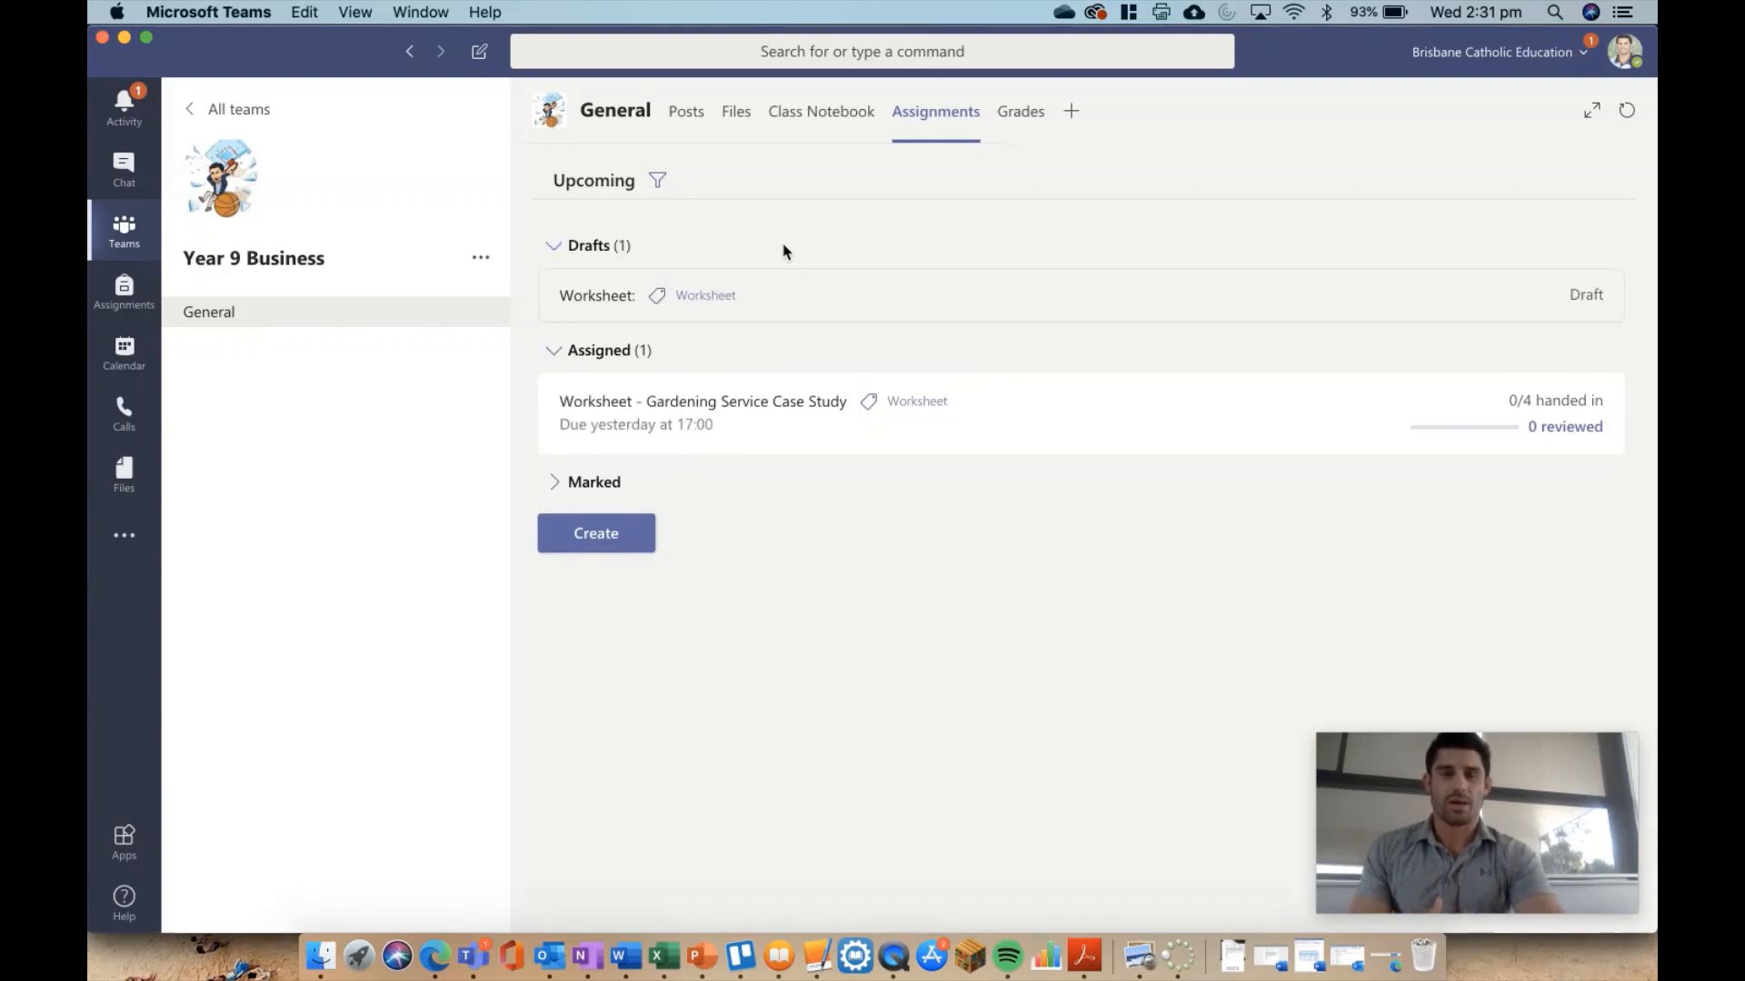
- Edit the new 'Worksheet:' draft and start adding a resource to it
{"action": "left_click", "coordinate": [596, 294]}
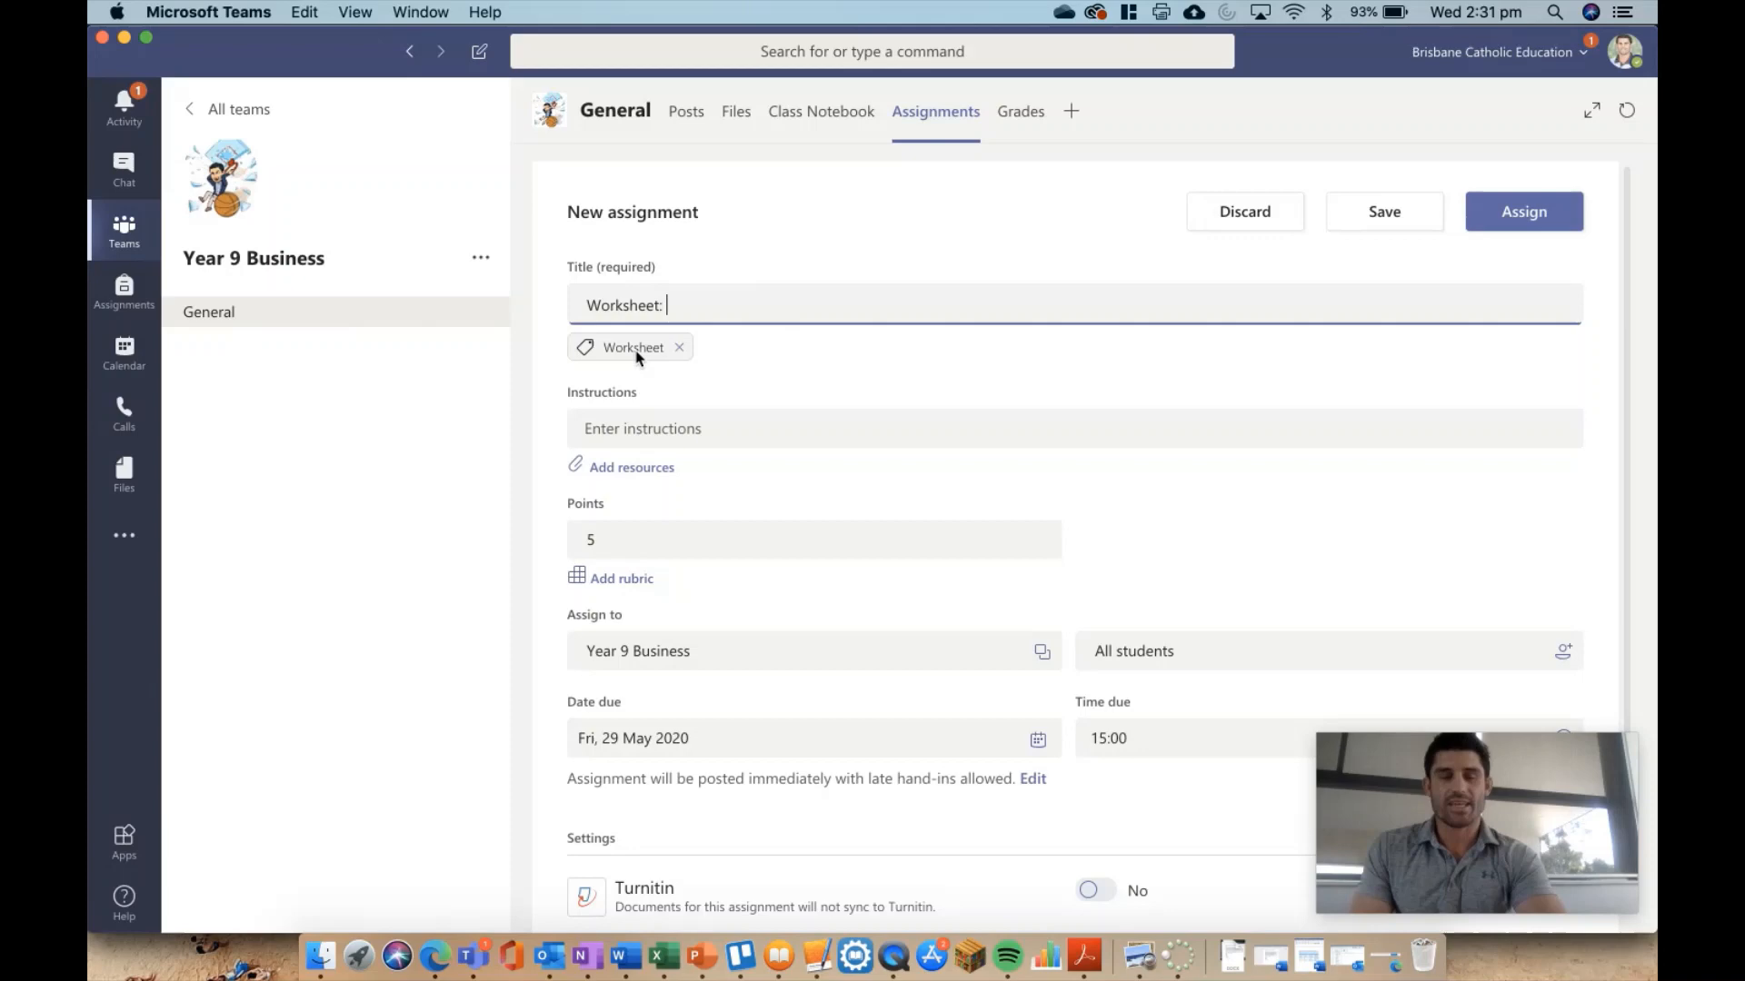
{"action": "mouse_move", "coordinate": [759, 367]}
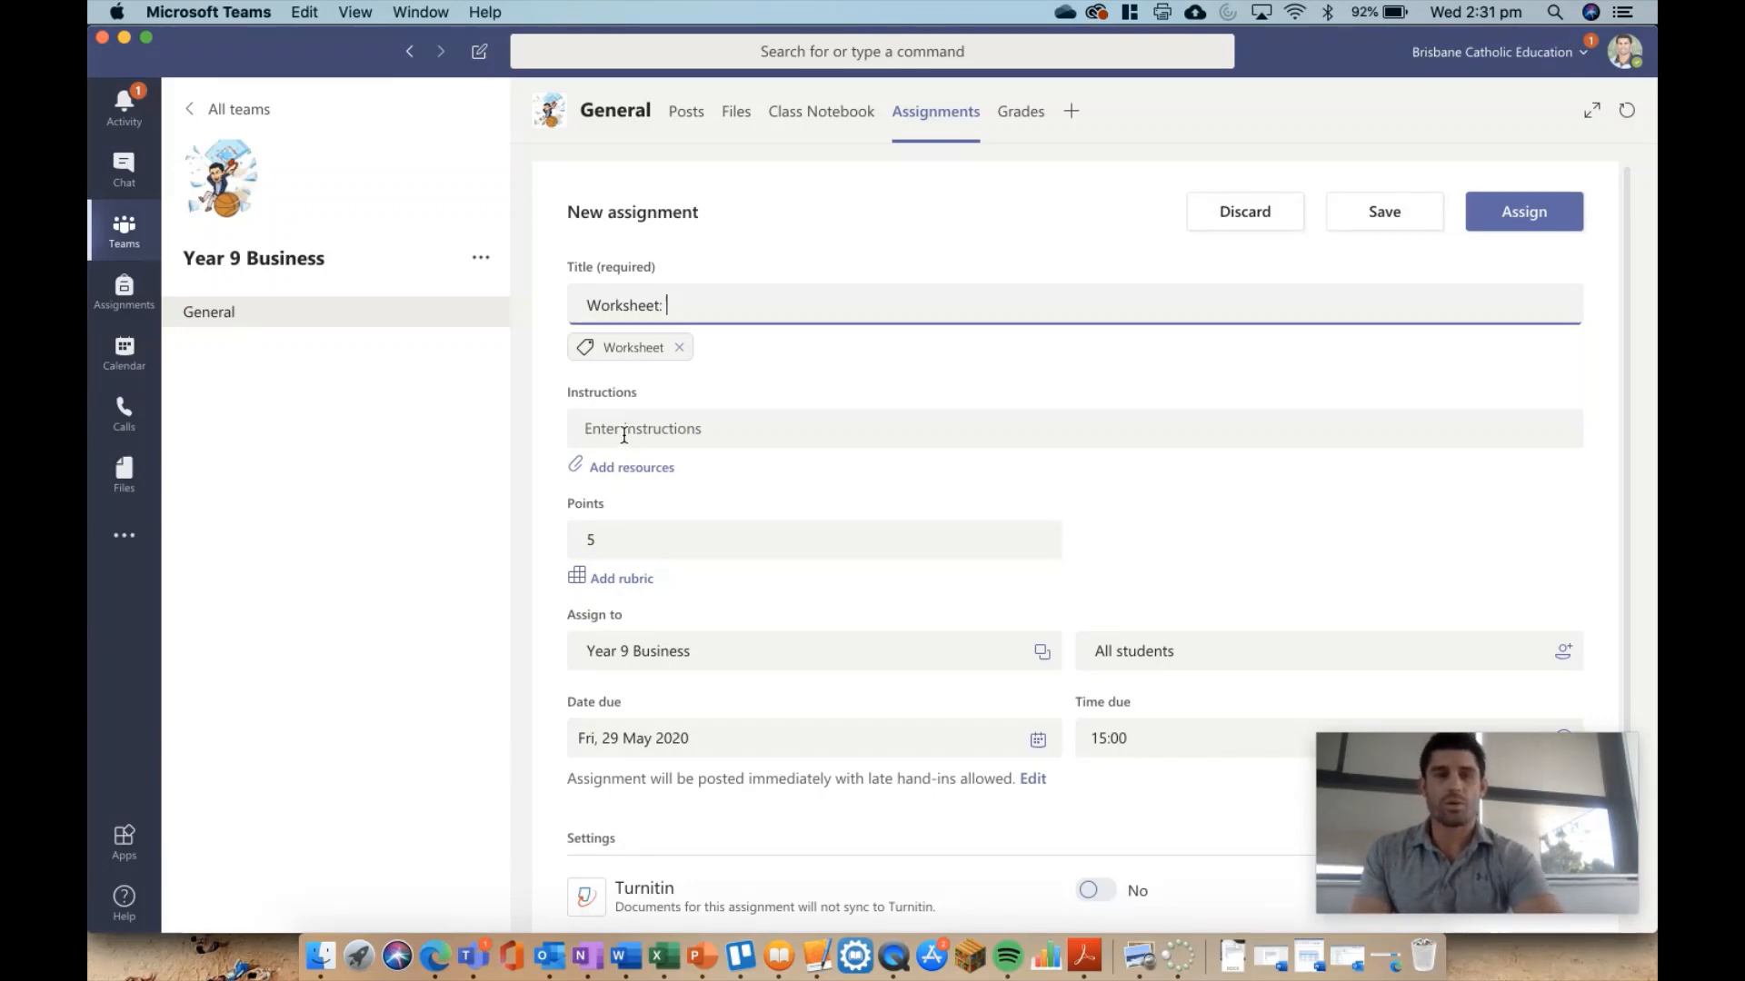
{"action": "left_click", "coordinate": [630, 467]}
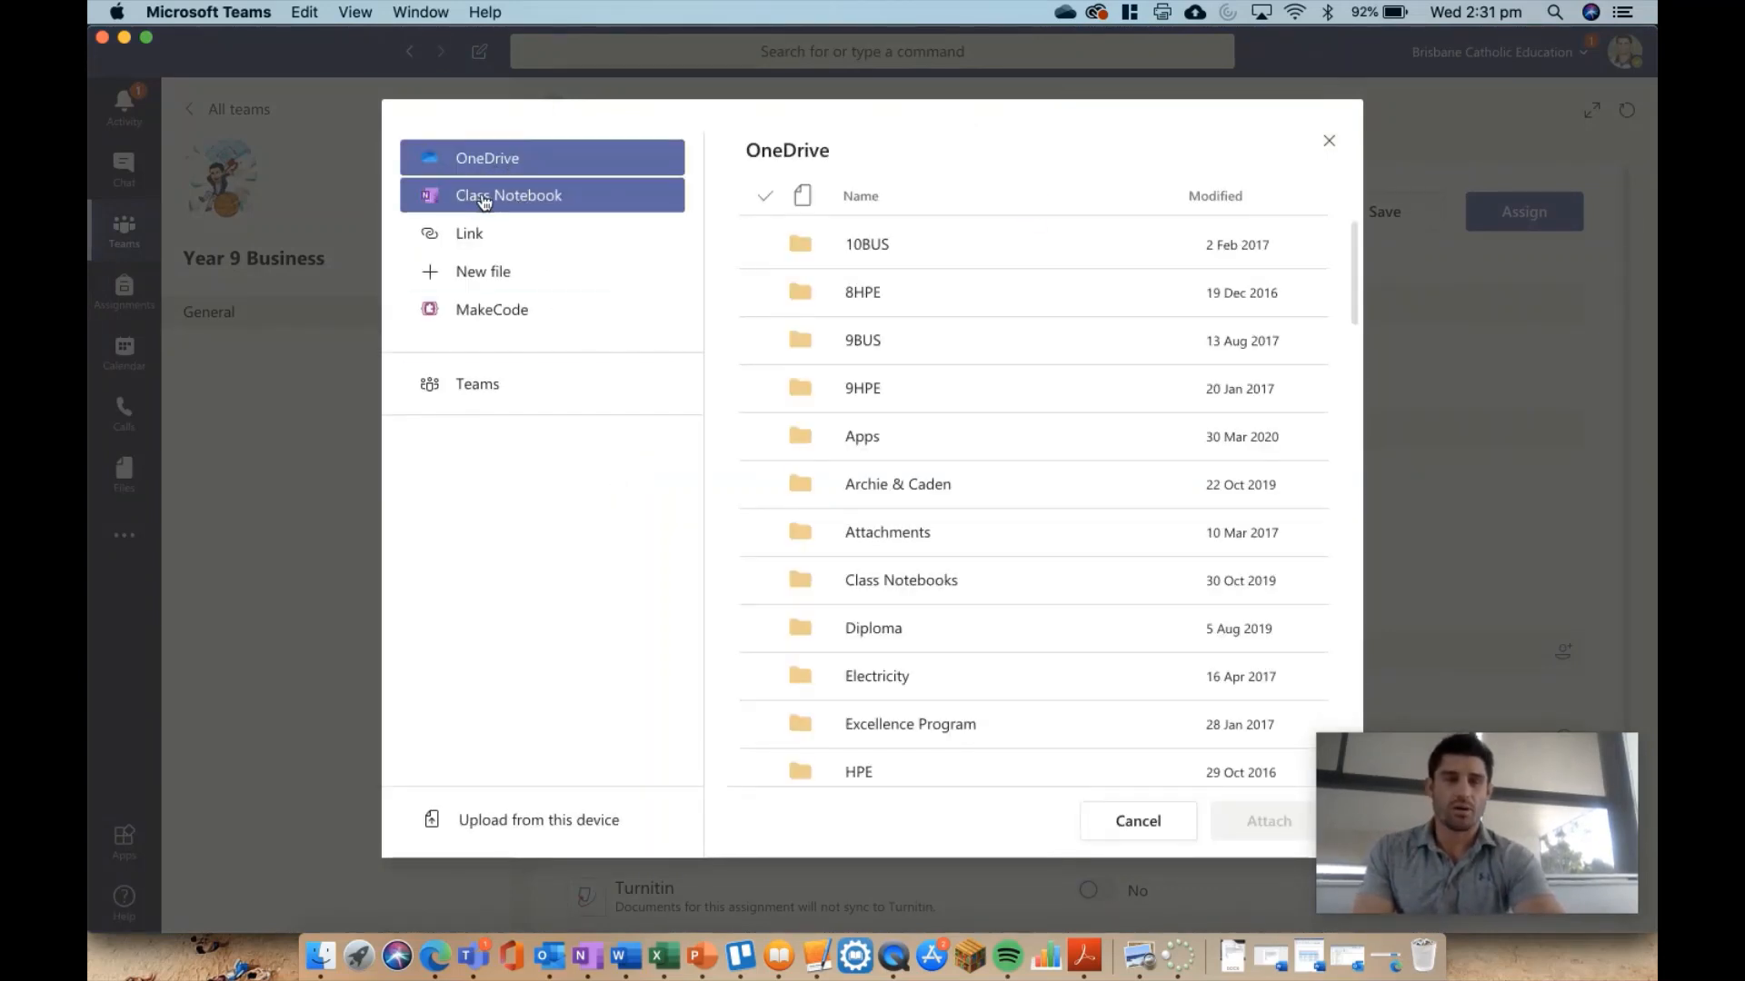
- Browse the Class Notebook's Marketing pages to find the Analyse - SWOT page
{"action": "left_click", "coordinate": [483, 196]}
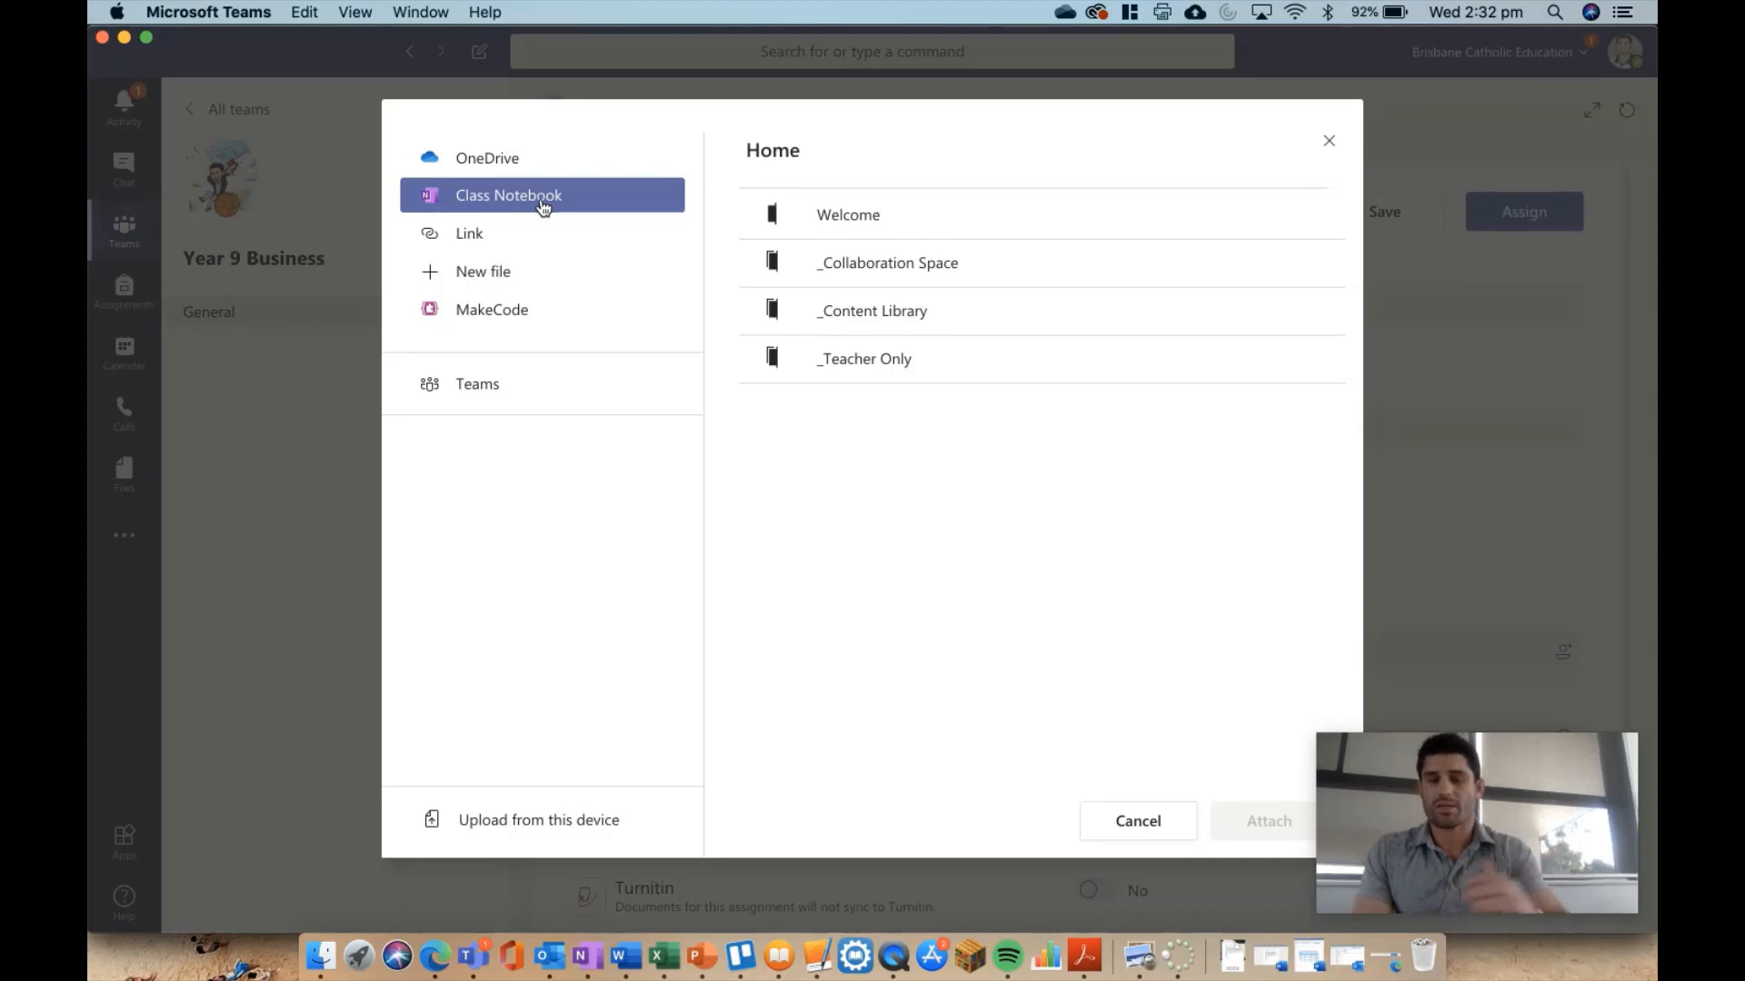
{"action": "mouse_move", "coordinate": [869, 306]}
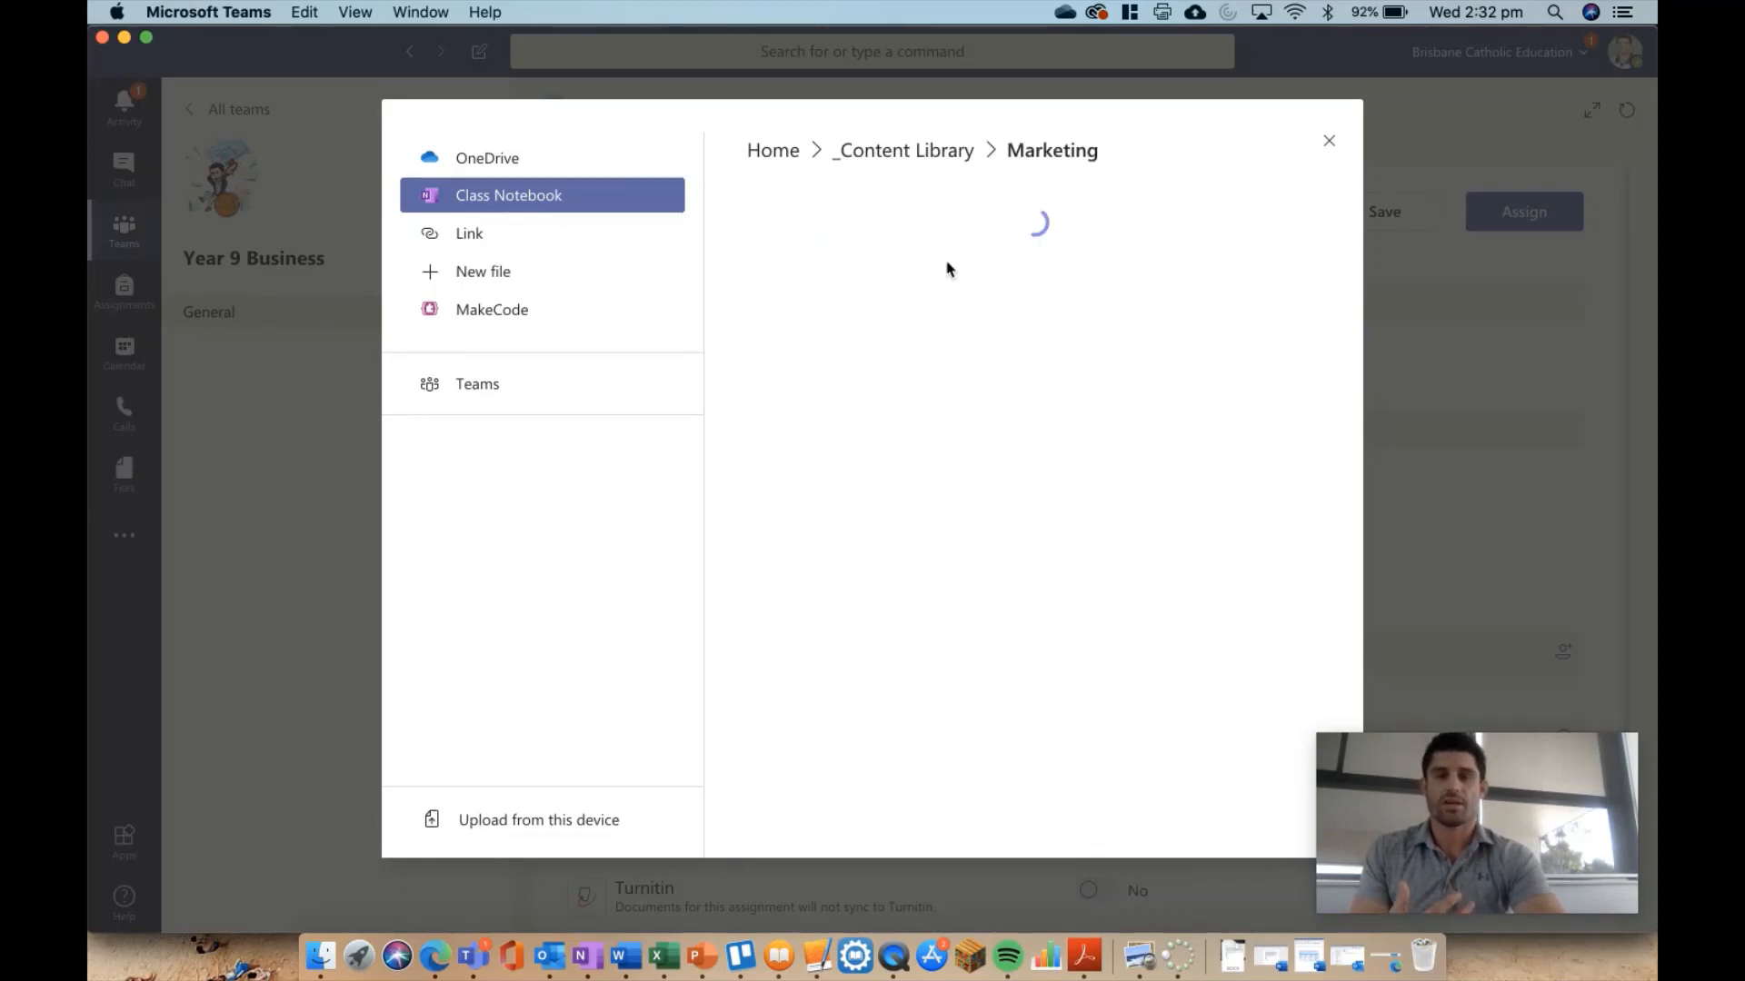
{"action": "mouse_move", "coordinate": [890, 353]}
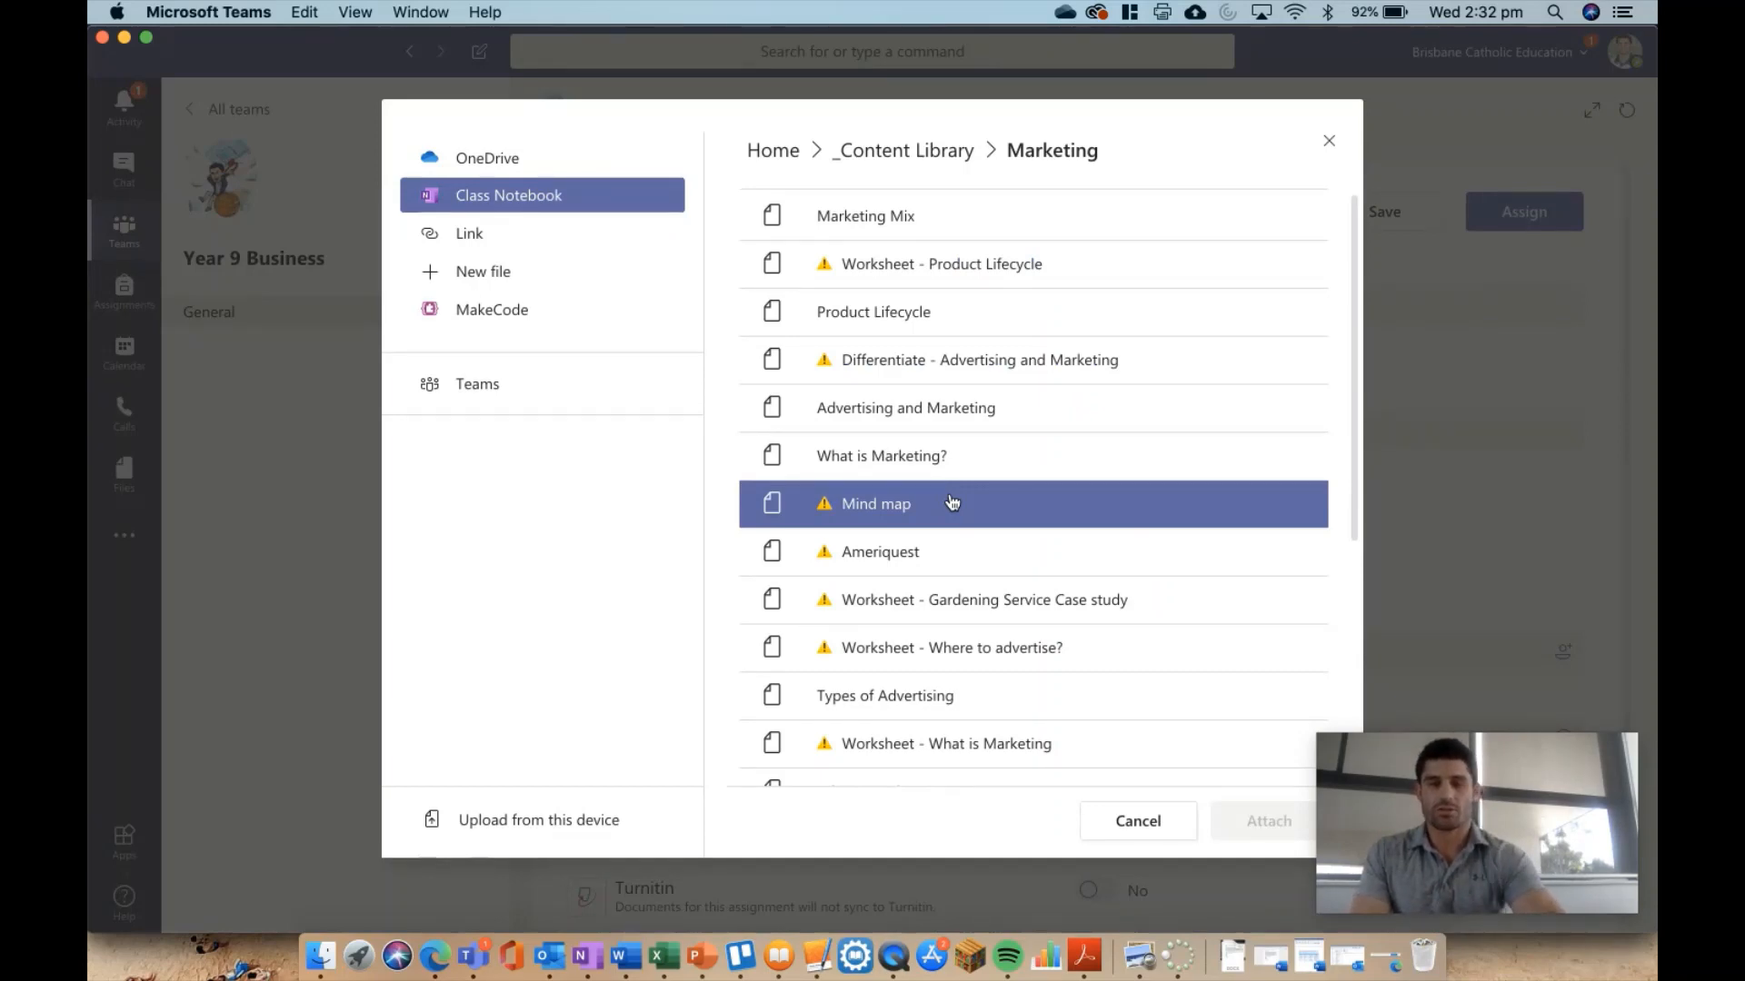
{"action": "scroll", "scroll_direction": "down", "scroll_amount": 3}
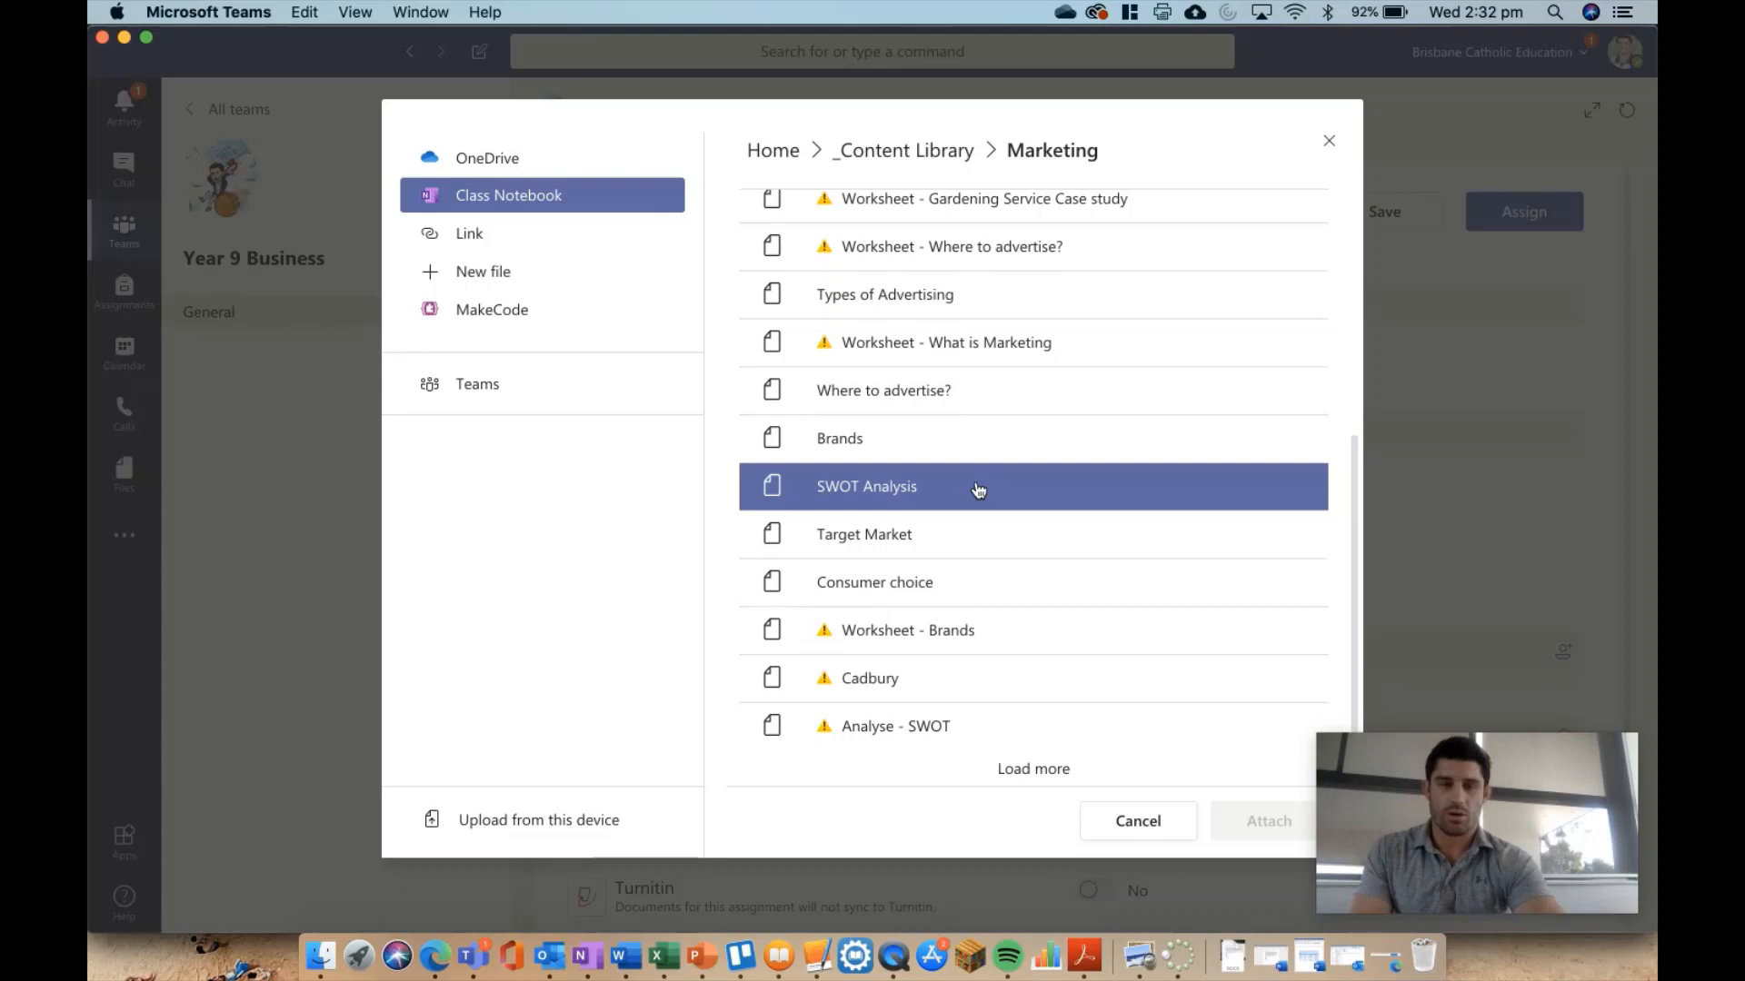
{"action": "mouse_move", "coordinate": [885, 677]}
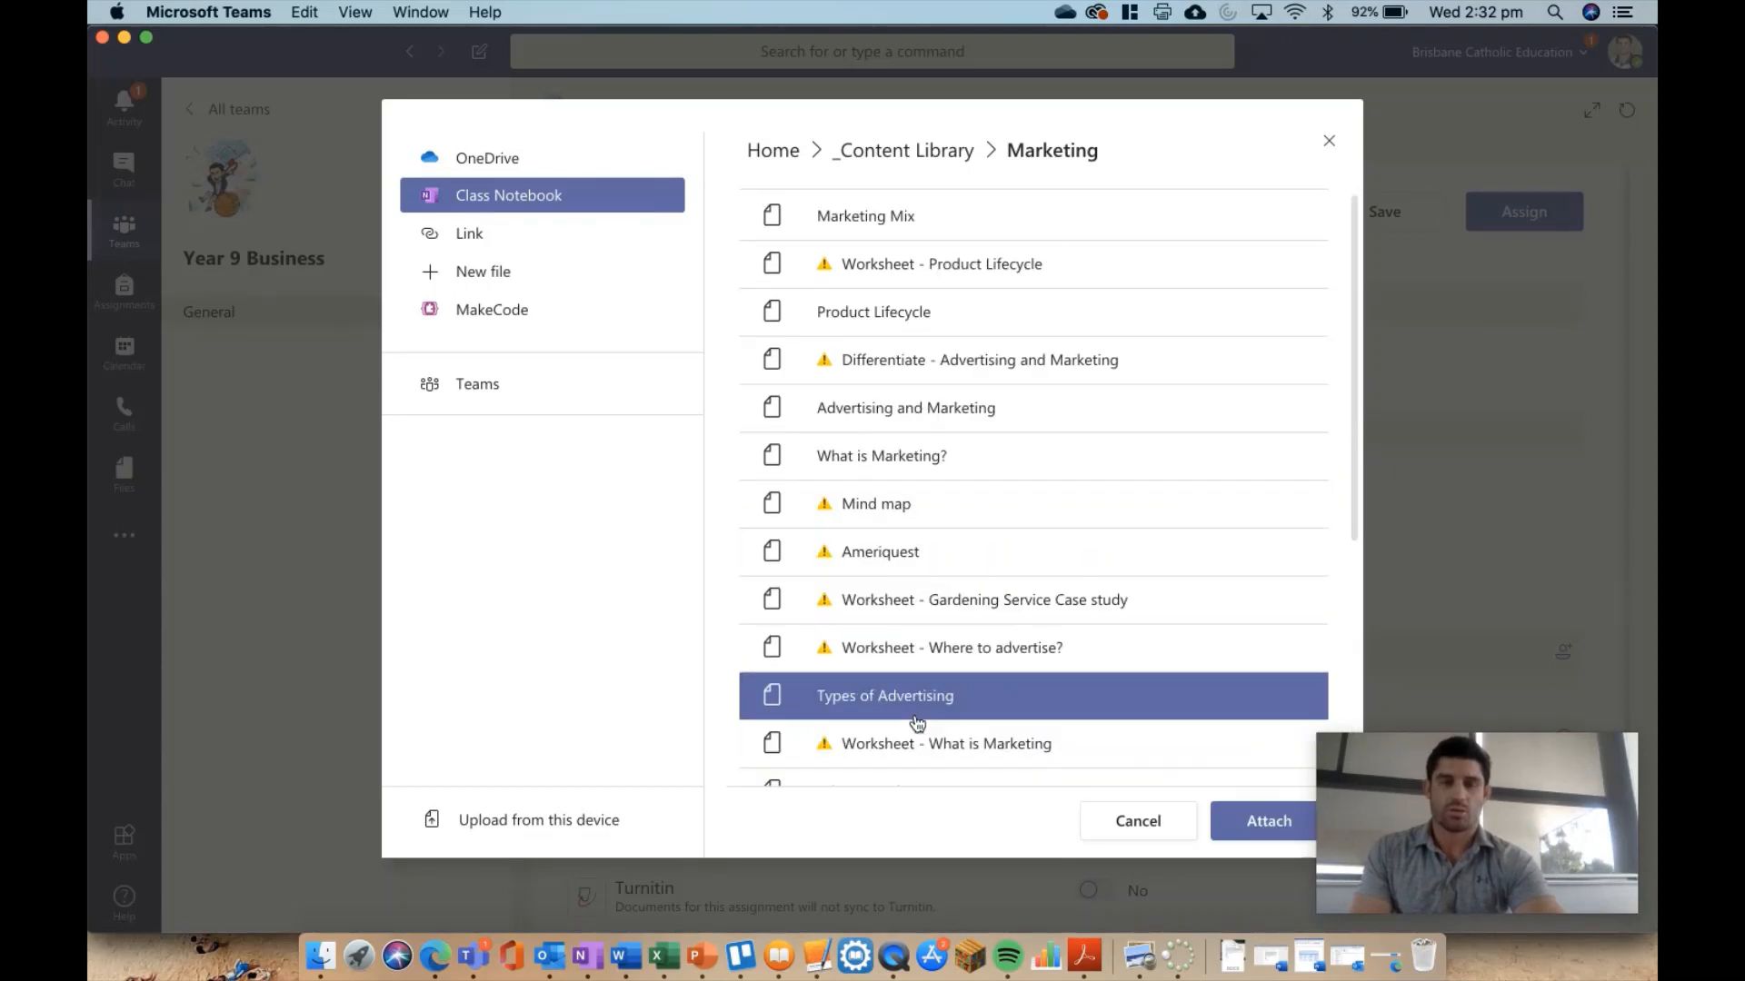
{"action": "scroll", "scroll_direction": "down", "scroll_amount": 3}
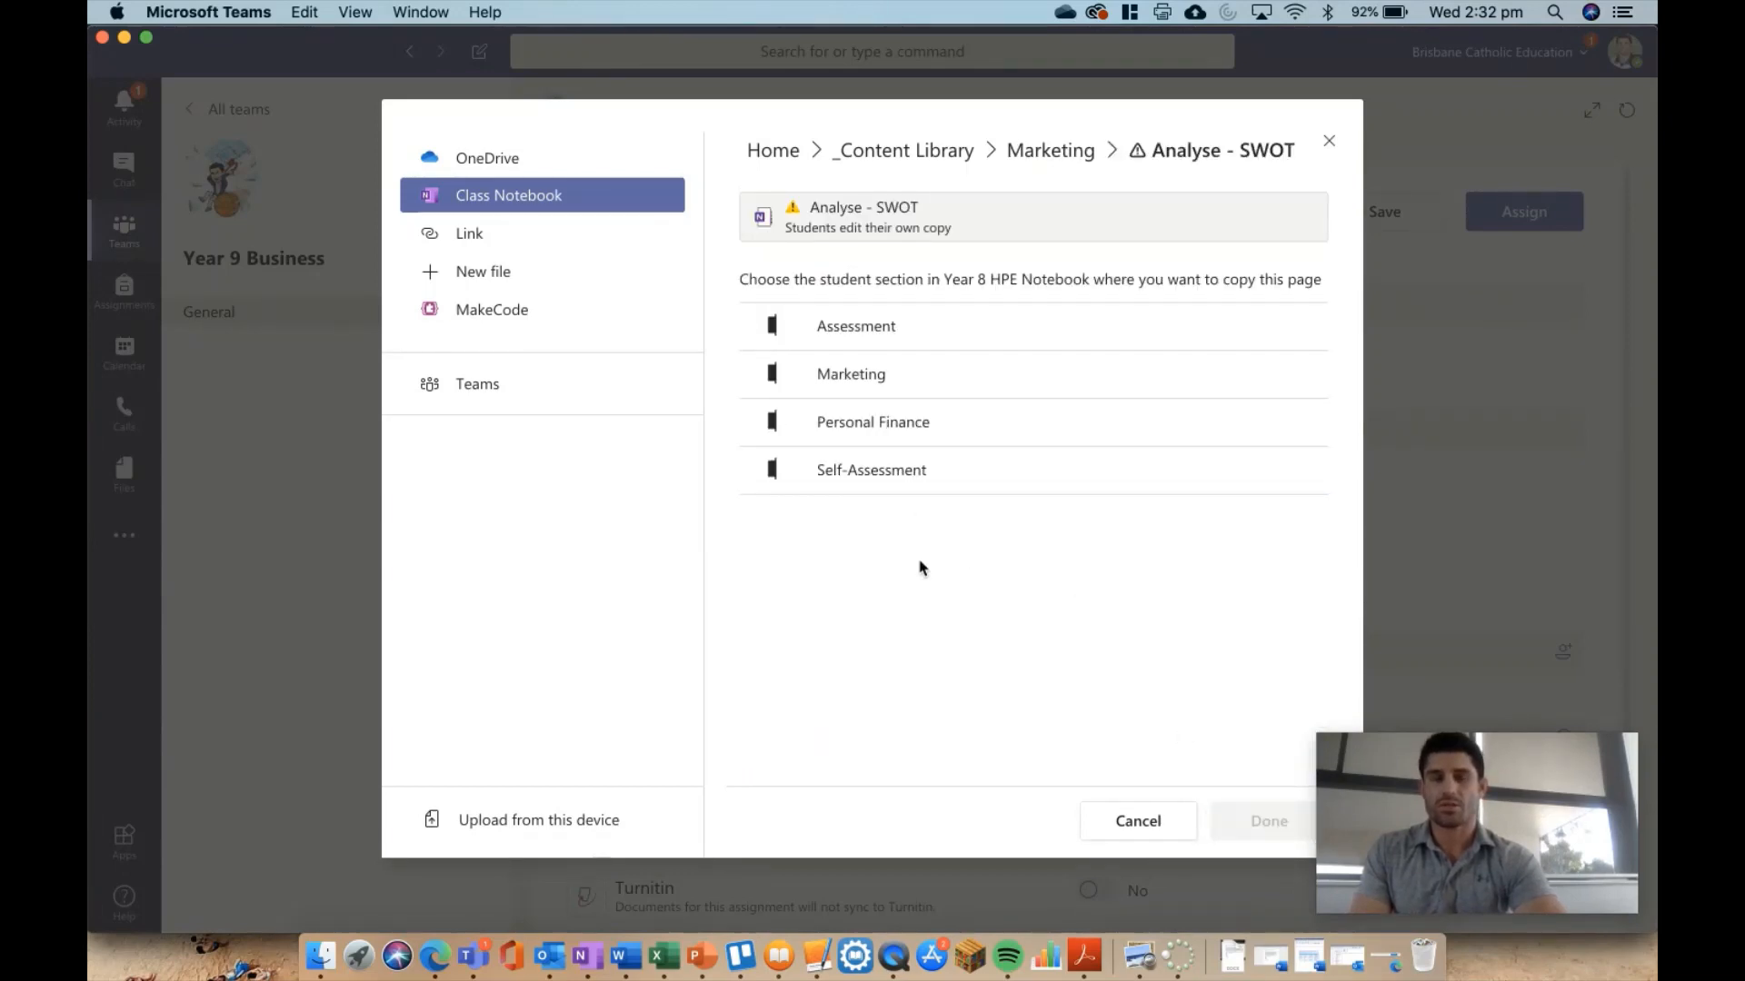
- Attach Analyse - SWOT with student copies sent to their Marketing section
{"action": "left_click", "coordinate": [850, 375]}
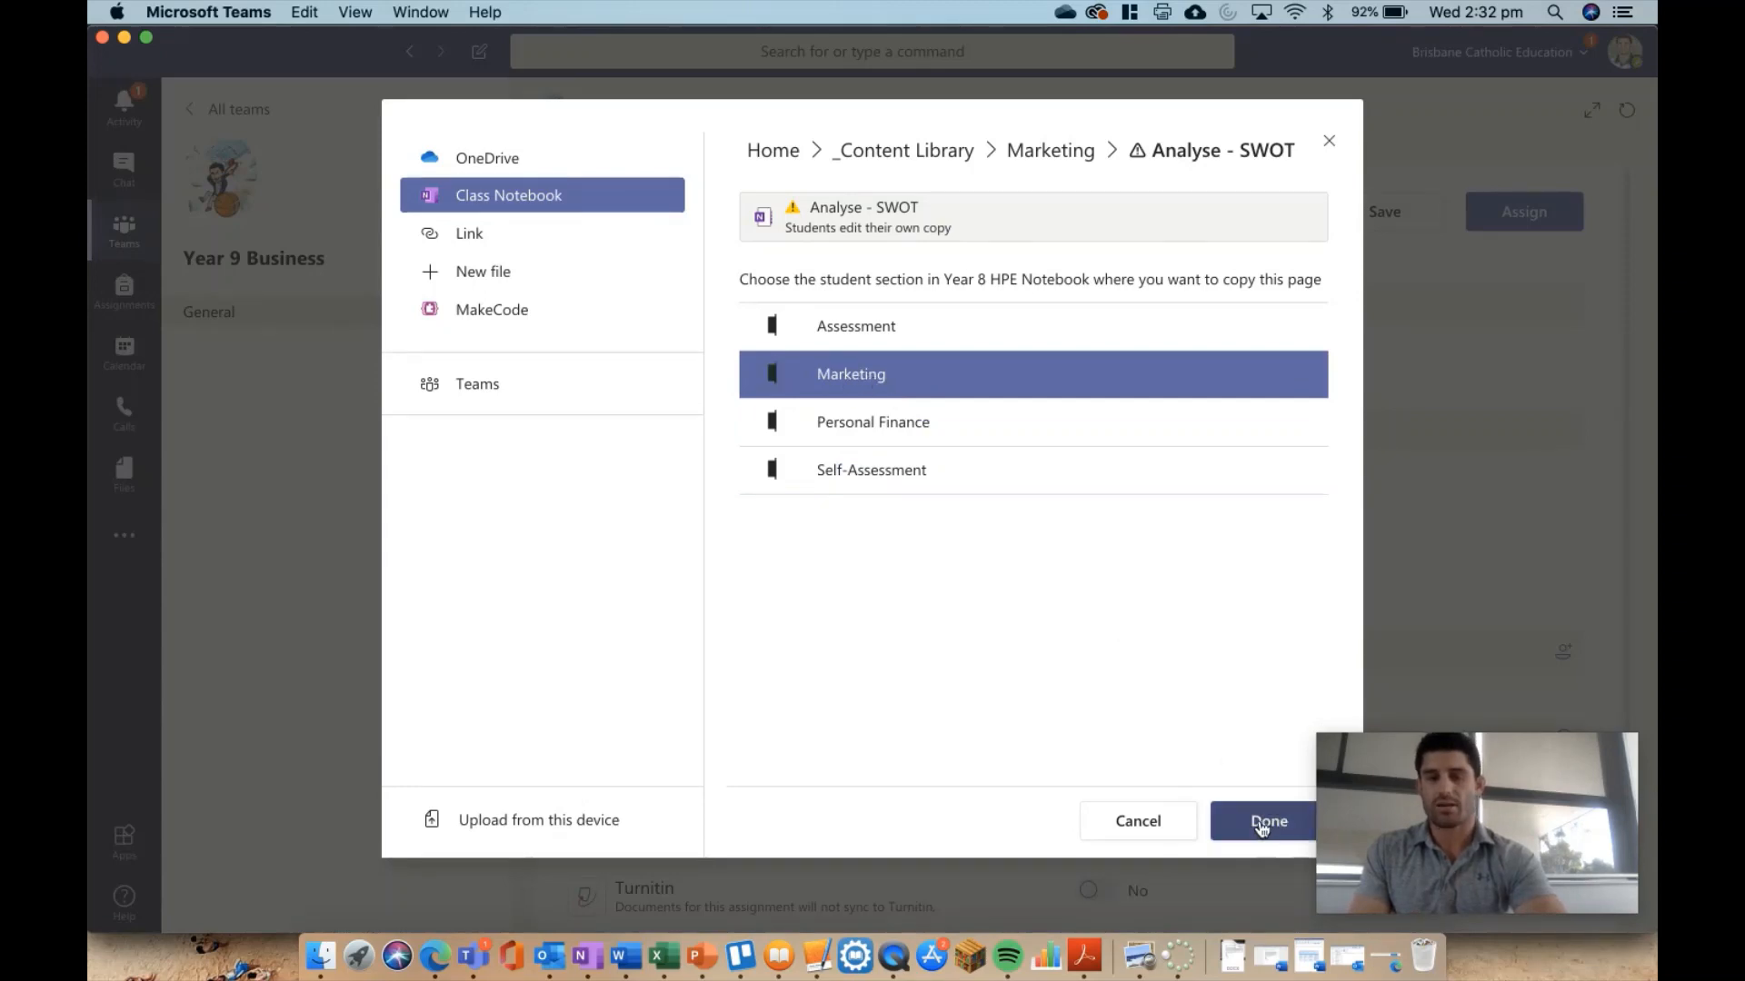
{"action": "left_click", "coordinate": [1268, 820]}
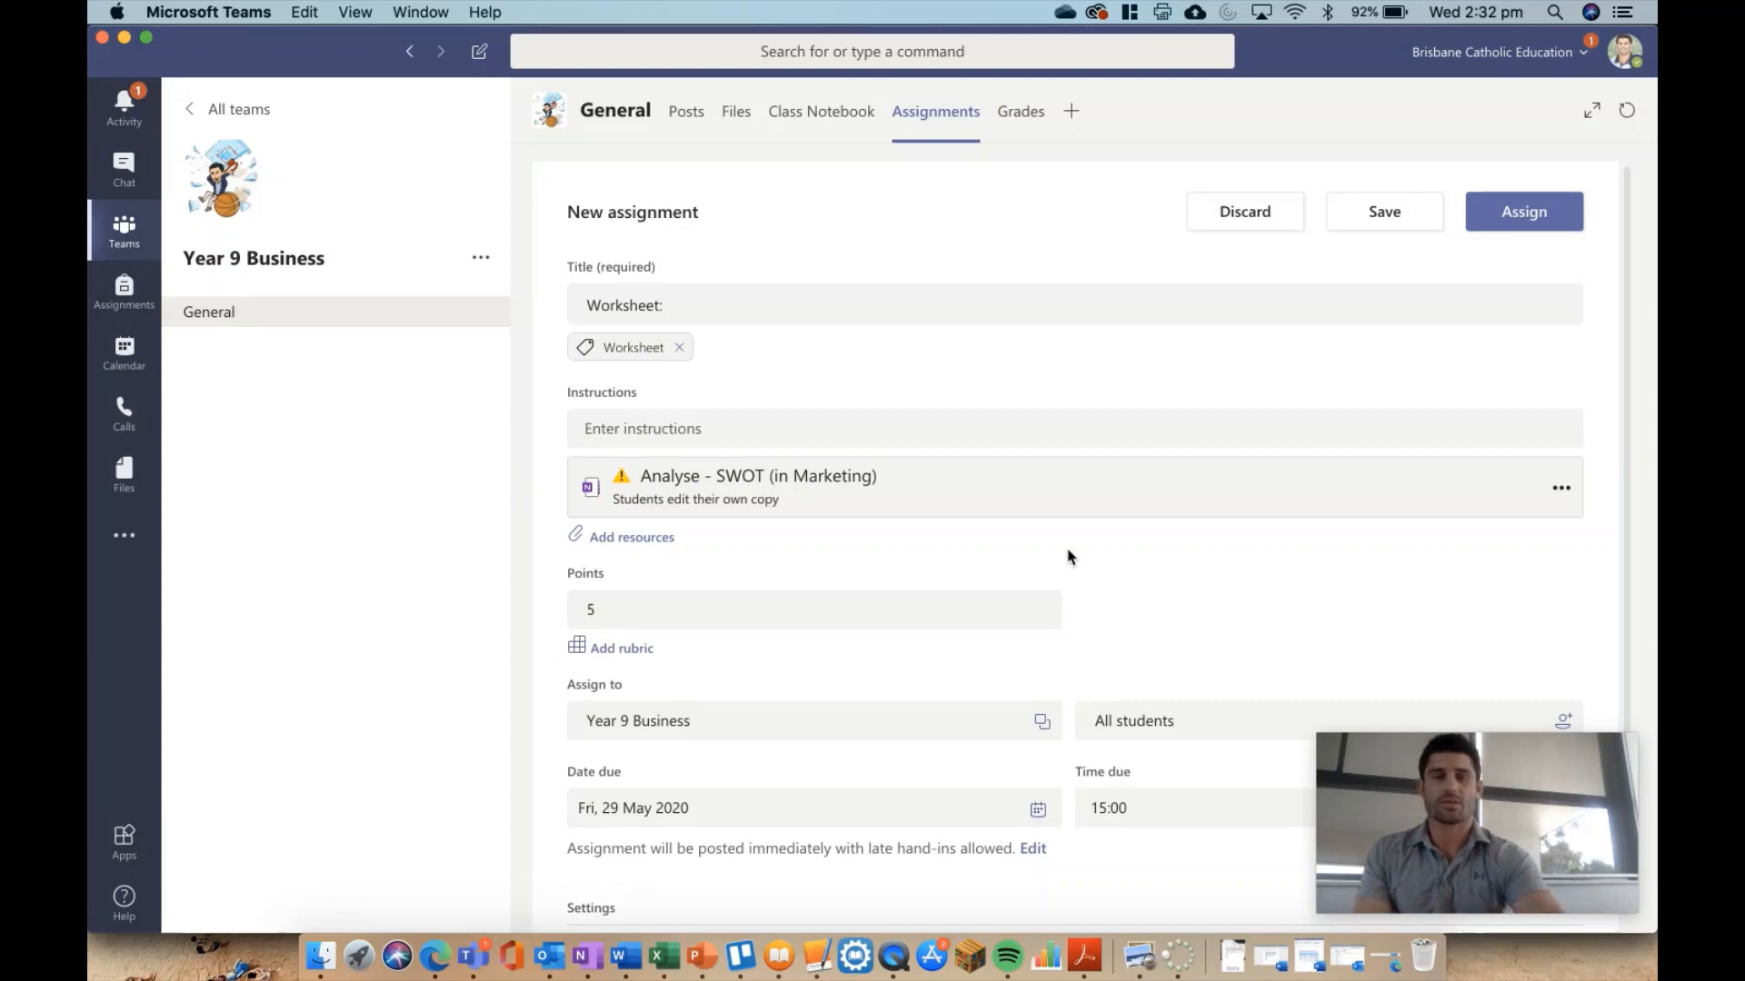
- Complete the assignment title as 'Worksheet: SWOT Analysis'
{"action": "left_click", "coordinate": [716, 306]}
{"action": "type", "text": " SWOT A"}
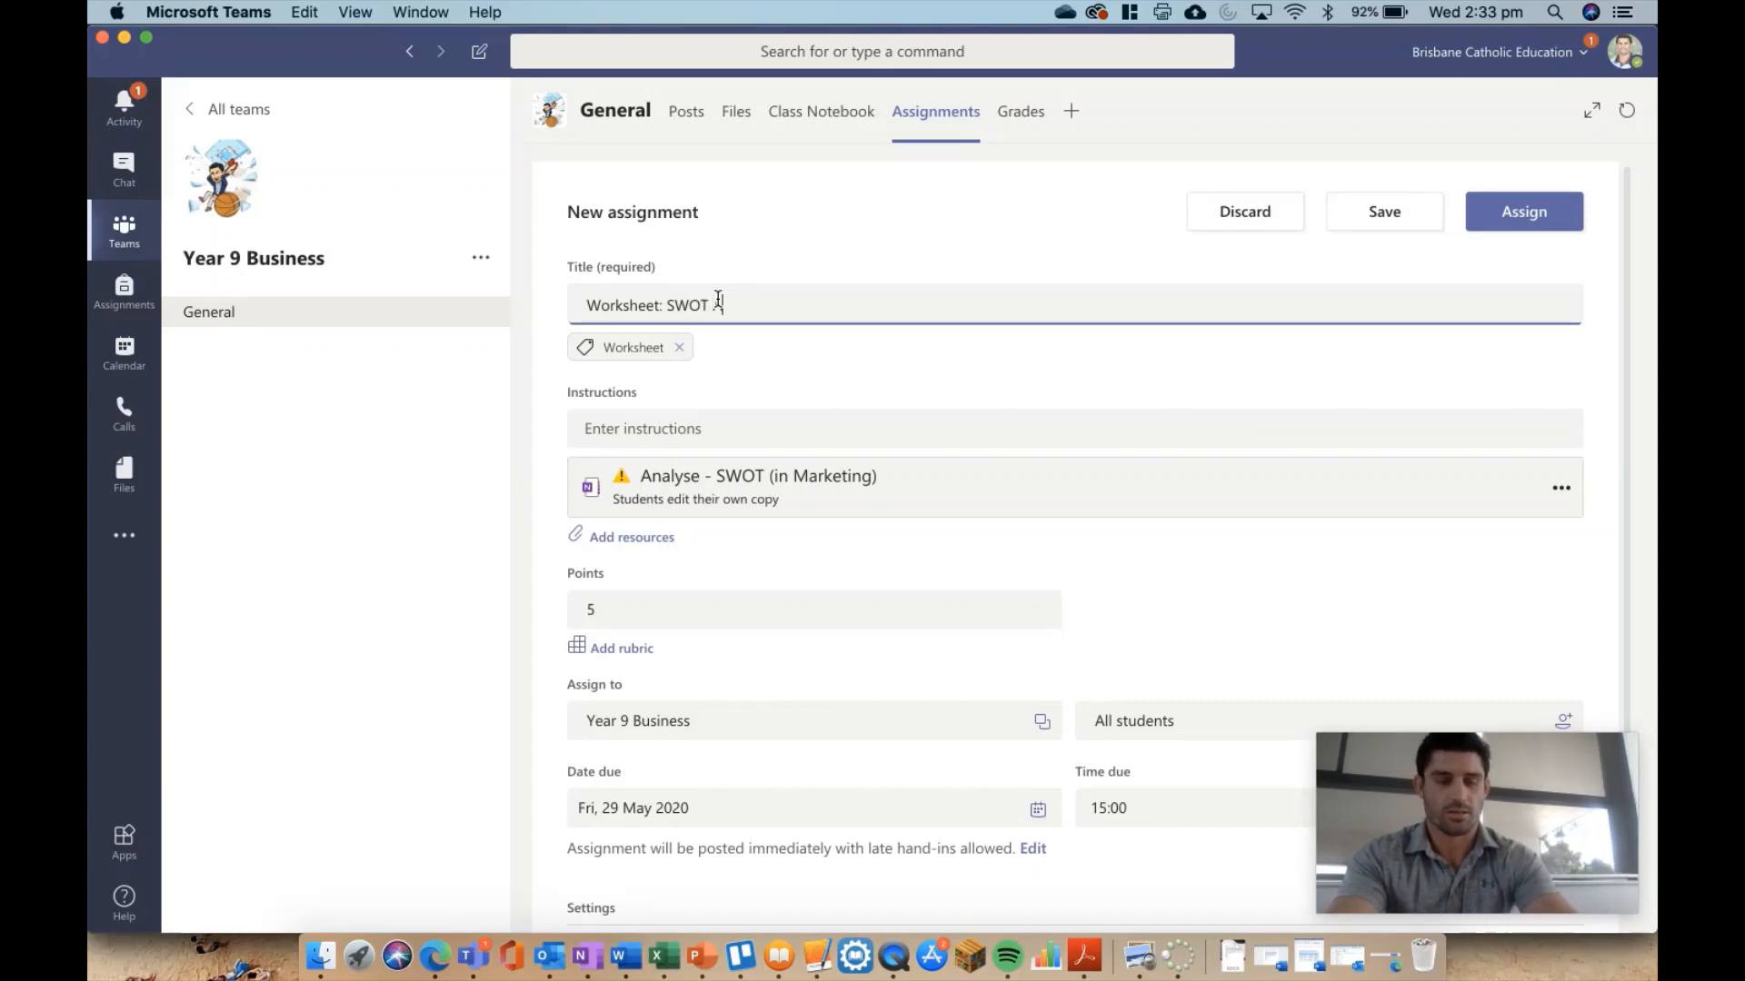
{"action": "type", "text": "nalysis"}
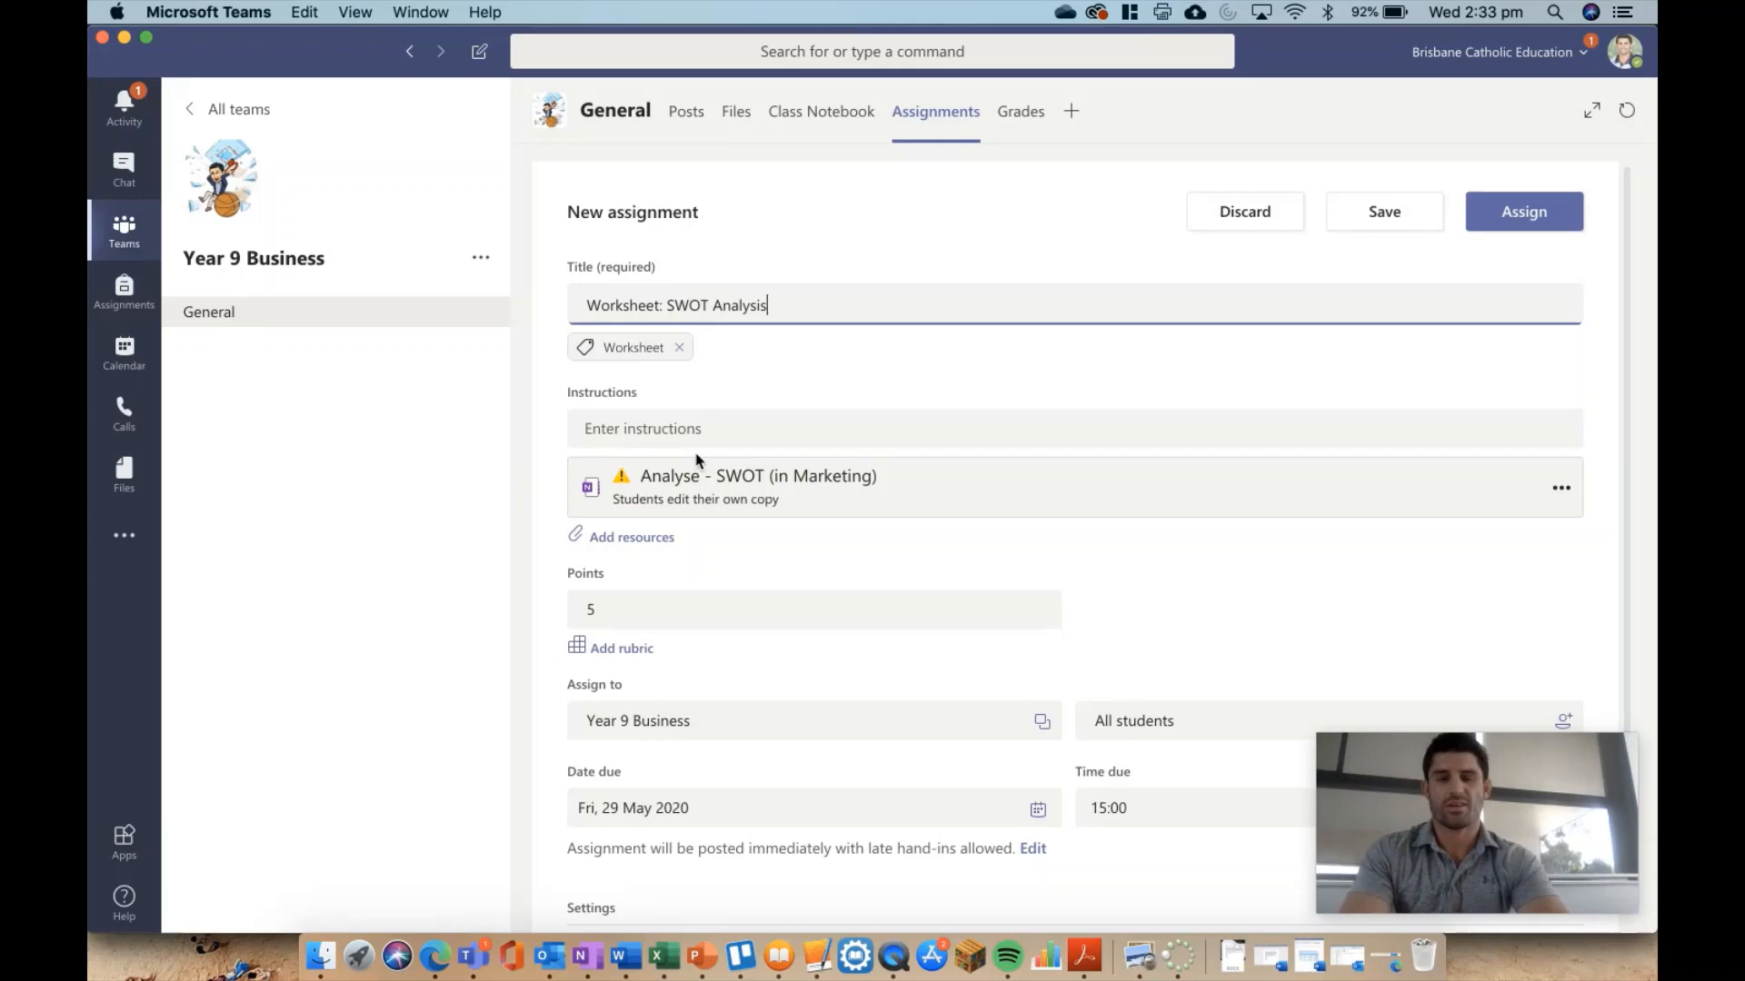
{"action": "scroll", "scroll_direction": "down", "scroll_amount": 3}
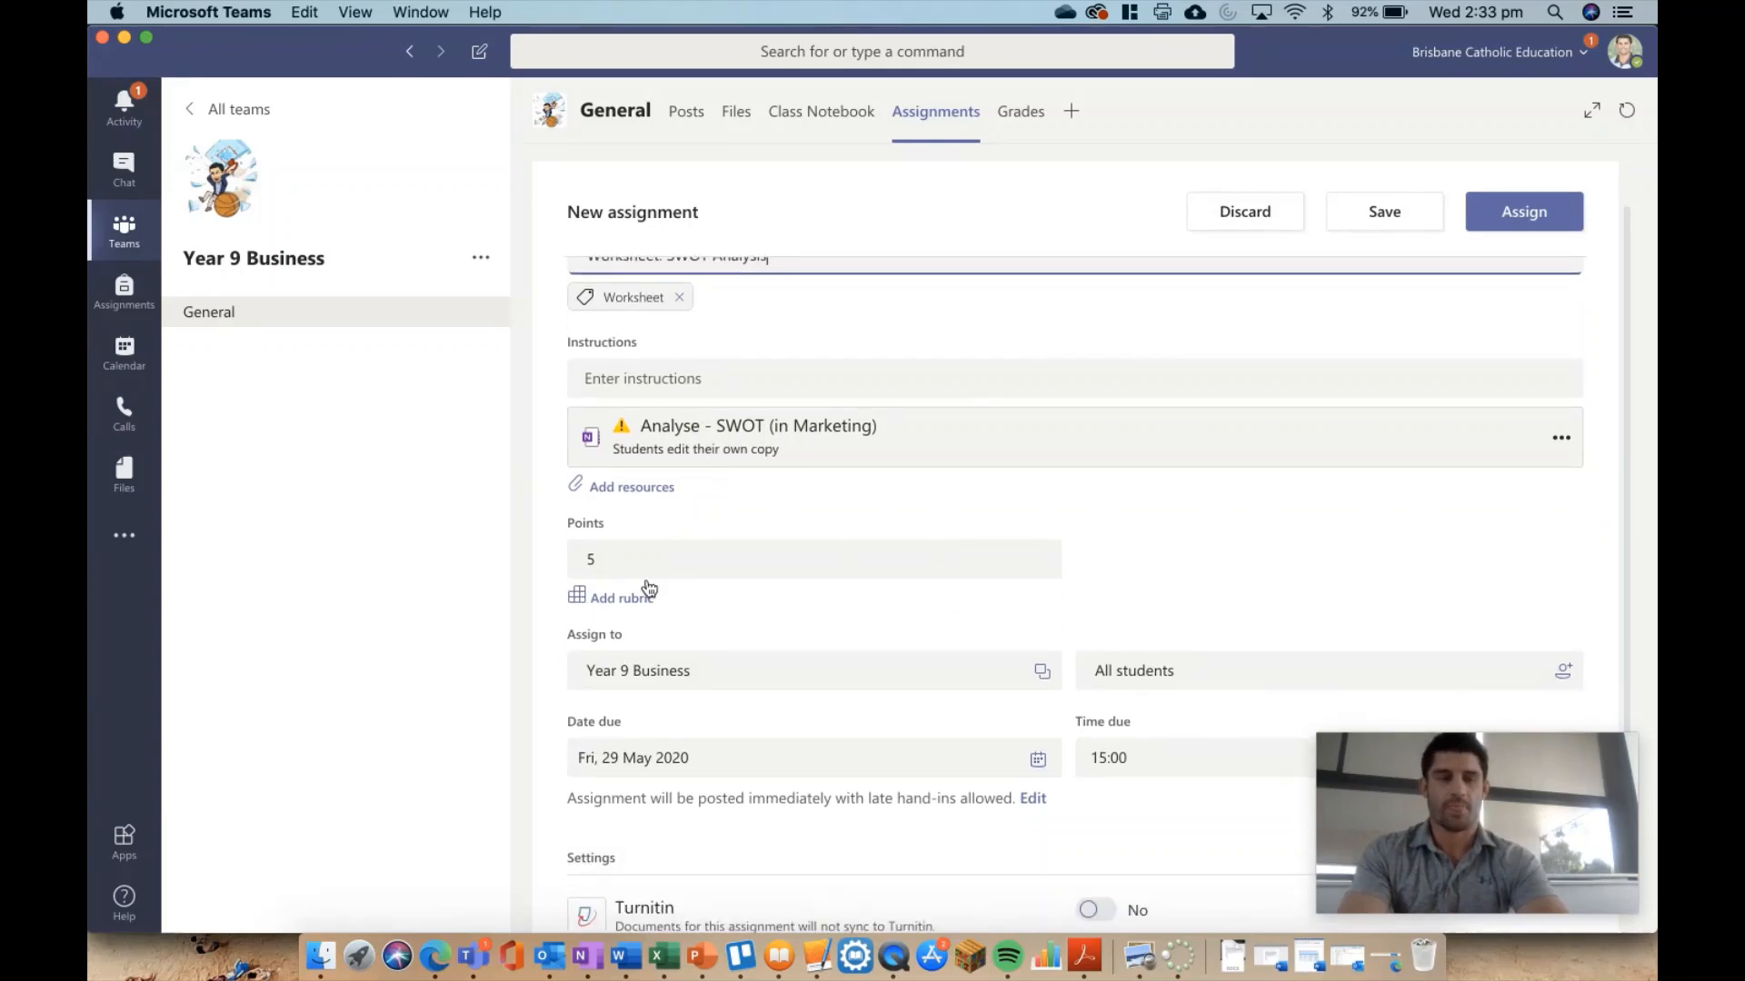
- Save the draft and review its Assign to, All students and due-date fields
{"action": "left_click", "coordinate": [1385, 211]}
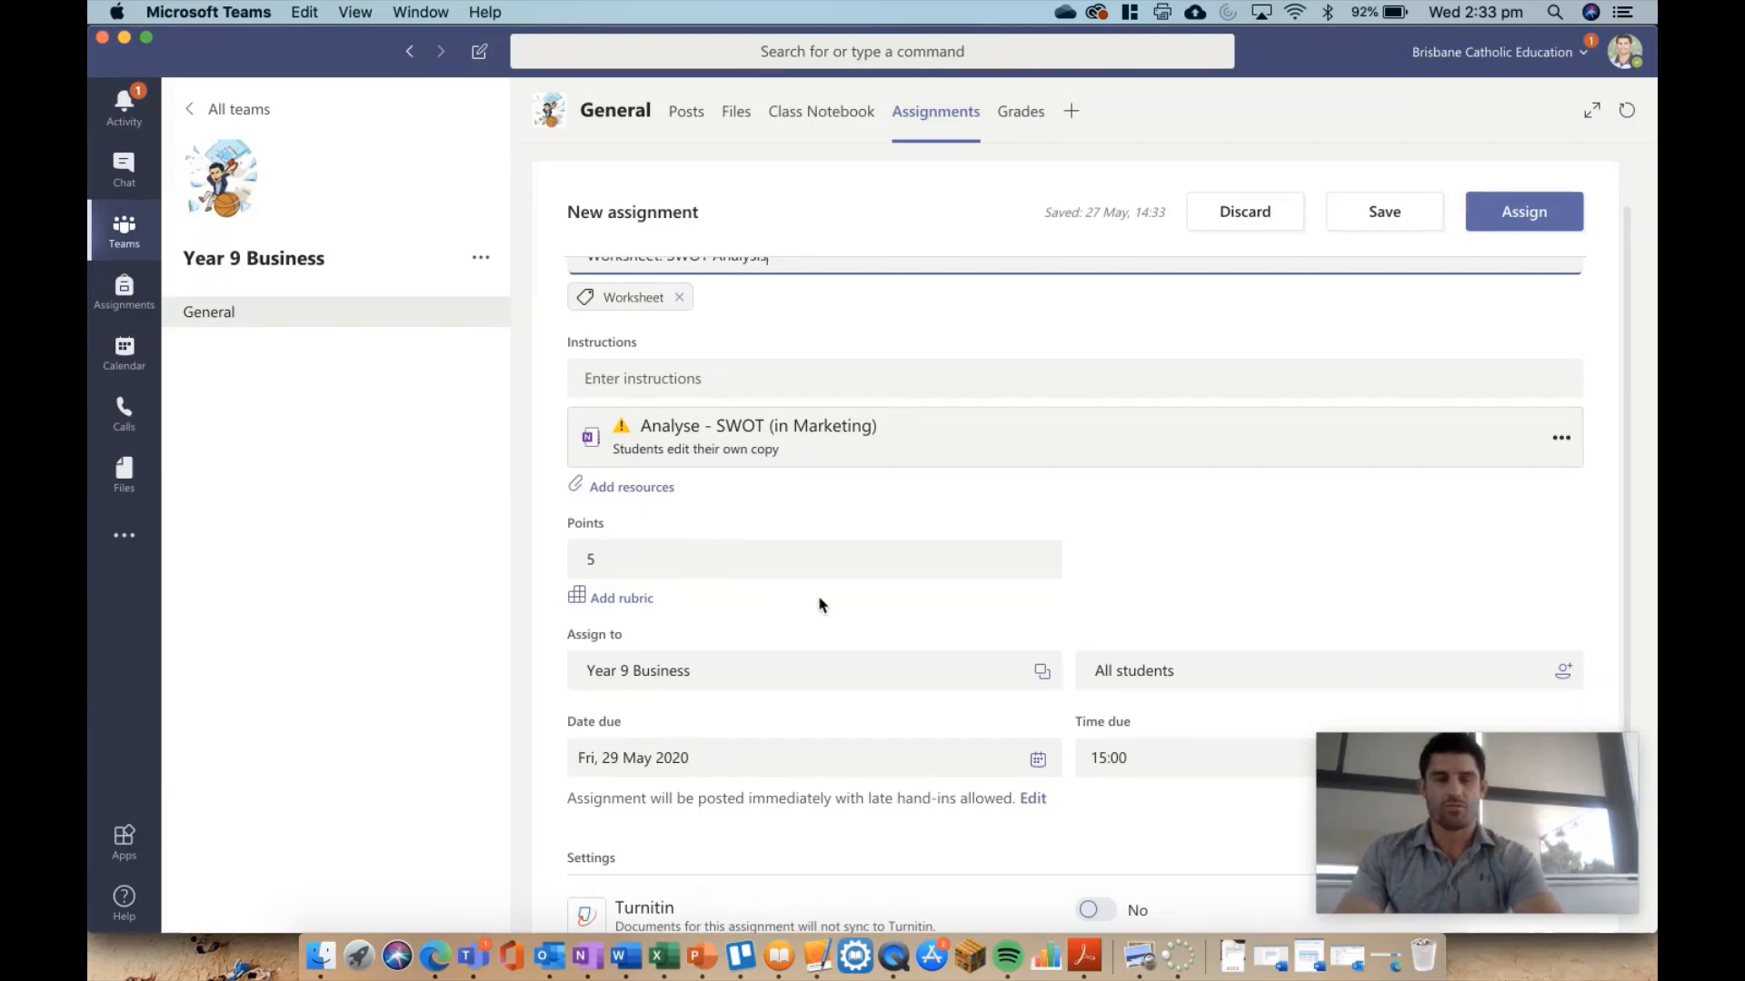
{"action": "scroll", "scroll_direction": "down", "scroll_amount": 3}
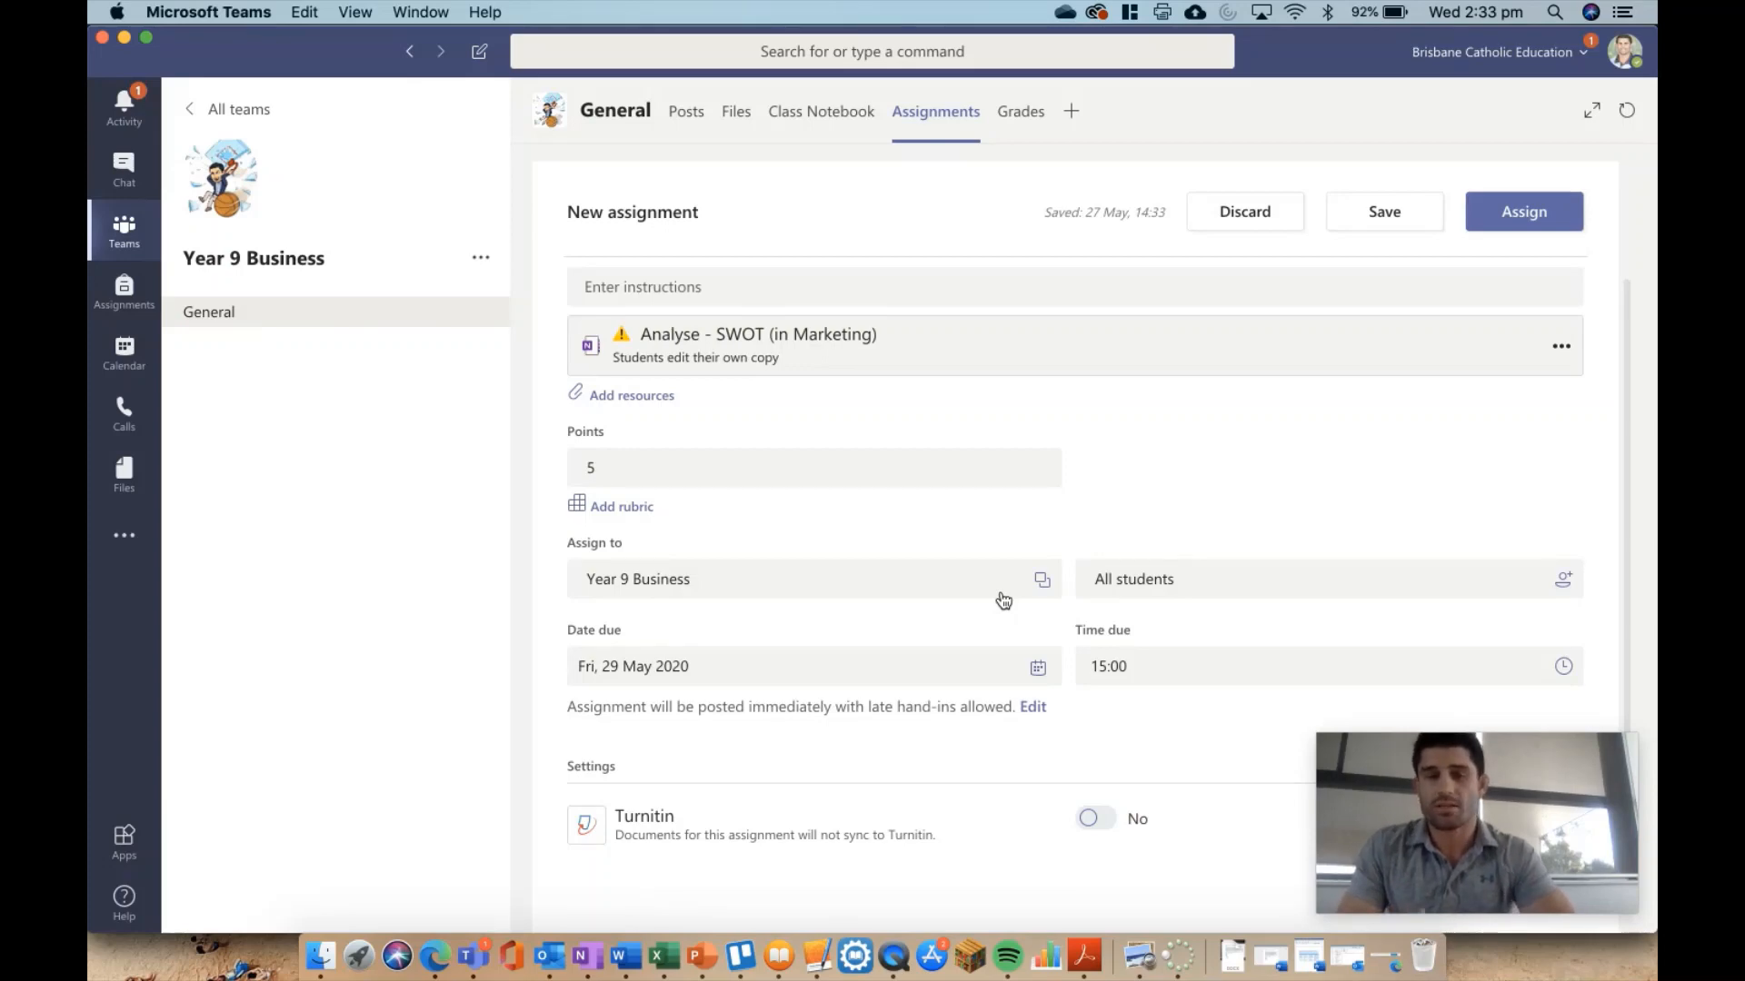
{"action": "mouse_move", "coordinate": [1348, 593]}
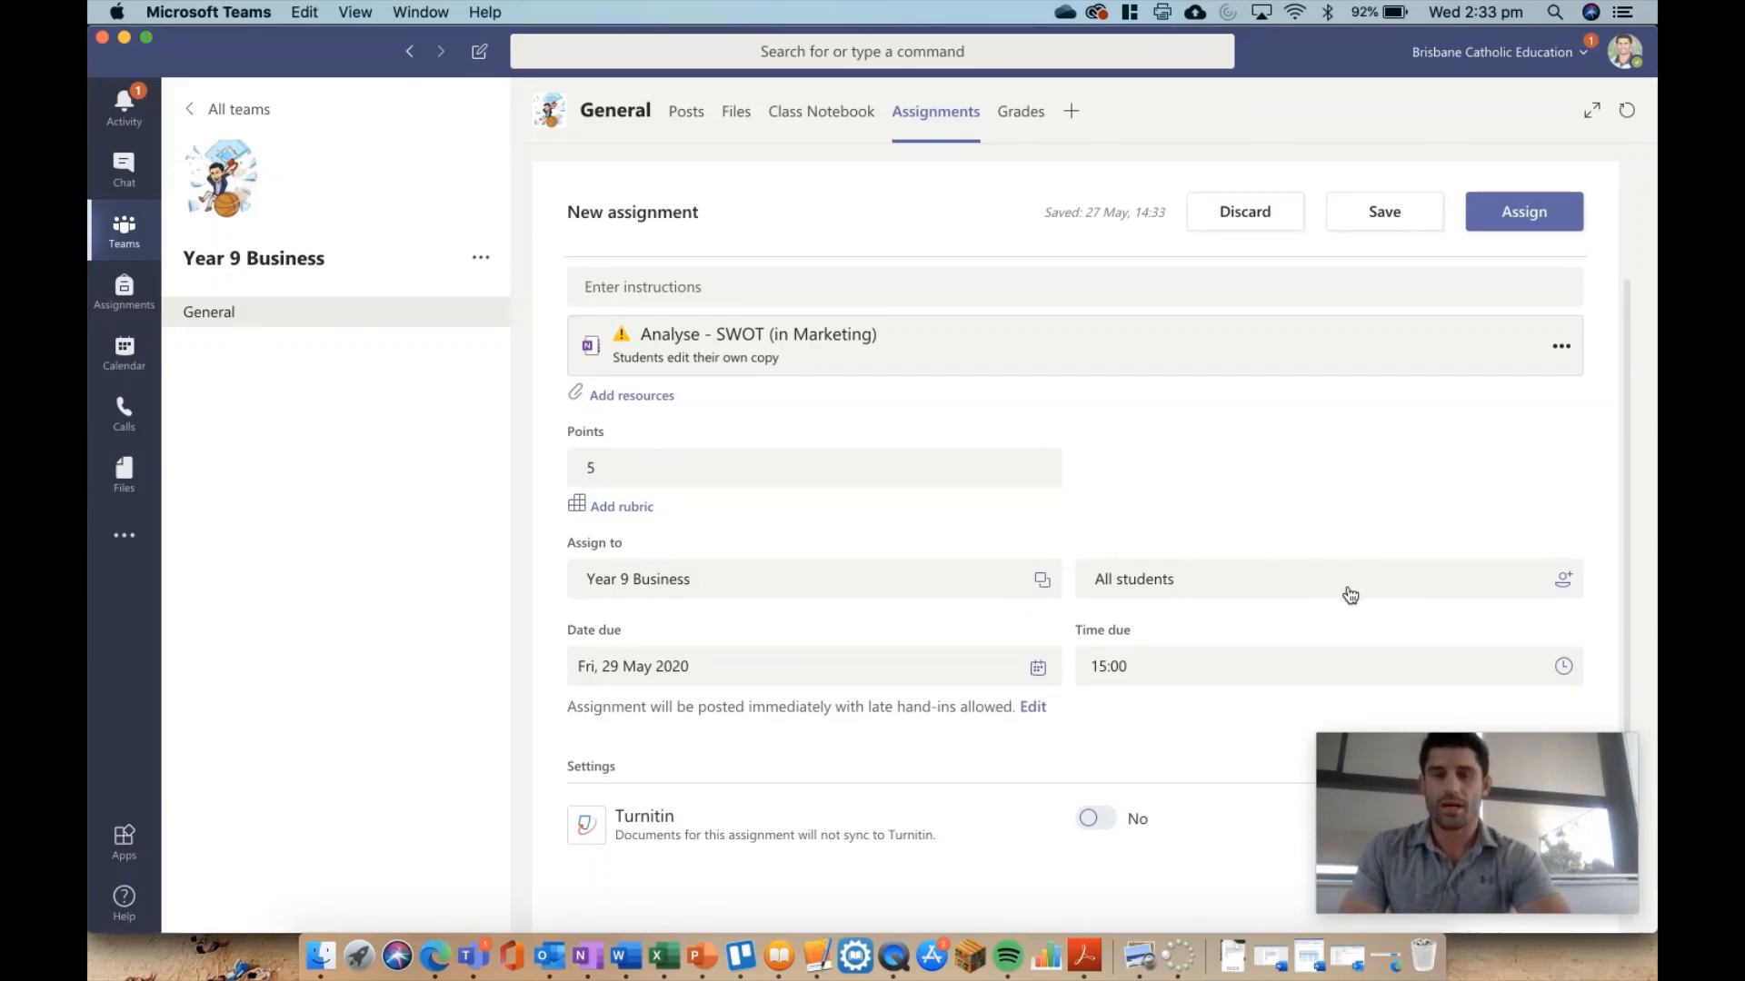
{"action": "mouse_move", "coordinate": [1176, 589]}
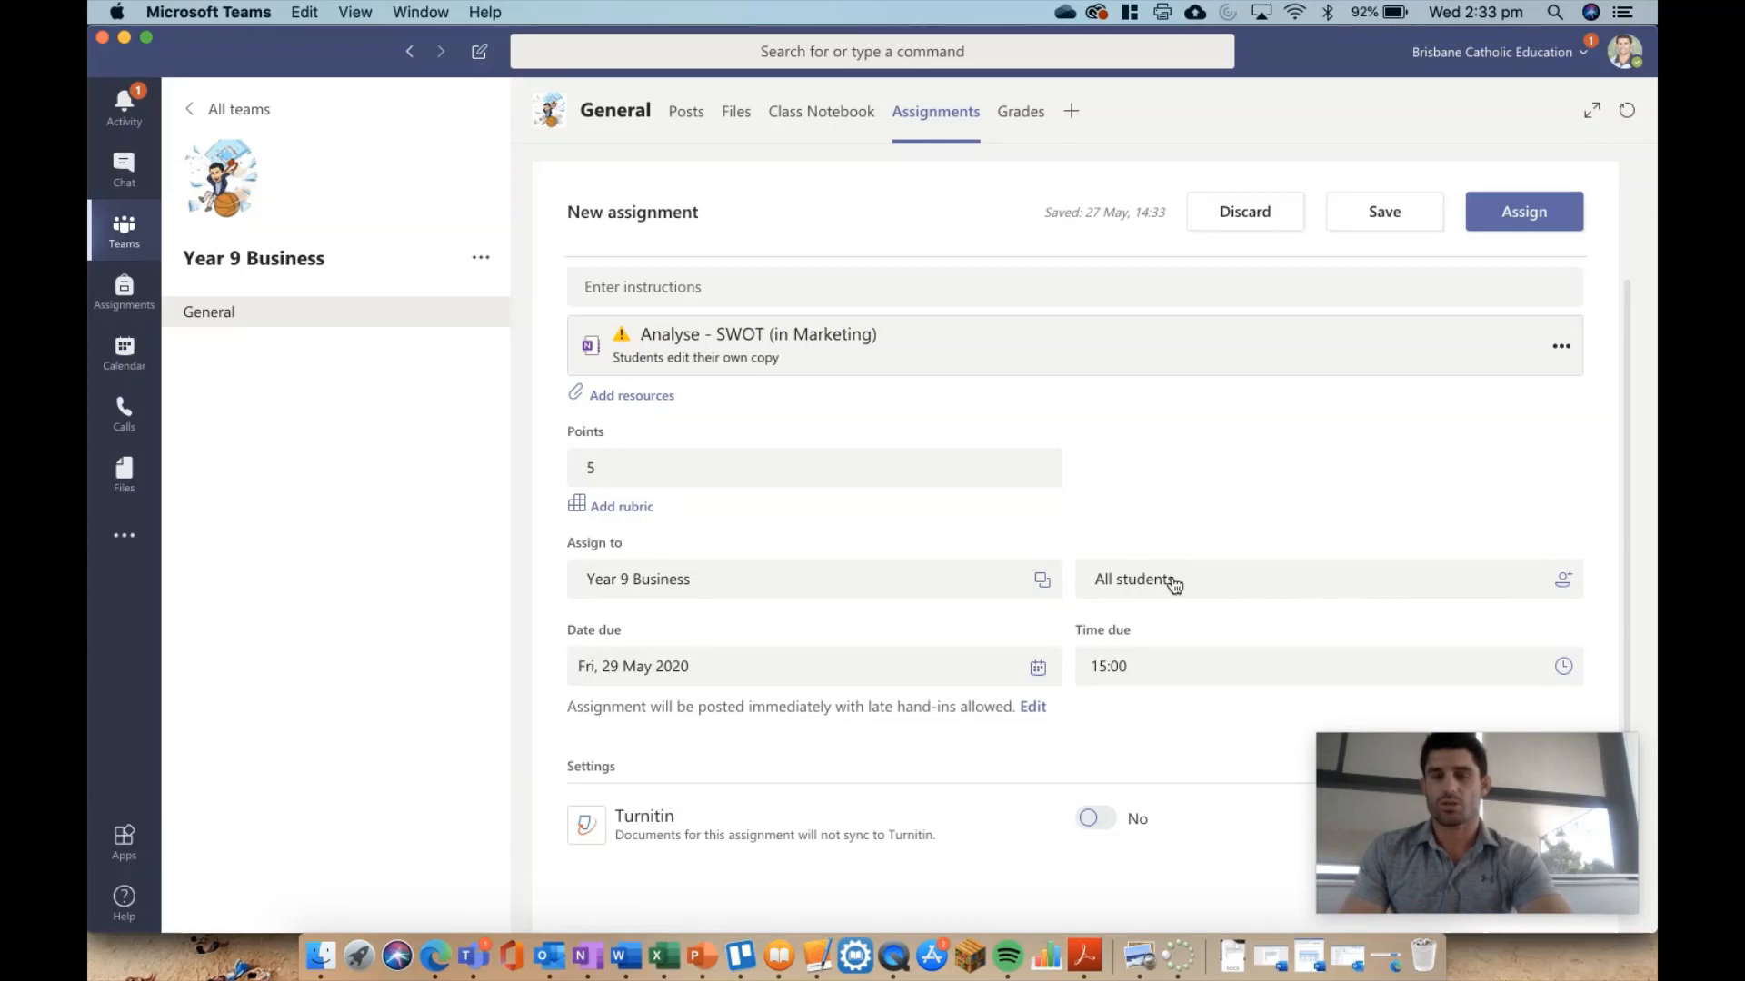
{"action": "mouse_move", "coordinate": [1072, 544]}
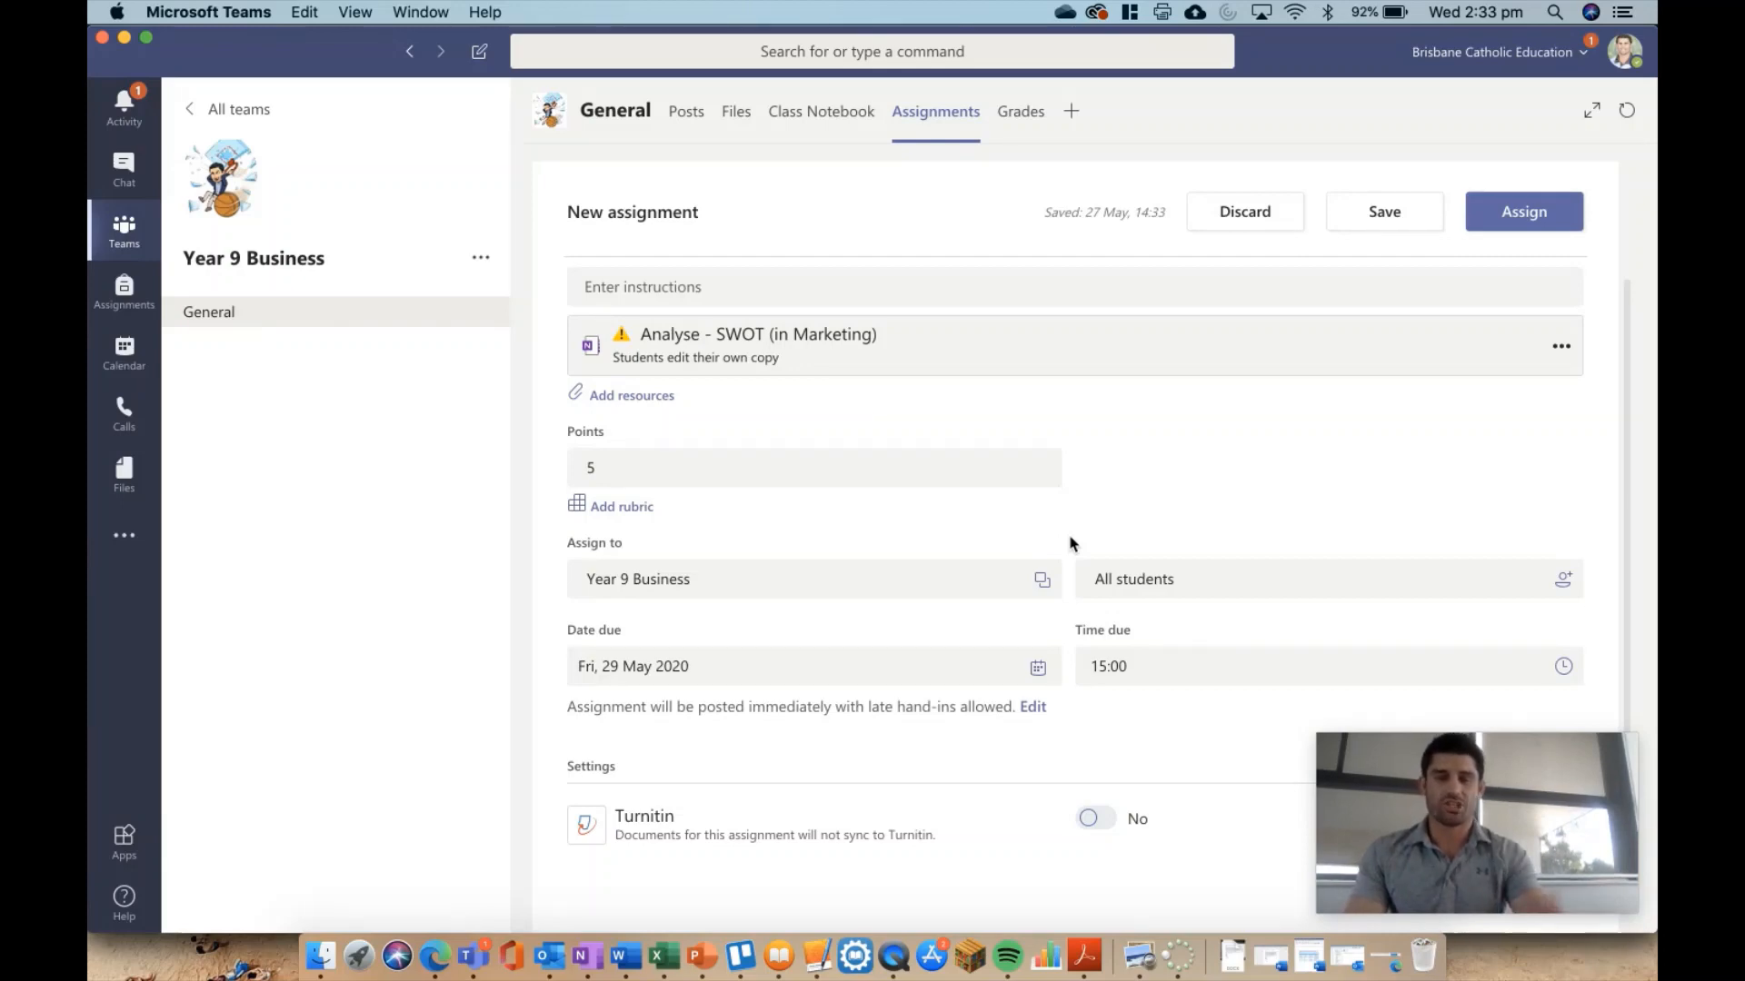
{"action": "mouse_move", "coordinate": [1065, 607]}
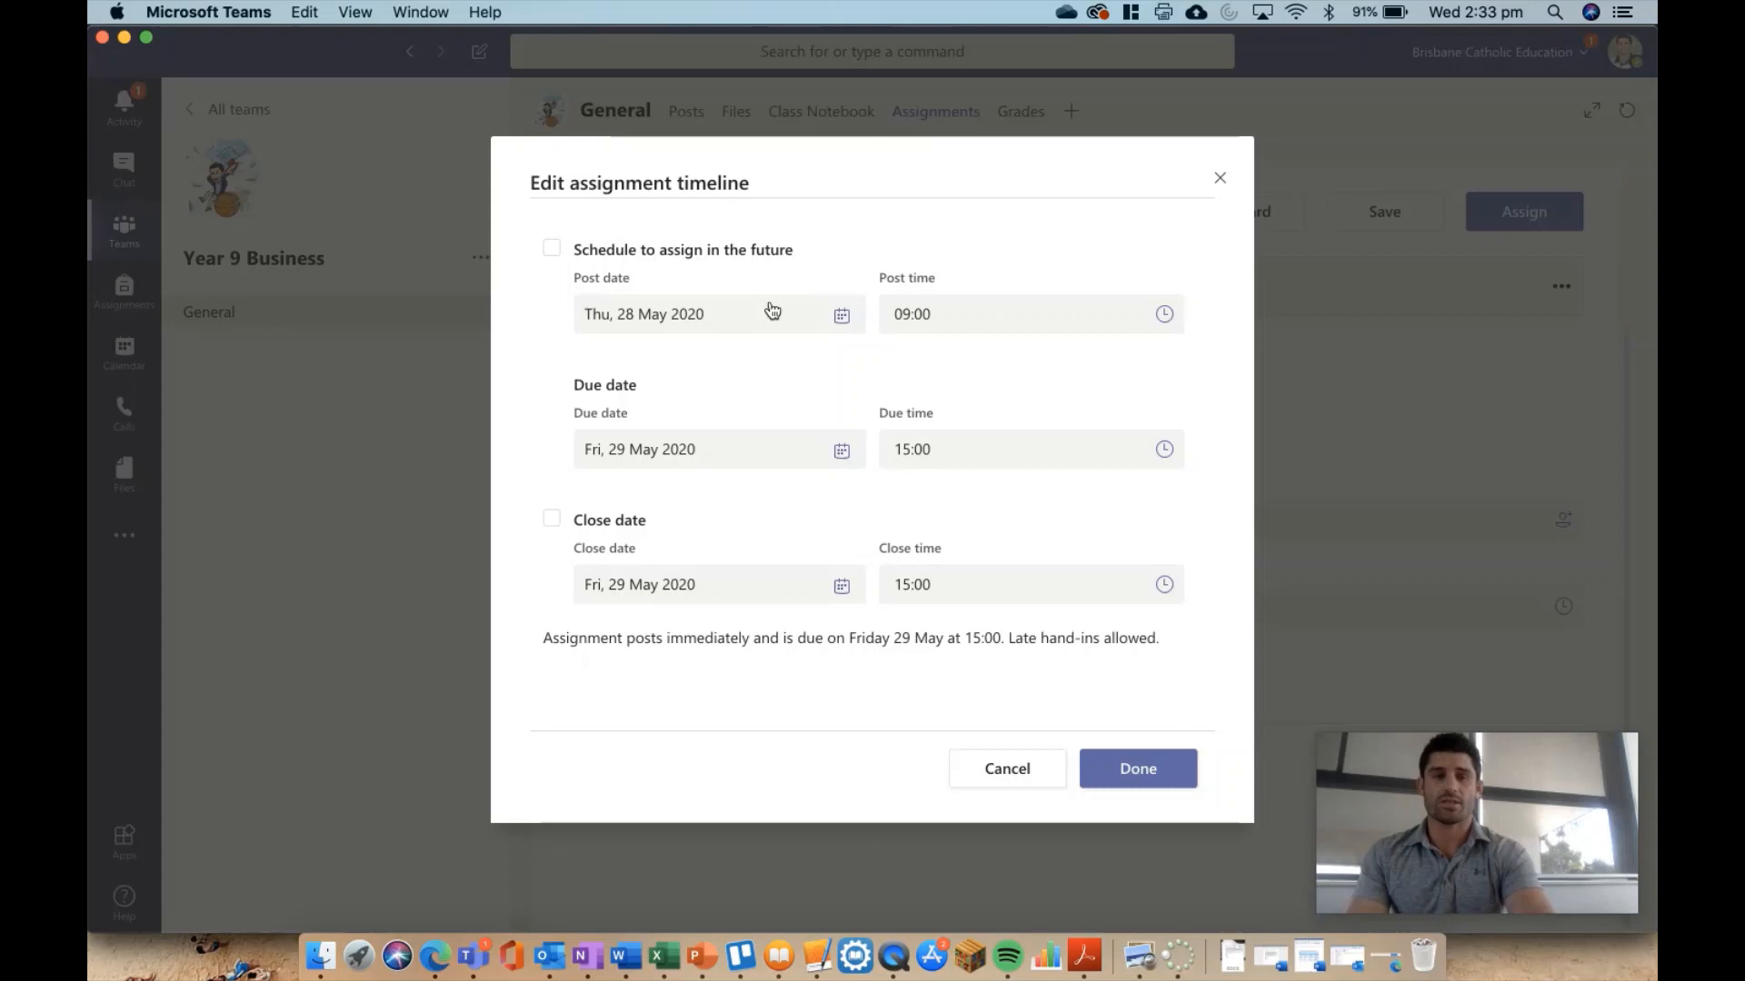
{"action": "mouse_move", "coordinate": [1018, 368]}
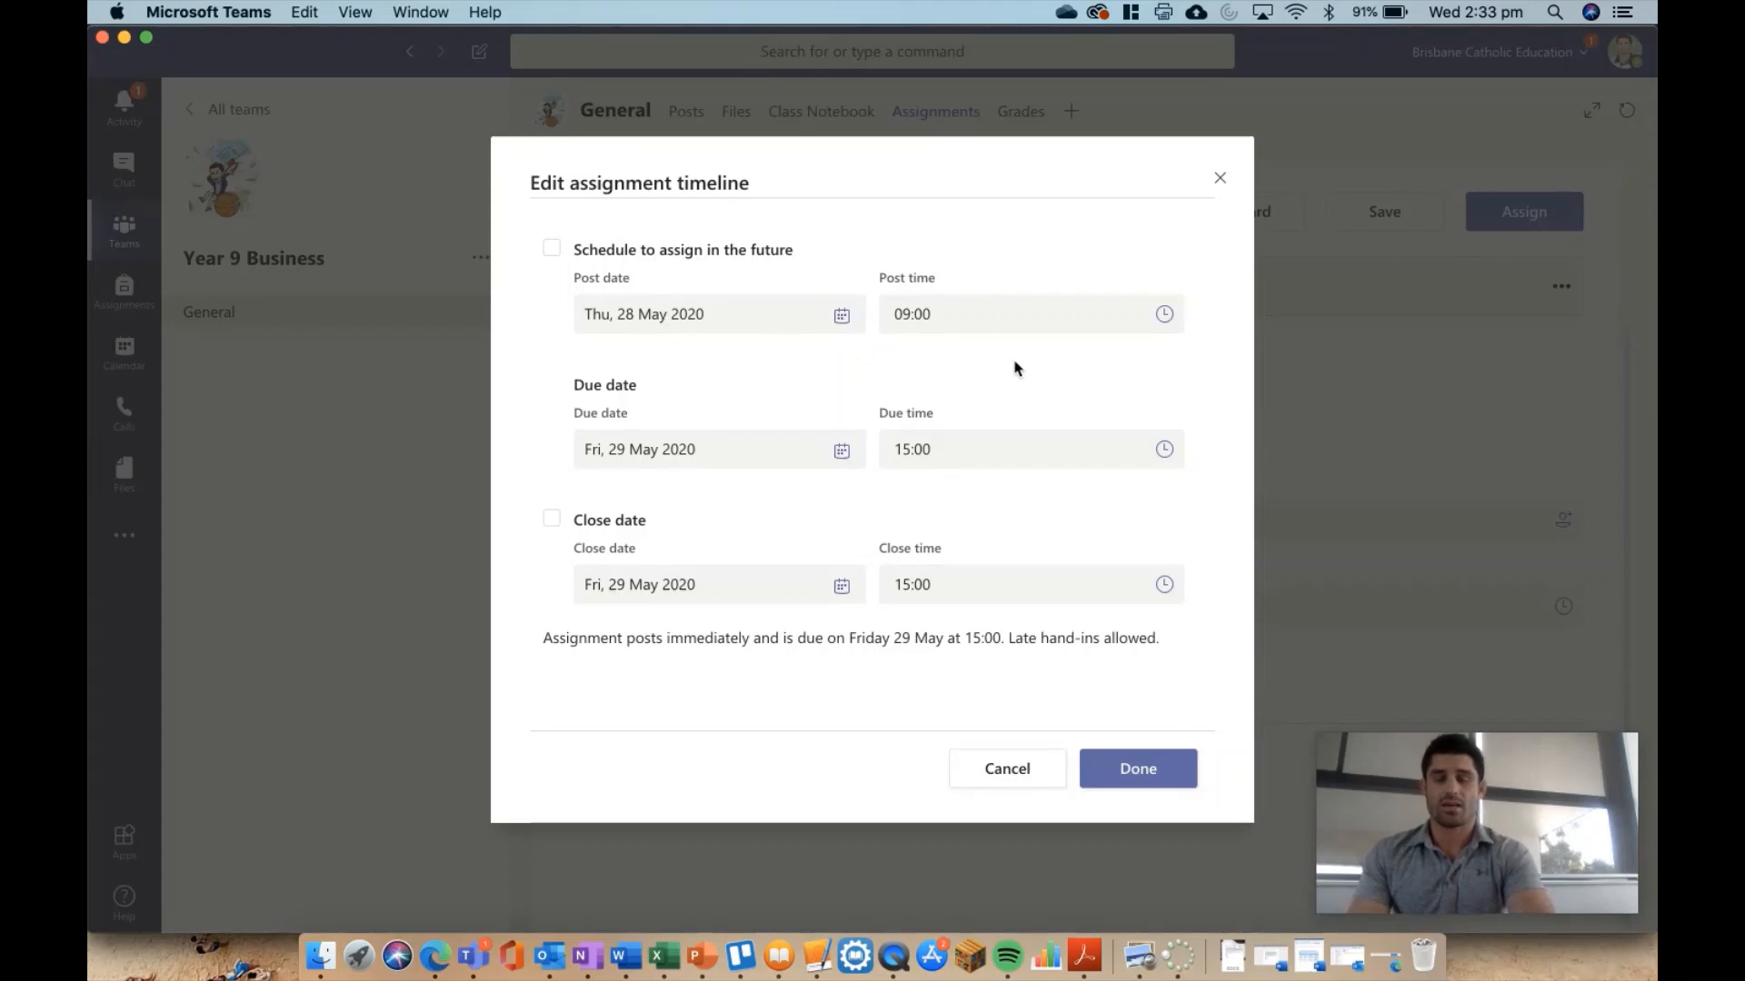
{"action": "mouse_move", "coordinate": [1003, 371]}
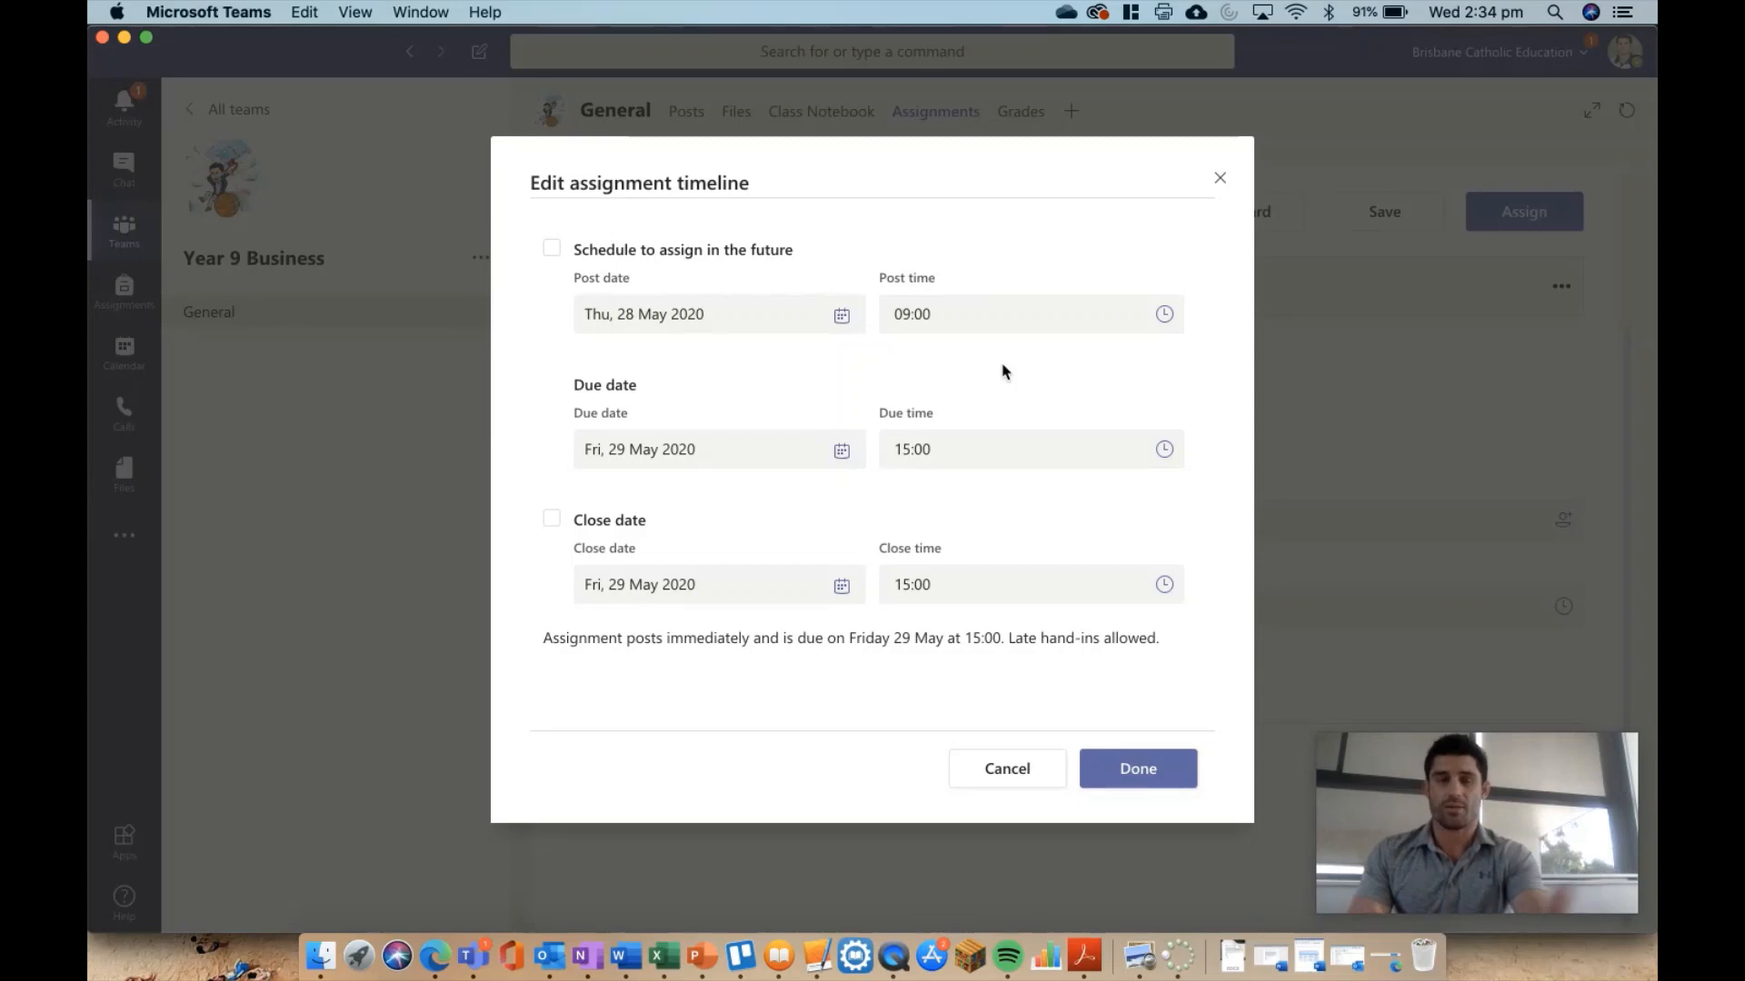
{"action": "mouse_move", "coordinate": [556, 432]}
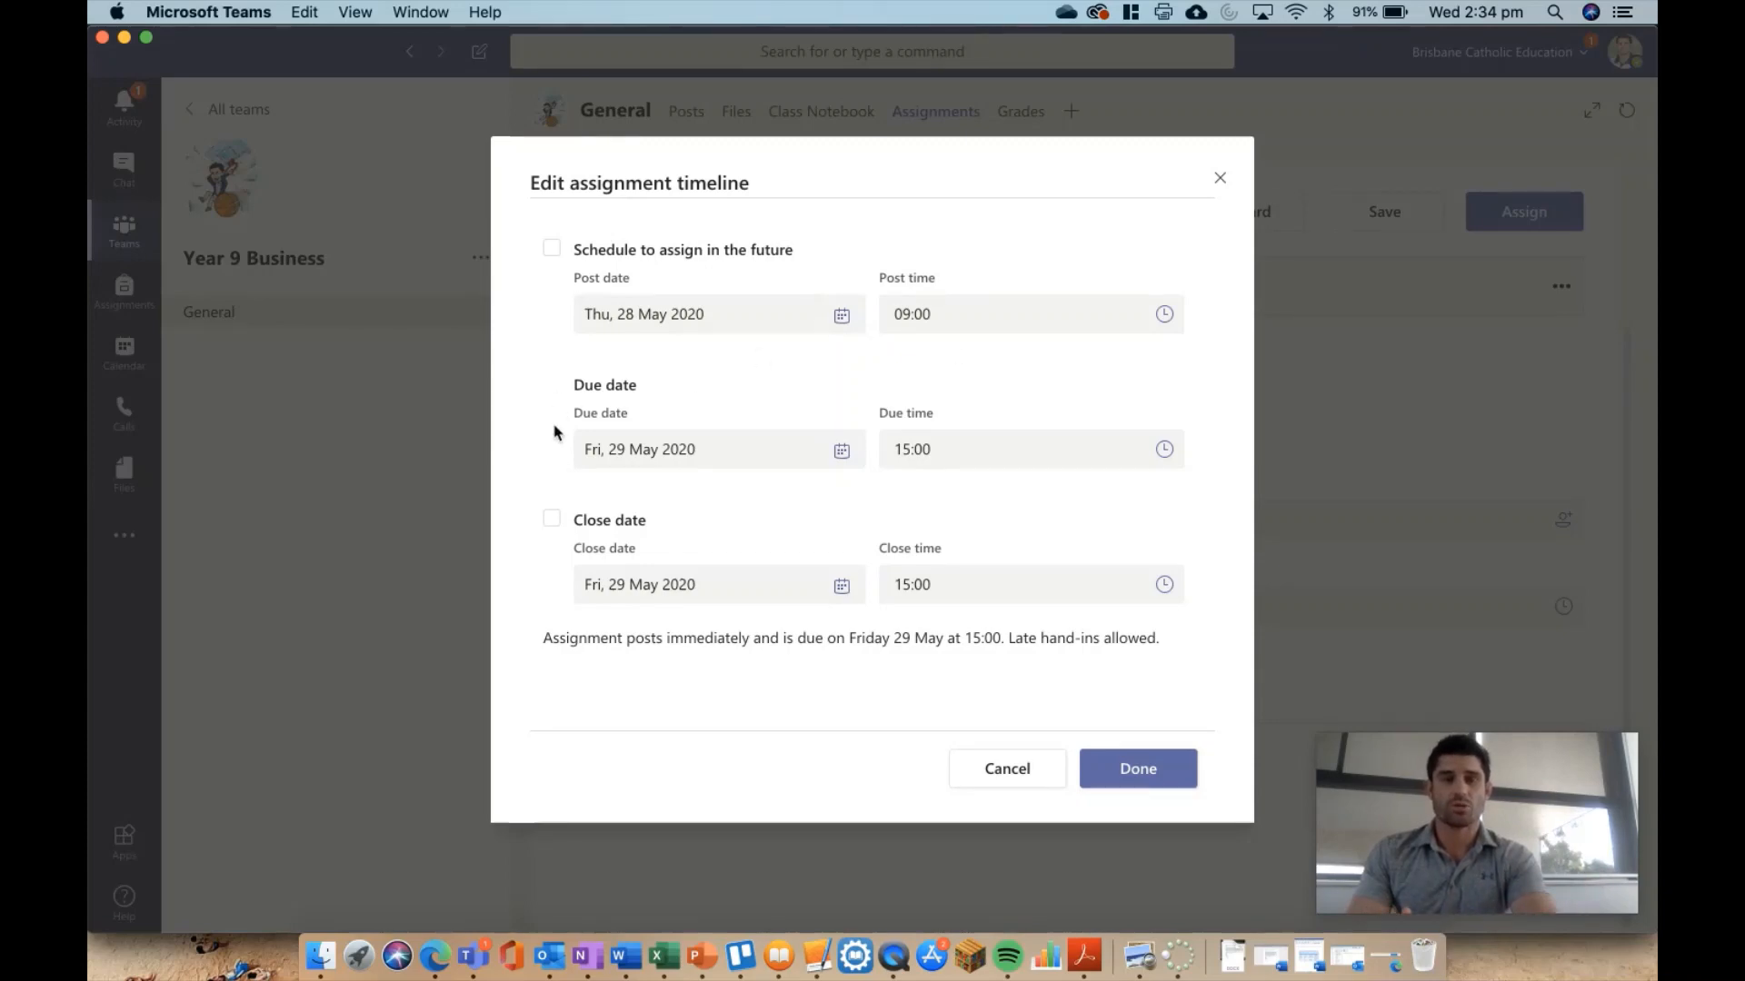
{"action": "mouse_move", "coordinate": [905, 533]}
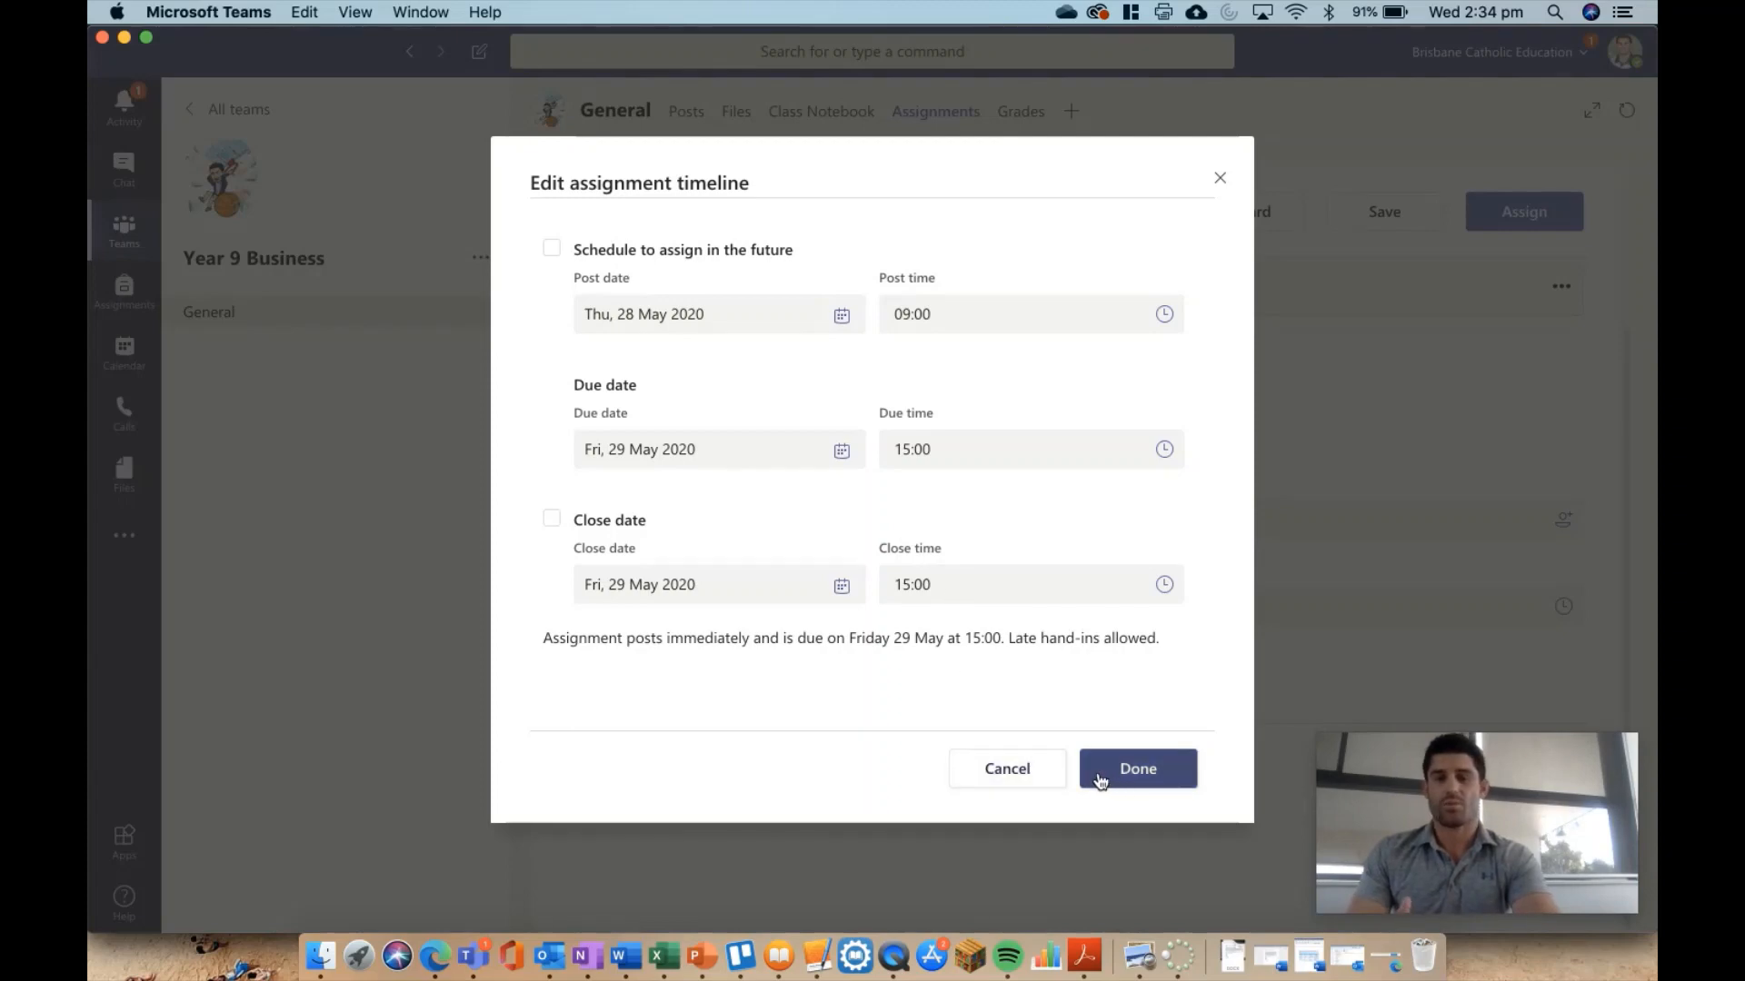
{"action": "mouse_move", "coordinate": [1040, 778]}
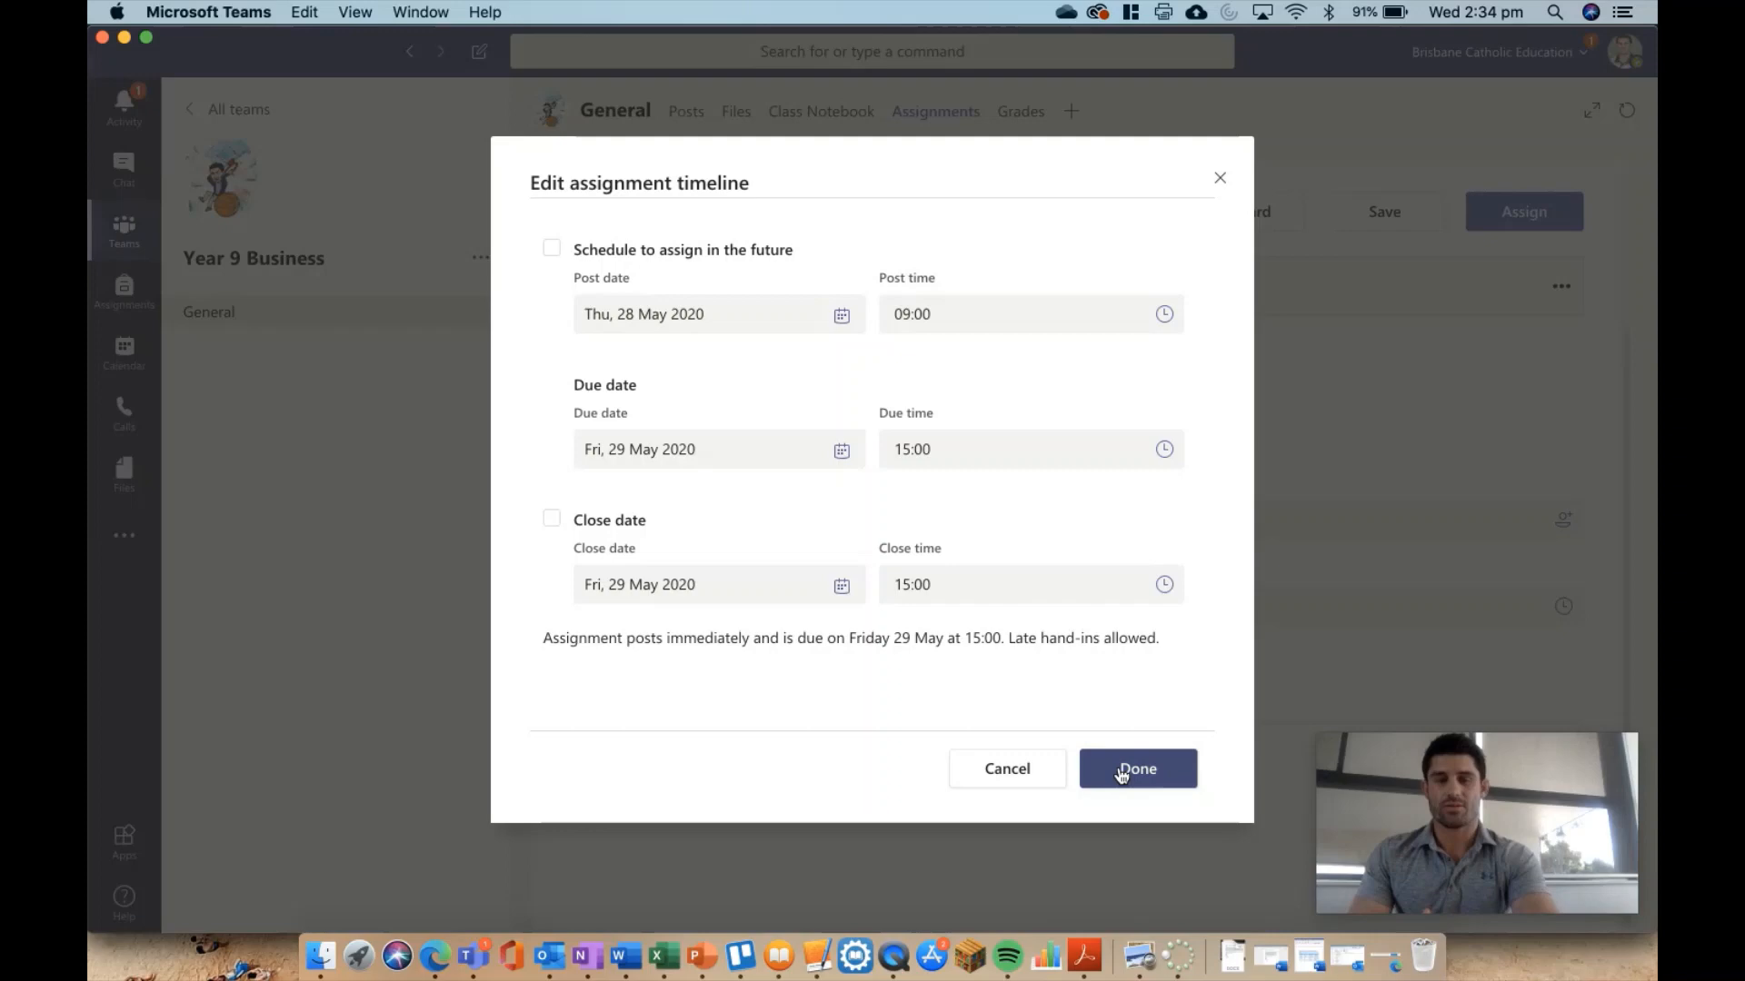
- Accept the timeline: post immediately, due Friday 29 May 15:00, late hand-ins allowed
{"action": "left_click", "coordinate": [1137, 768]}
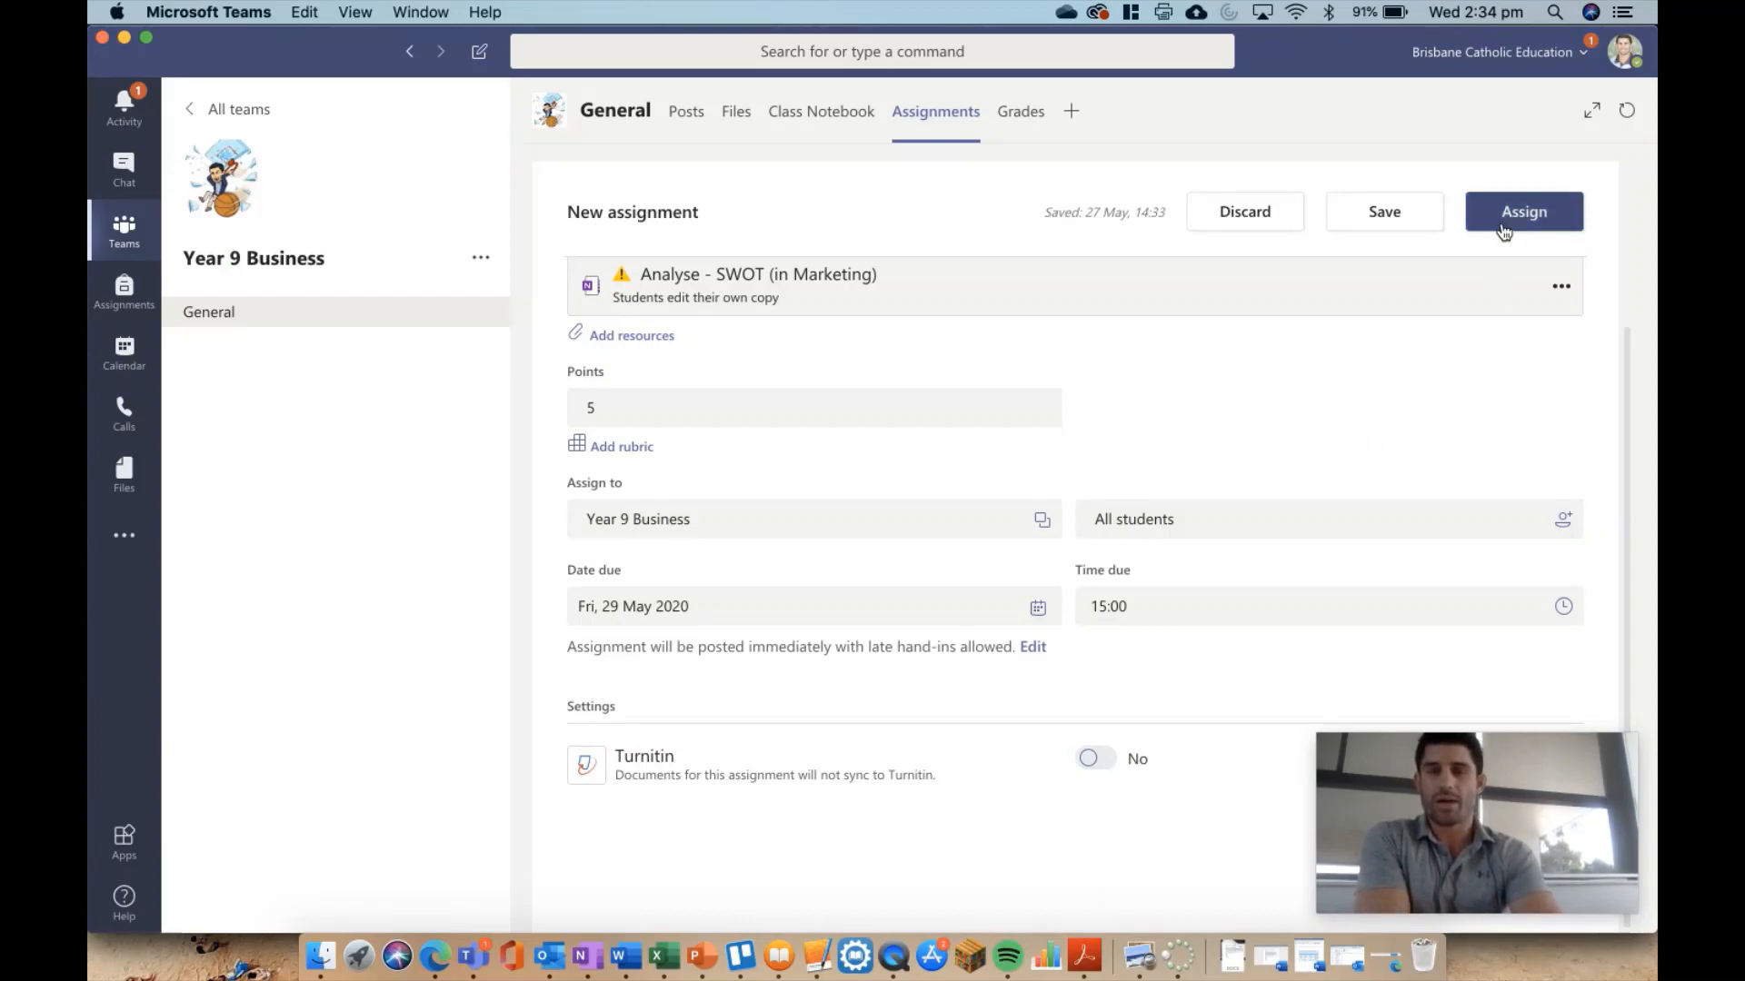
- Assign 'Worksheet: SWOT Analysis' to the Year 9 Business class
{"action": "left_click", "coordinate": [1523, 211]}
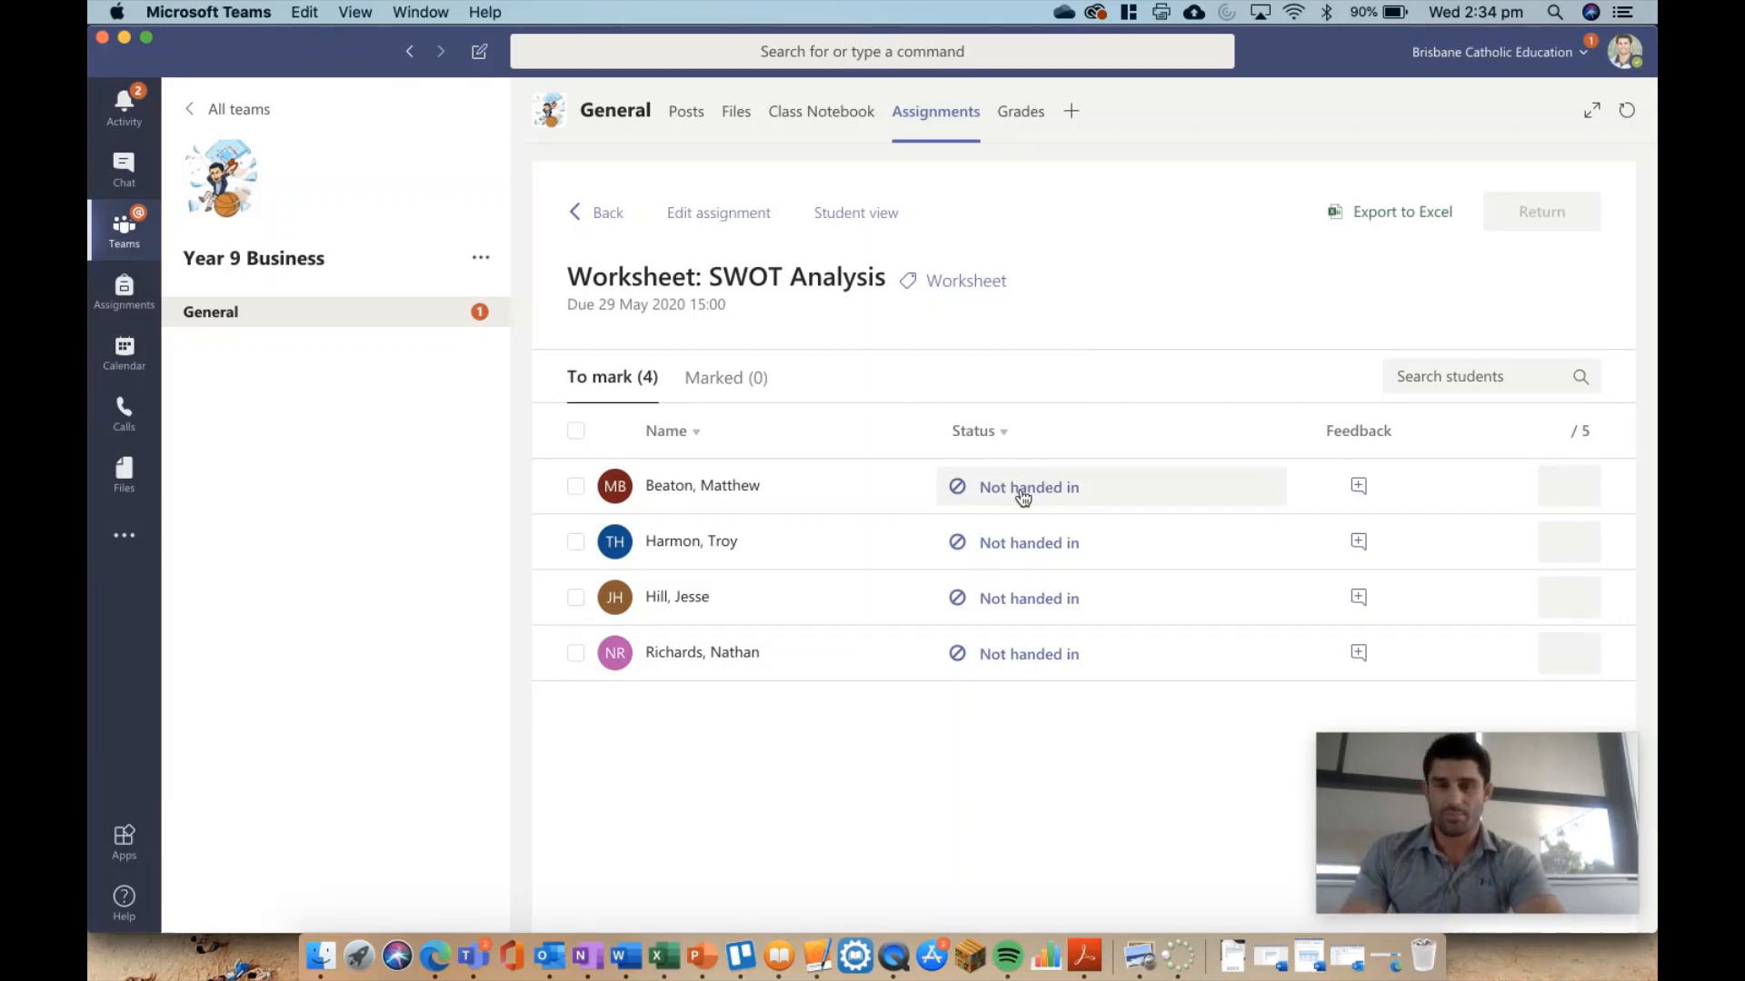
{"action": "left_click", "coordinate": [1002, 487]}
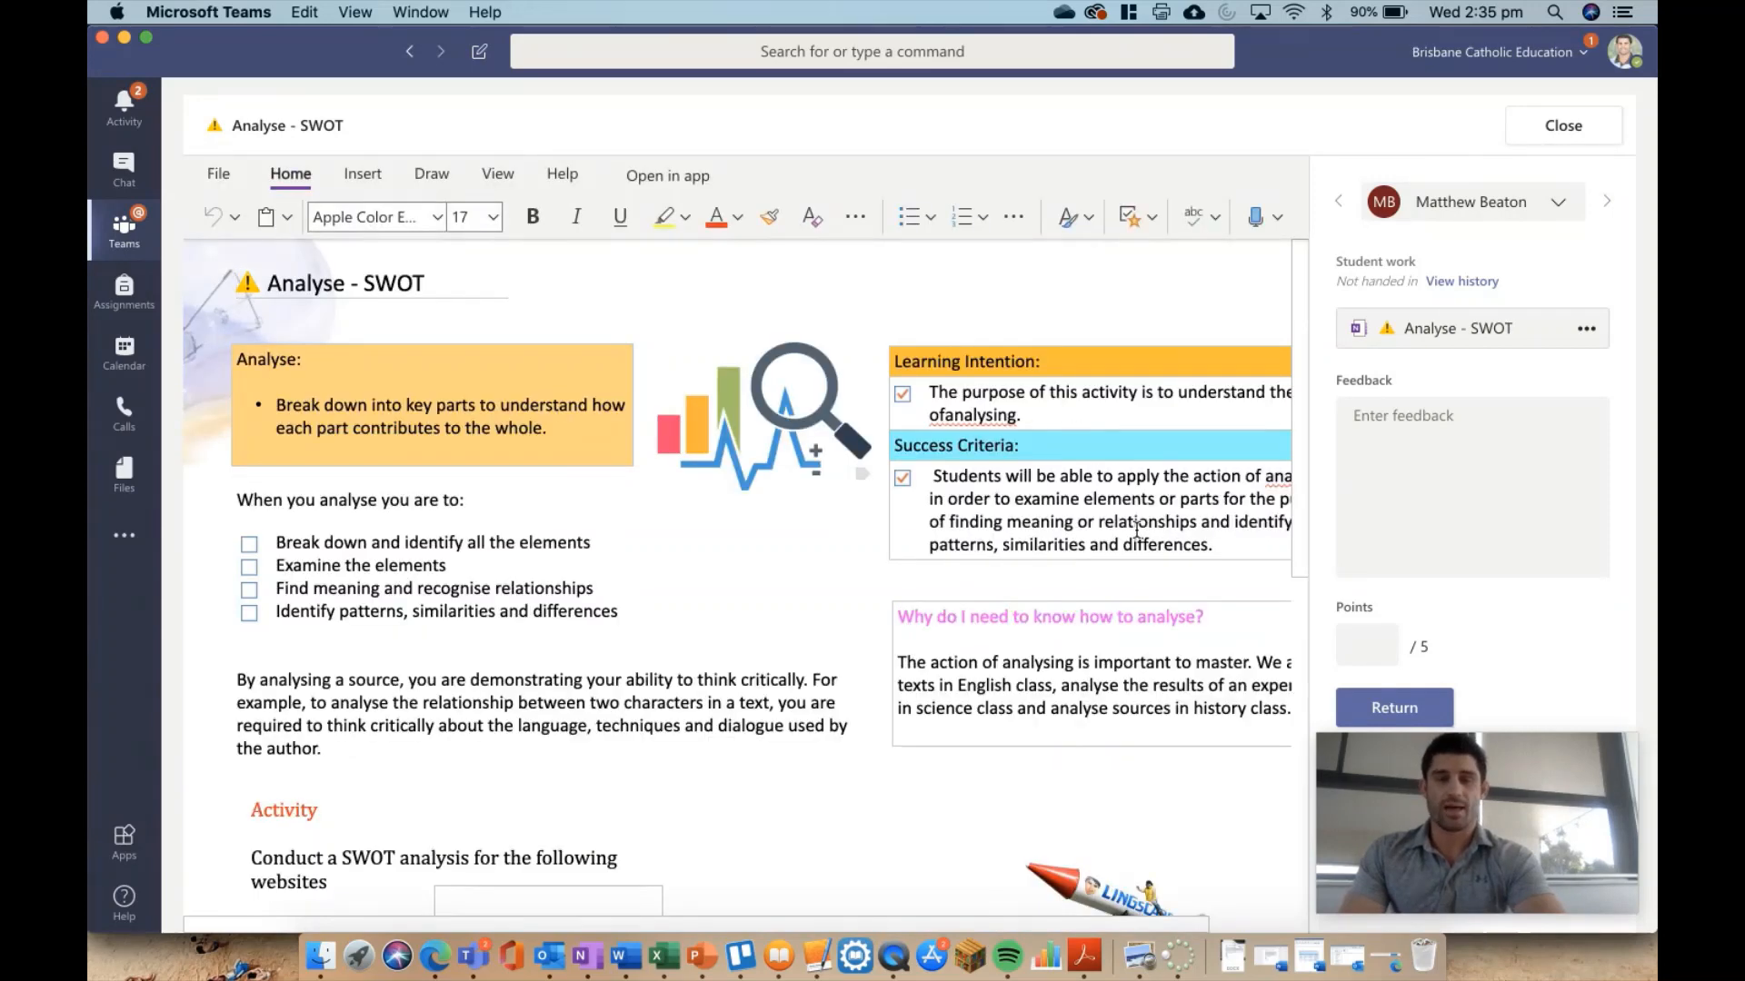
- Review the student's SWOT OneNote page, then close it to return to the To mark list
{"action": "scroll", "scroll_direction": "down", "scroll_amount": 3}
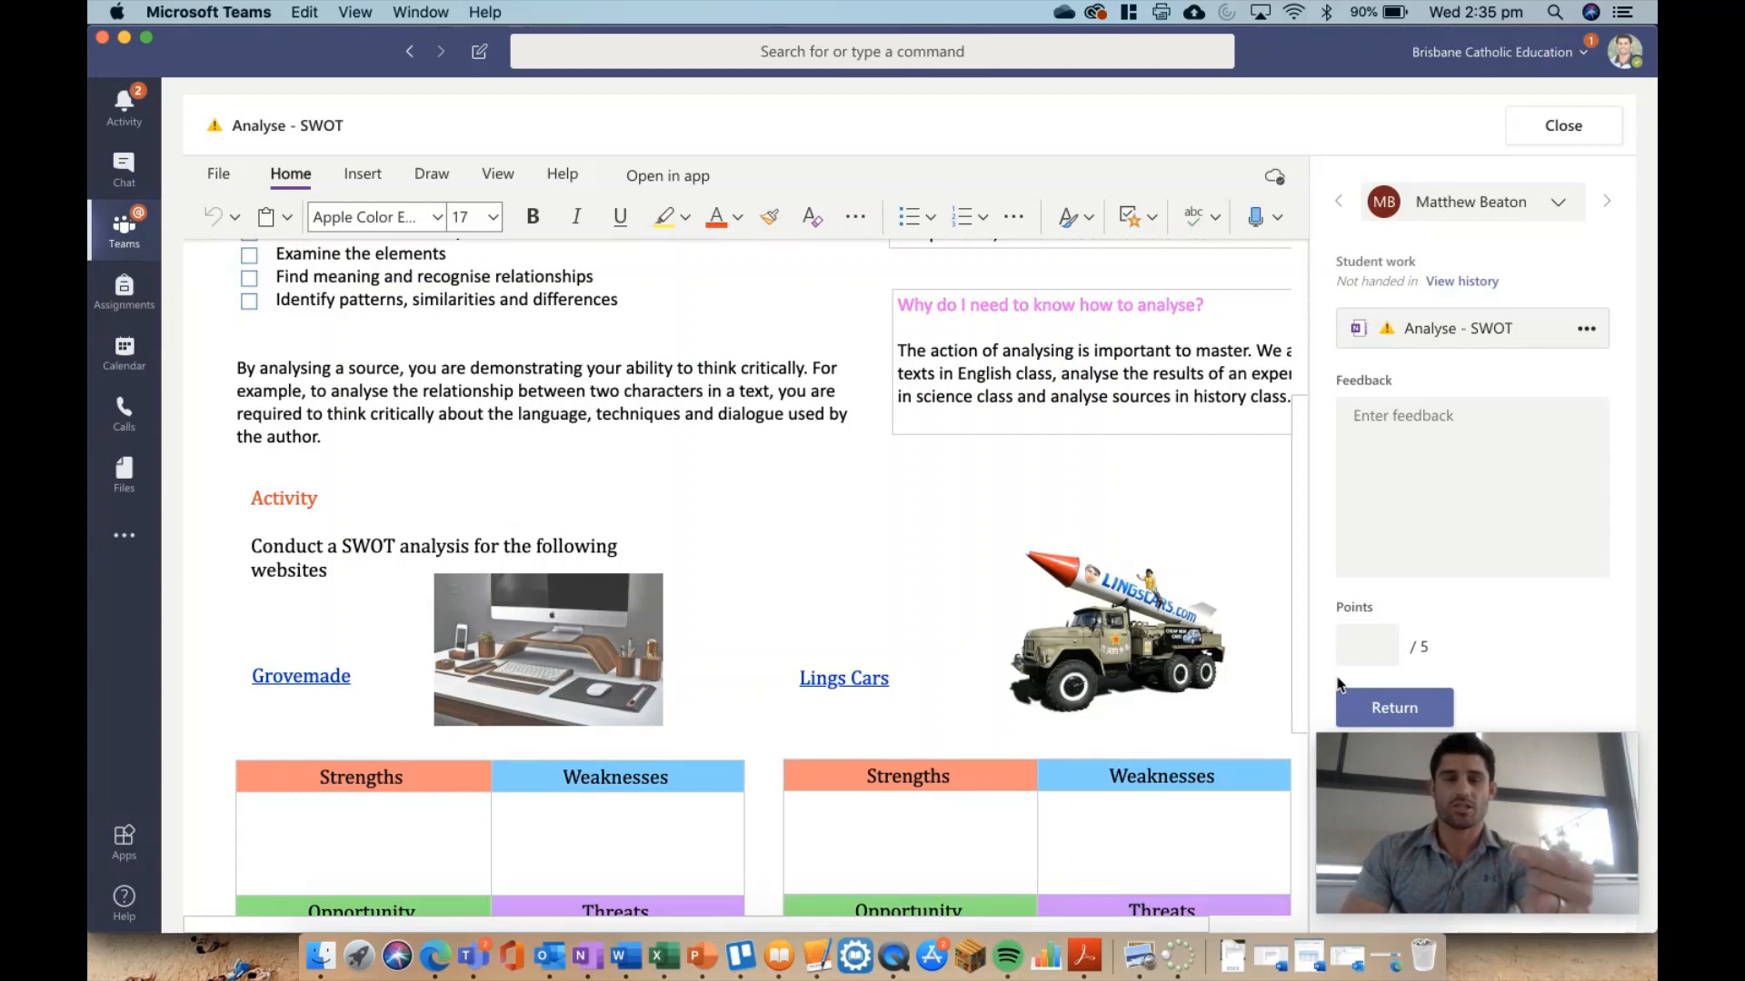
{"action": "mouse_move", "coordinate": [1606, 208]}
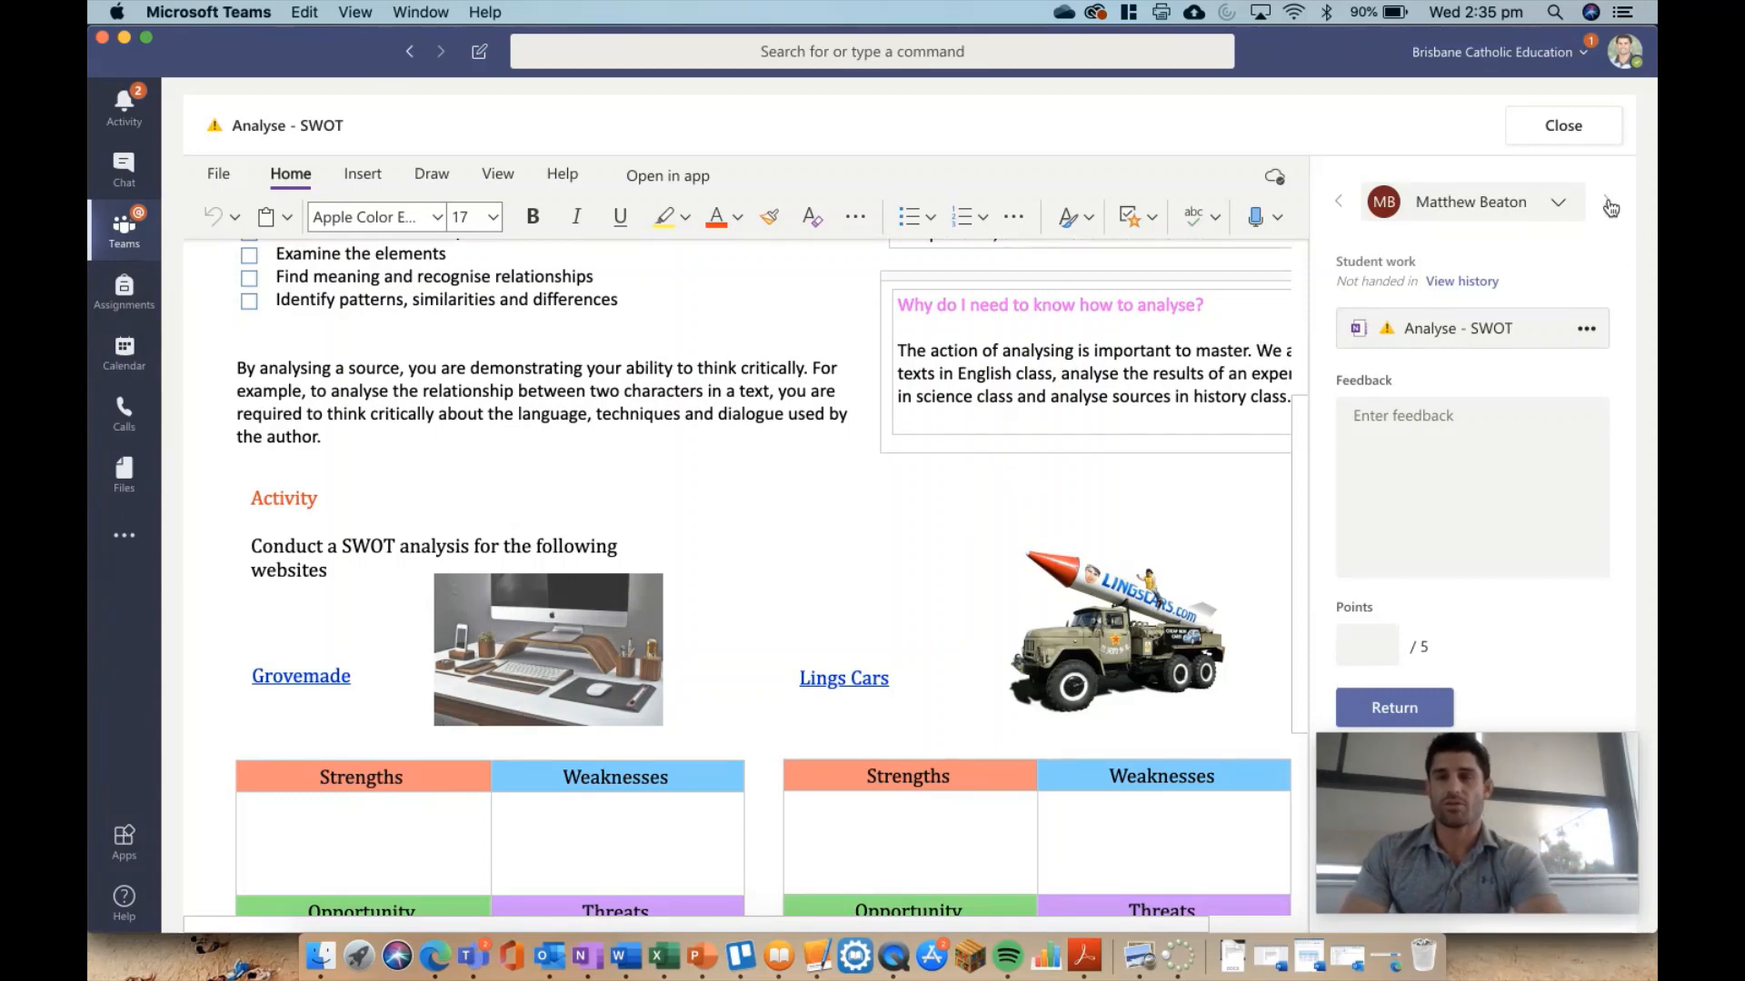
{"action": "left_click", "coordinate": [1608, 206]}
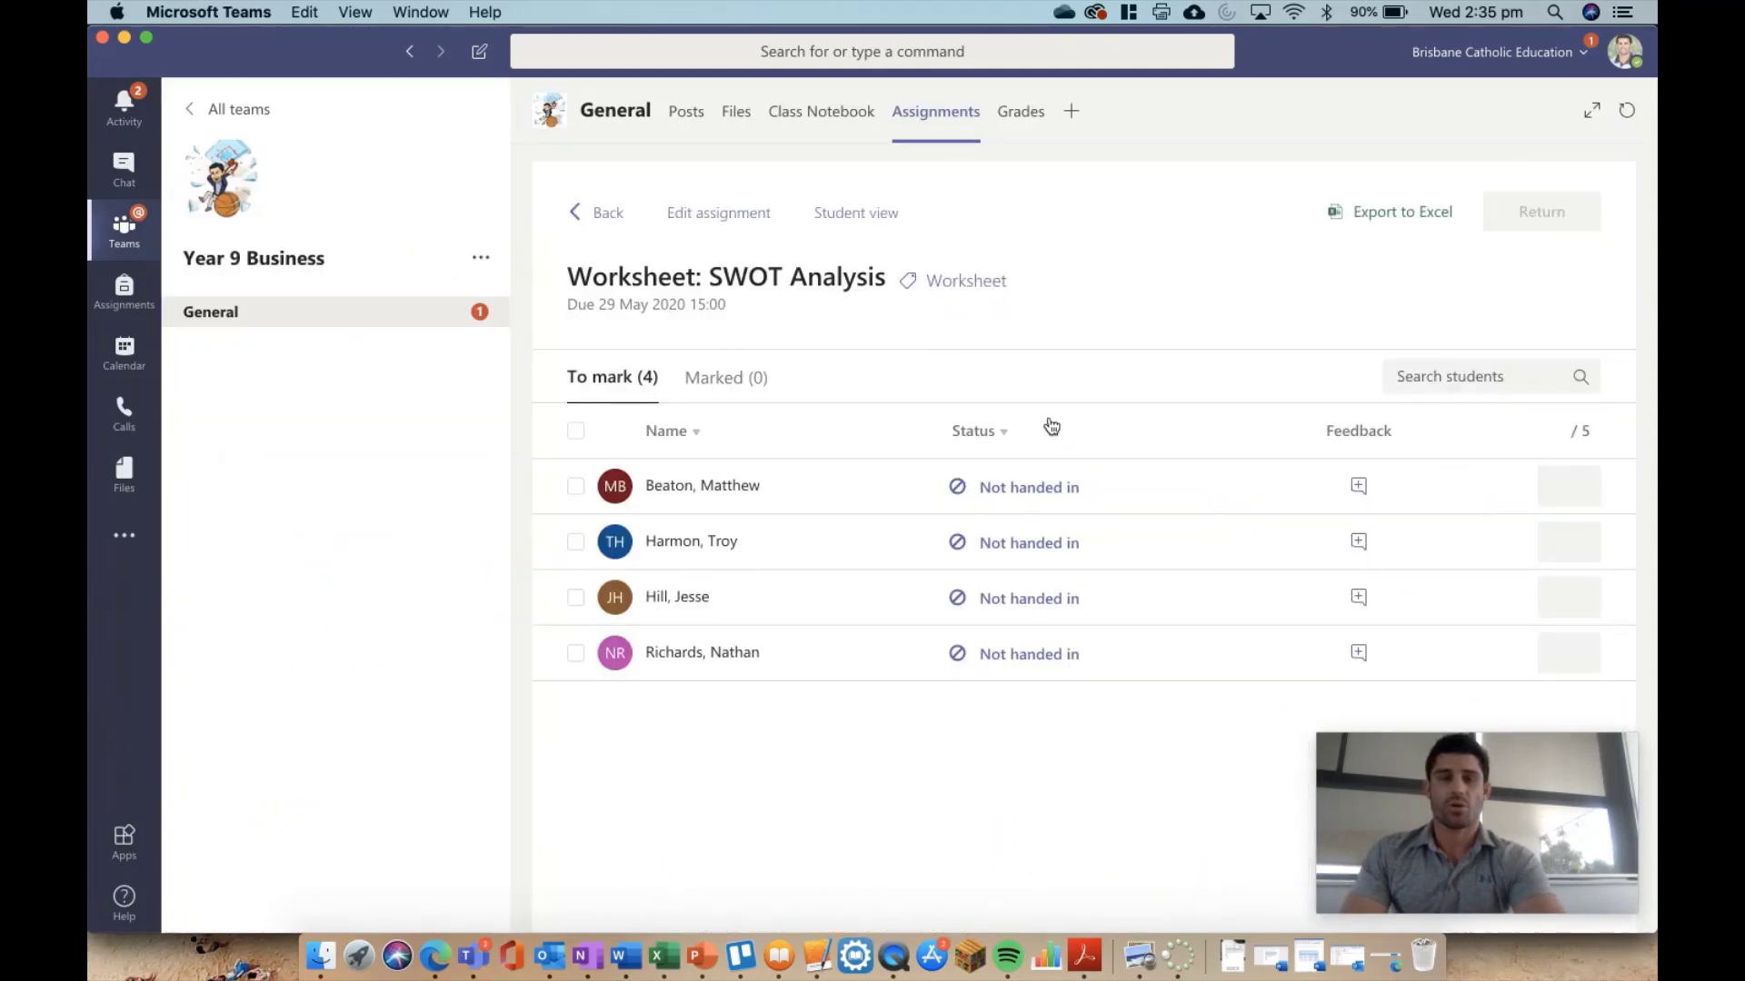
- Go back to the Assignments tab, where Worksheet: SWOT Analysis shows 0/4 handed in
{"action": "left_click", "coordinate": [596, 211]}
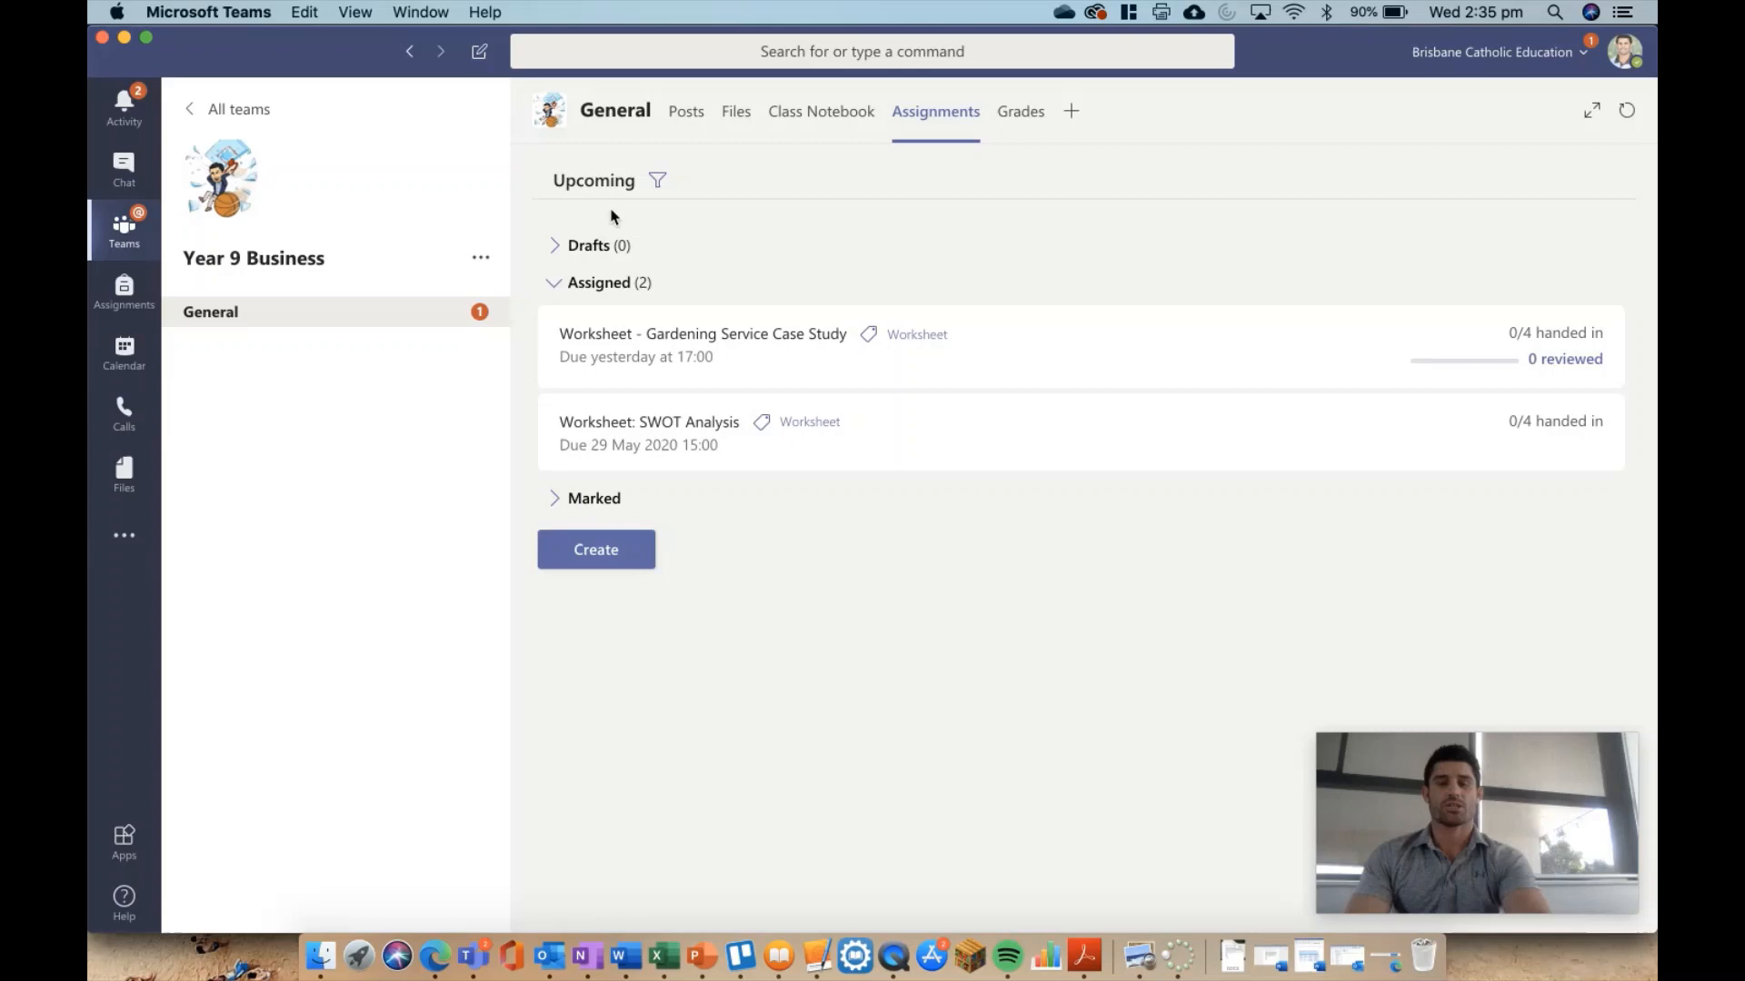
{"action": "mouse_move", "coordinate": [698, 271]}
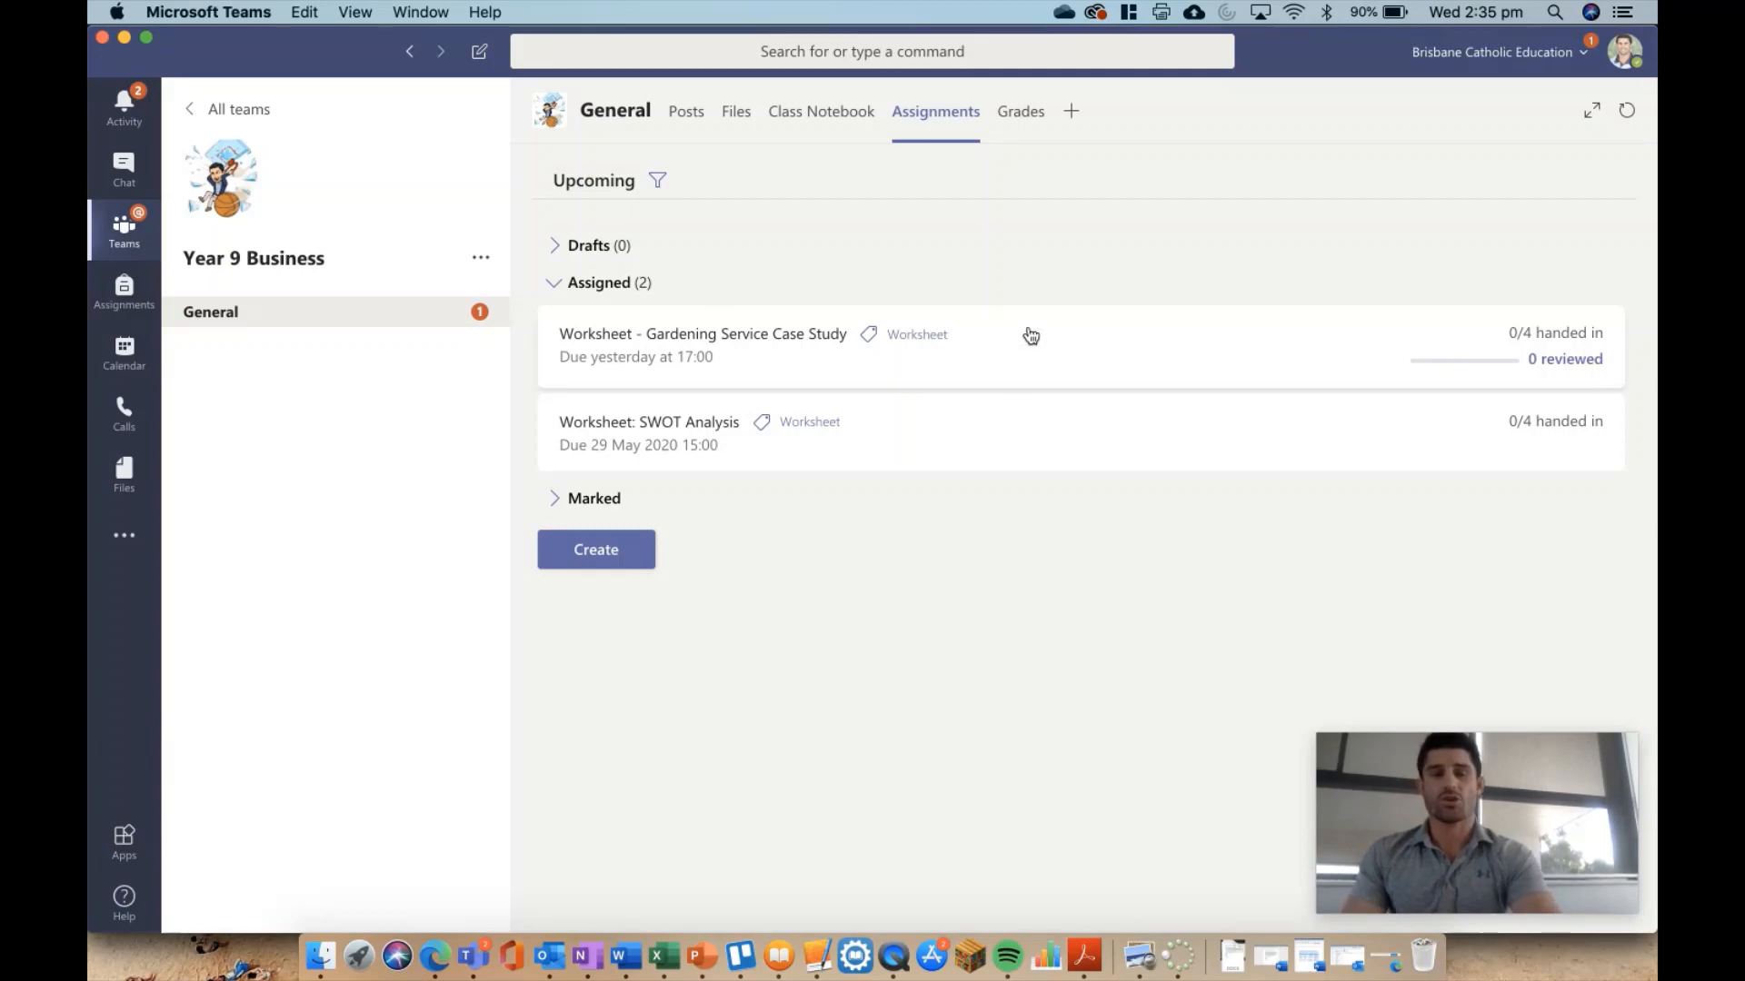
{"action": "mouse_move", "coordinate": [1028, 120]}
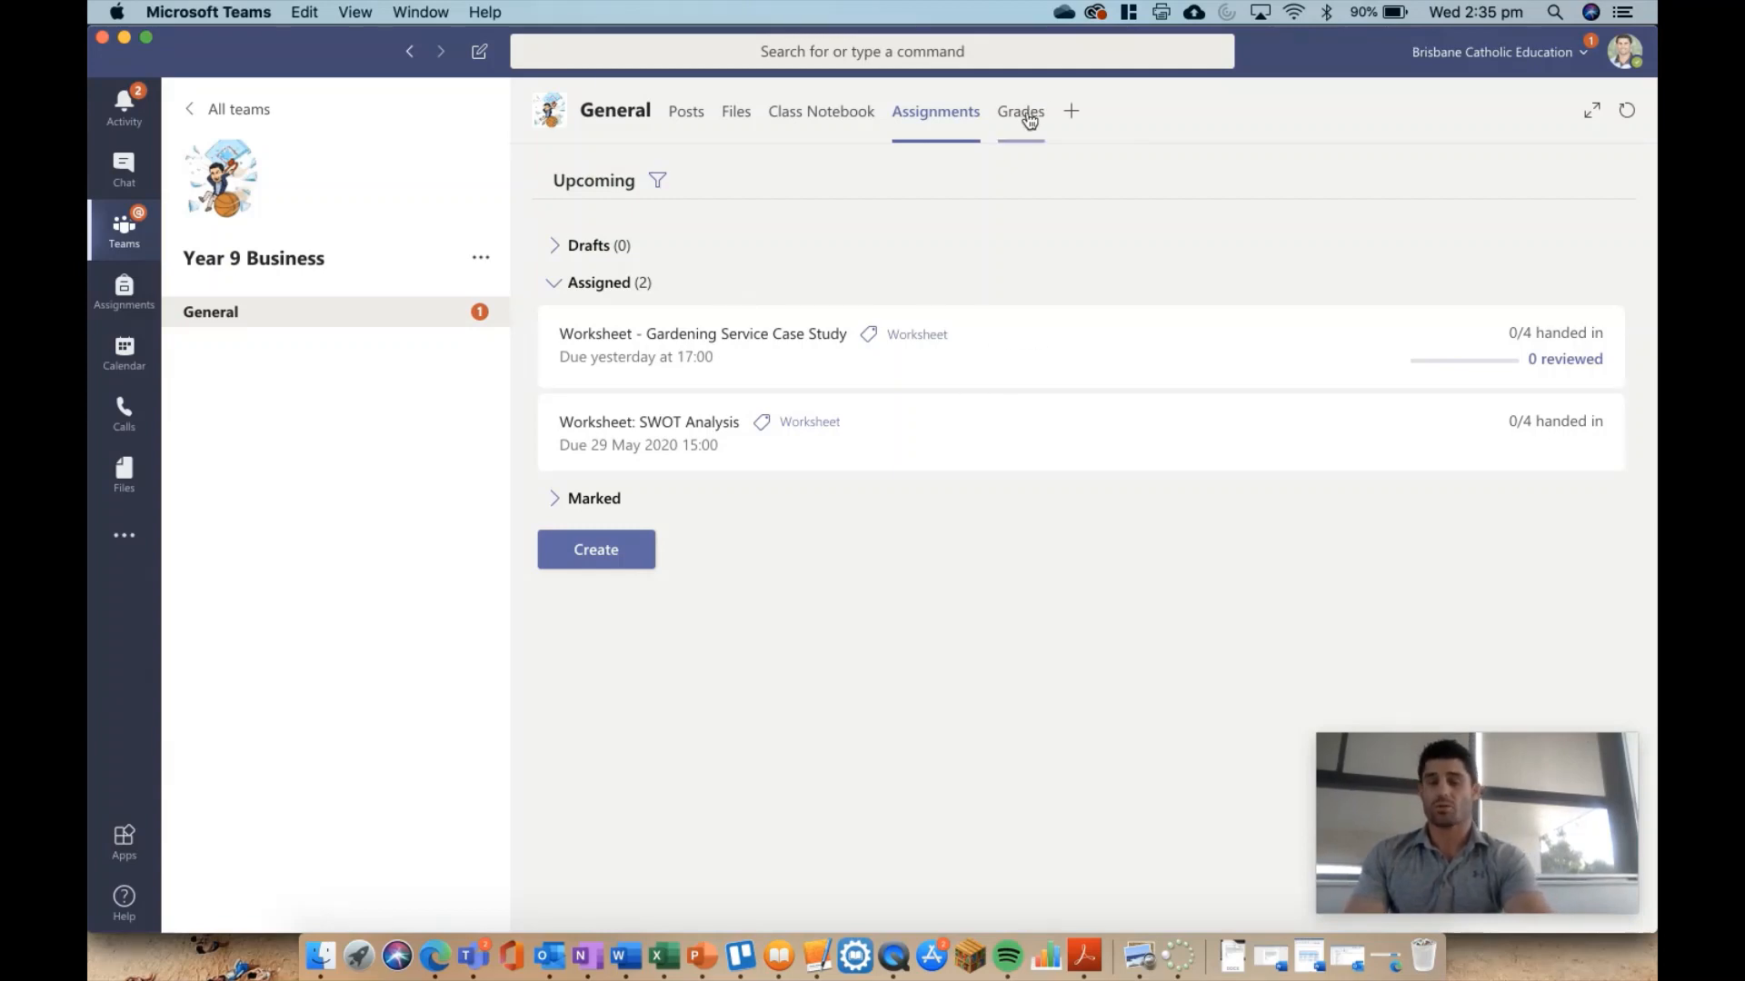
{"action": "mouse_move", "coordinate": [1025, 118]}
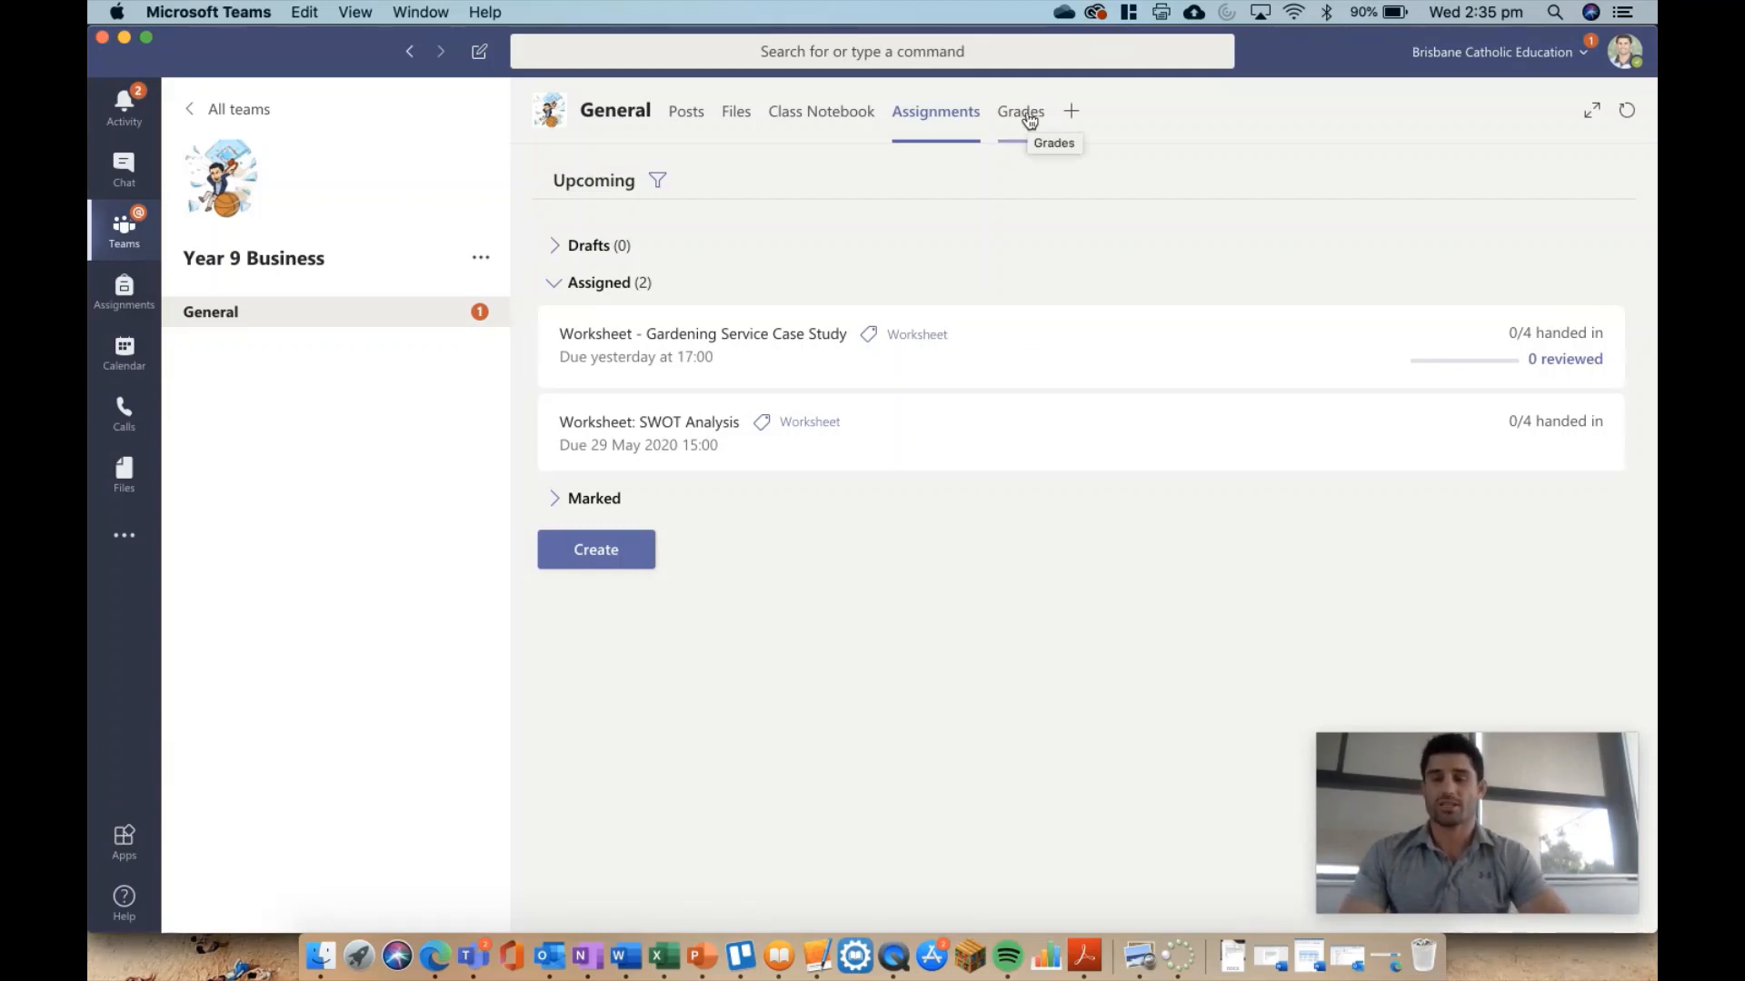